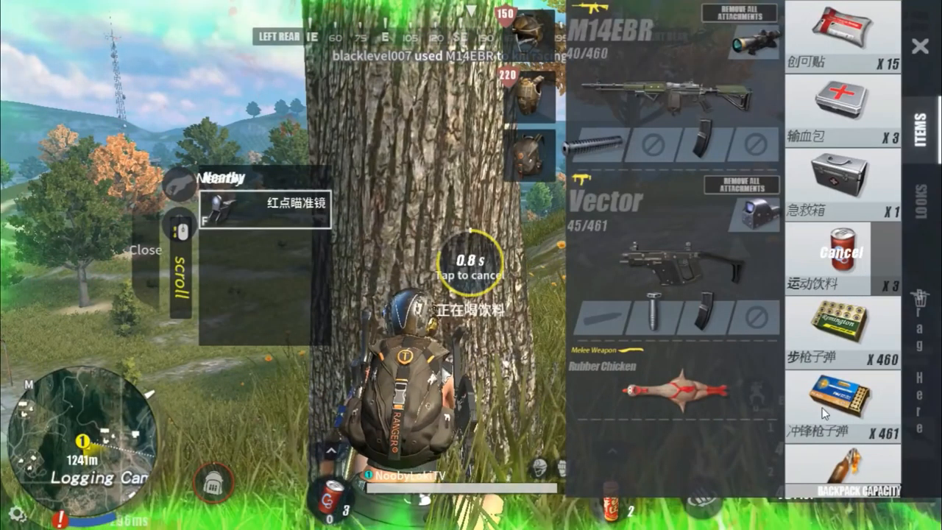
Step: Exit Rules of Survival and return to the Windows desktop
left_click(842, 258)
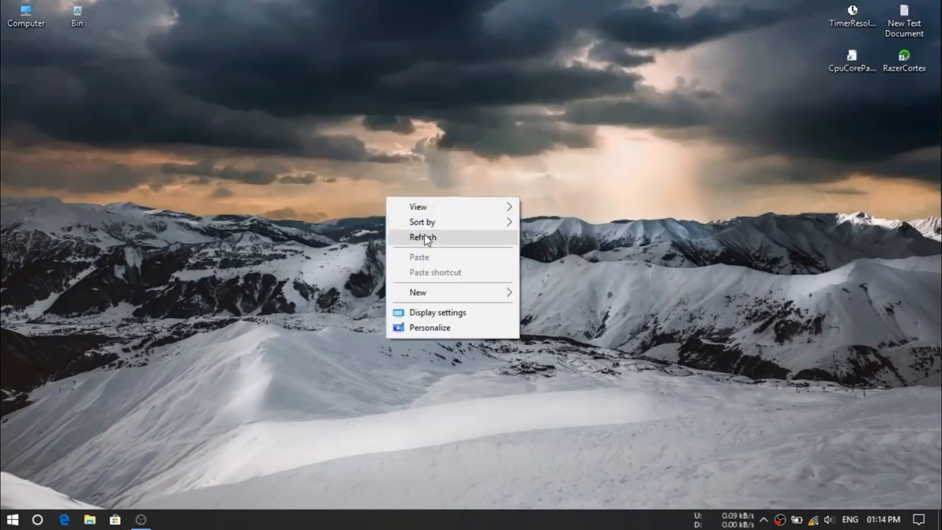
Step: Refresh the desktop, then browse Computer > Local Disk (C:) > ros > Documents and select basic_settings
left_click(424, 237)
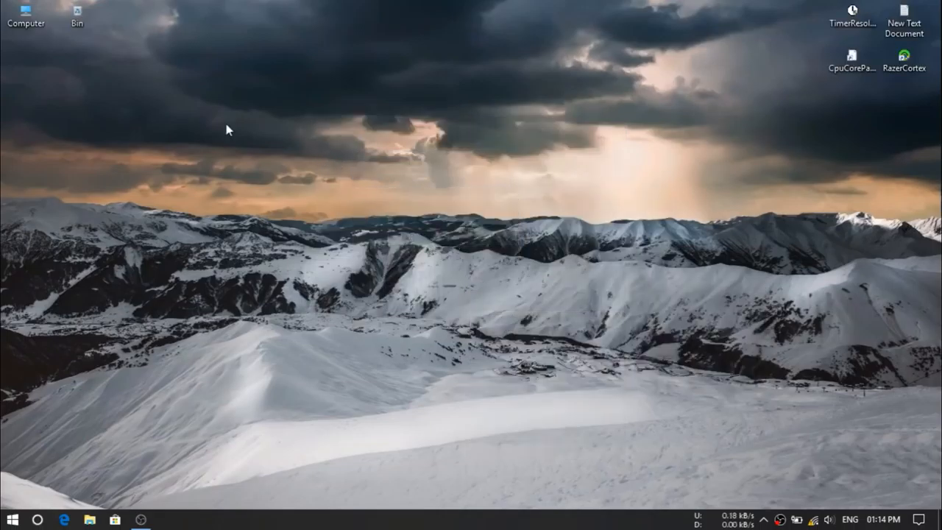
right_click(228, 130)
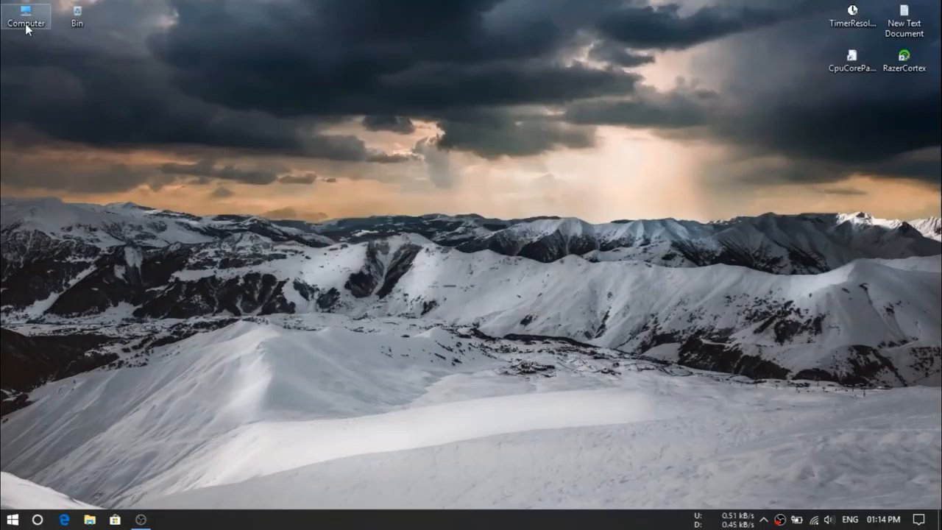
double_click(26, 18)
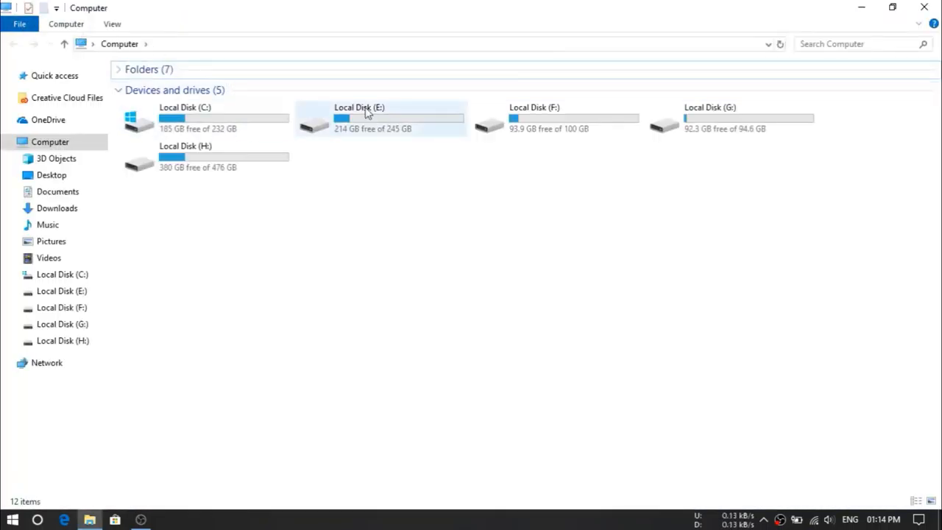
left_click(206, 119)
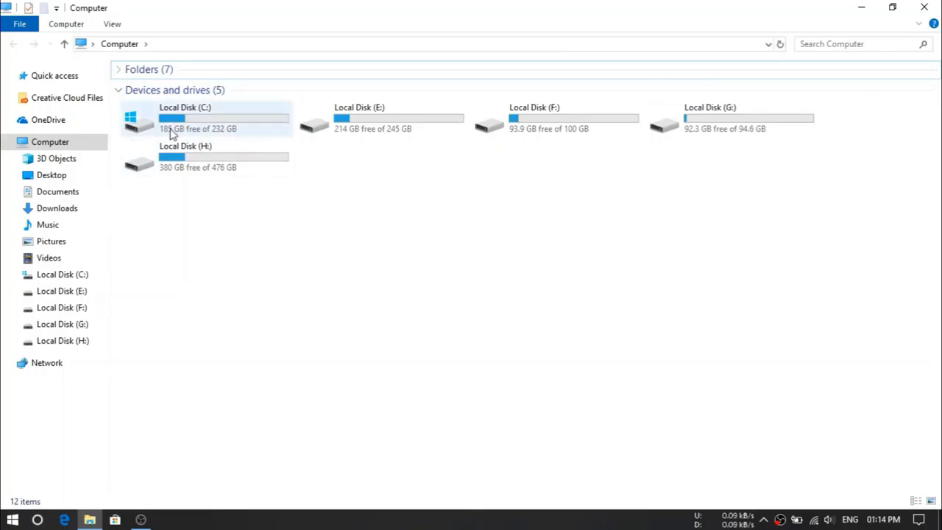
double_click(184, 117)
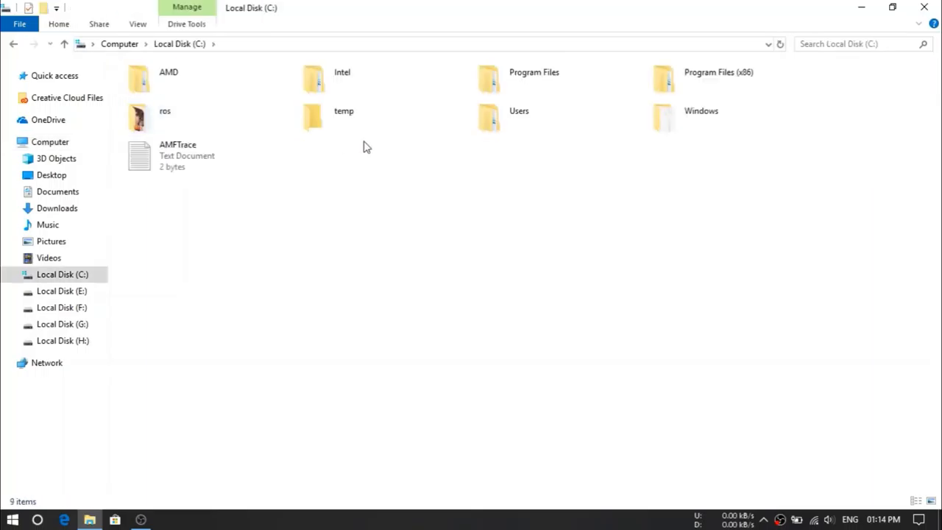
left_click(165, 112)
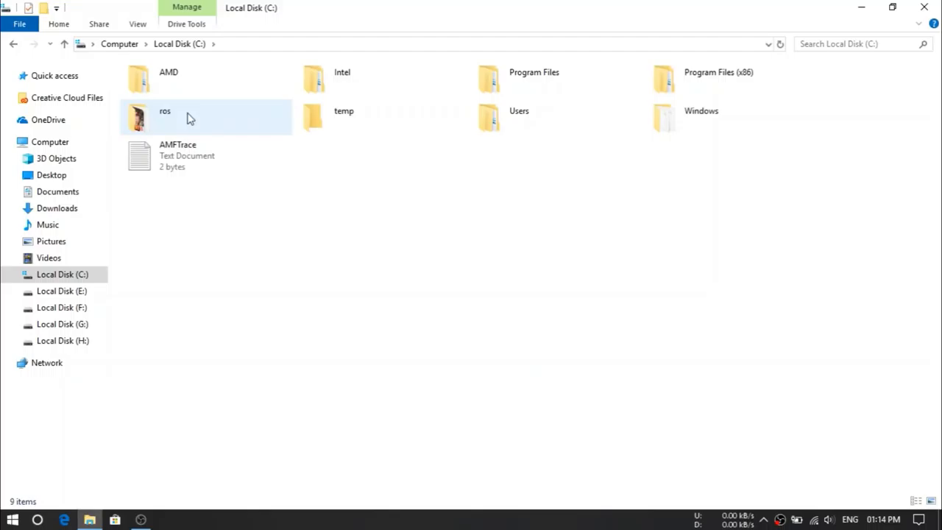
mouse_move(228, 125)
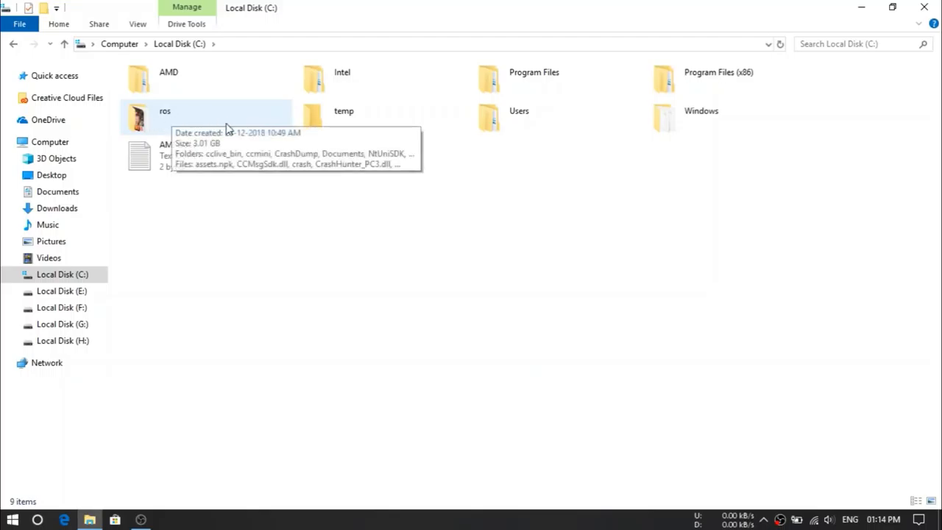
double_click(164, 112)
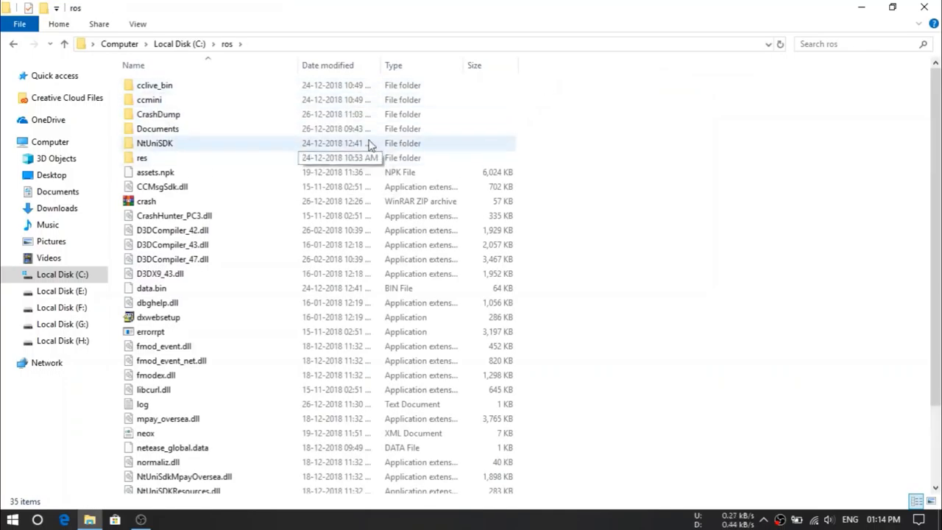
mouse_move(176, 143)
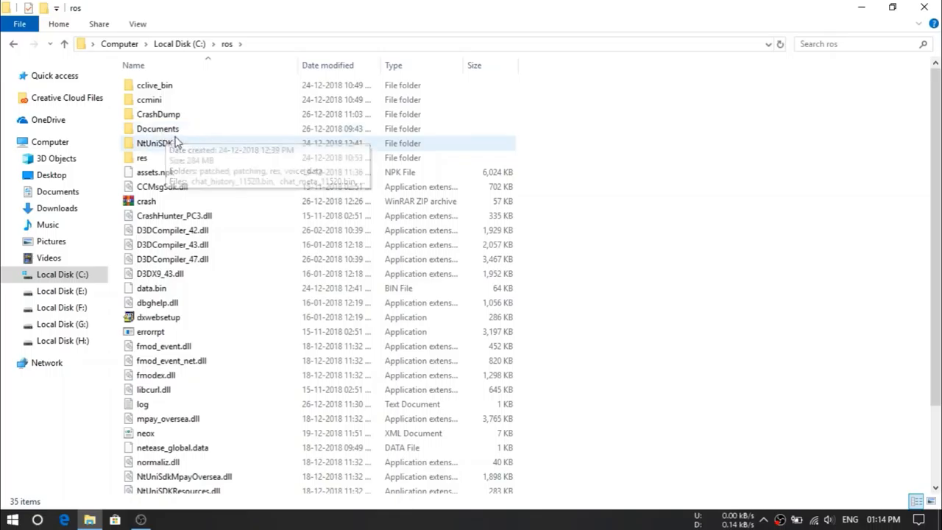
mouse_move(190, 135)
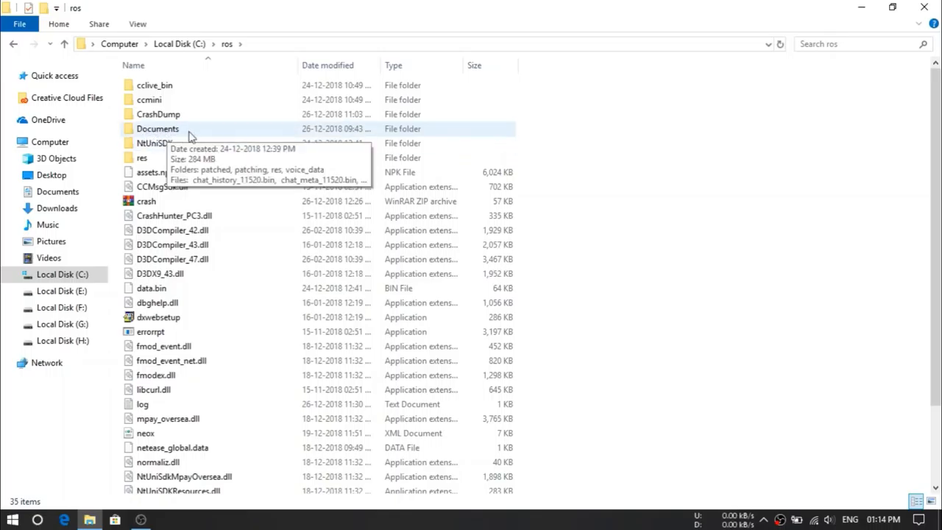
double_click(157, 129)
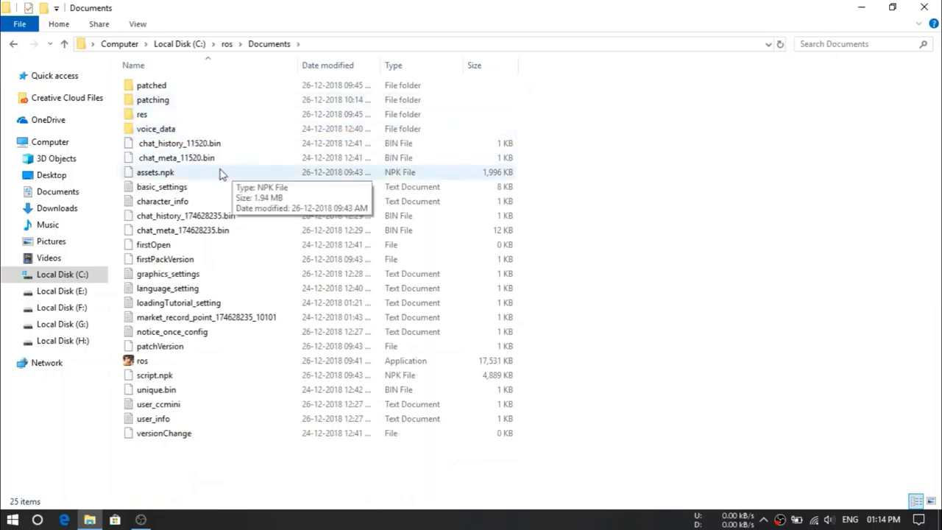
left_click(162, 186)
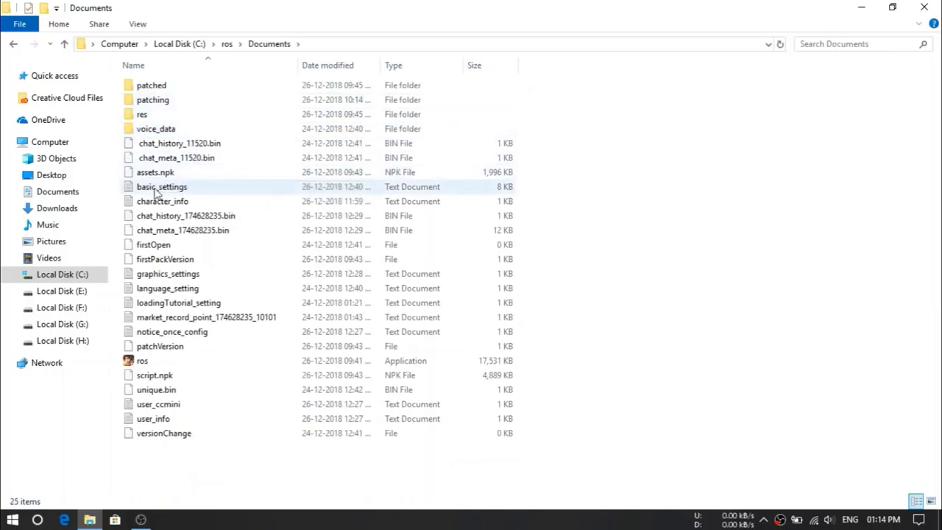
Step: Edit basic_settings in Notepad: avatarSmoothAccAlpha 15, avatarSmoothAccBeta 30, avatarSmoothAccFactor2 from 4 to 1
double_click(161, 185)
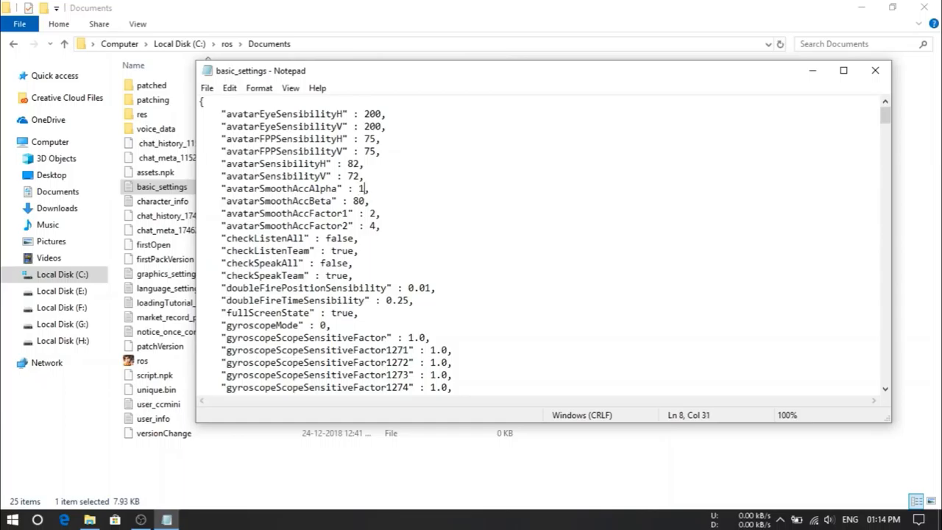
type("5")
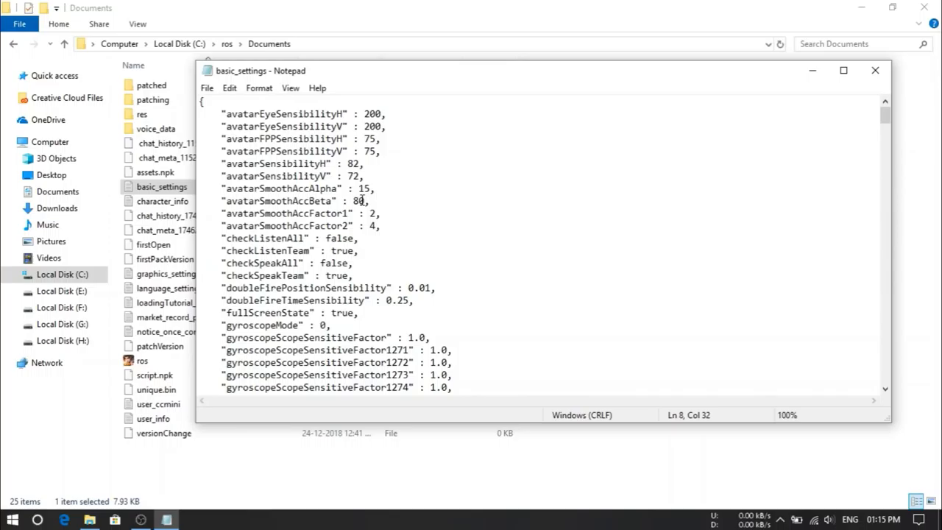
left_click(485, 189)
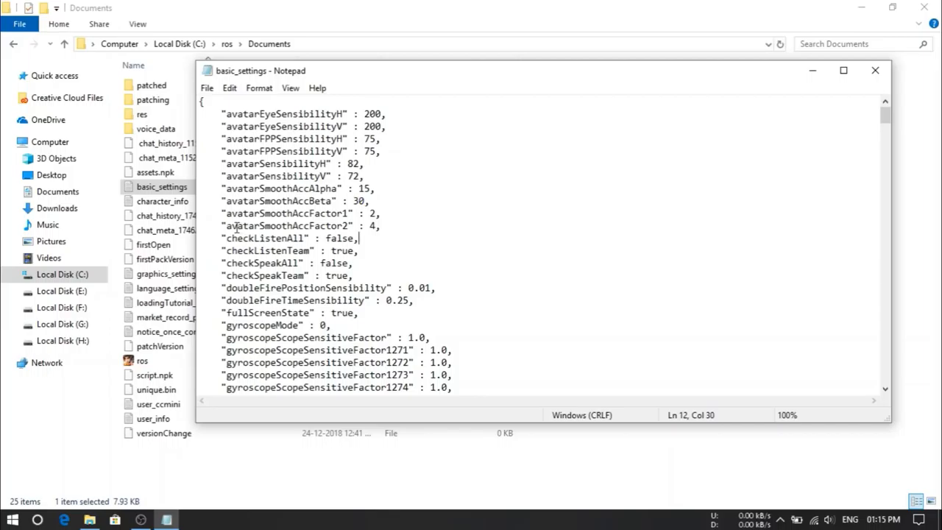
double_click(270, 227)
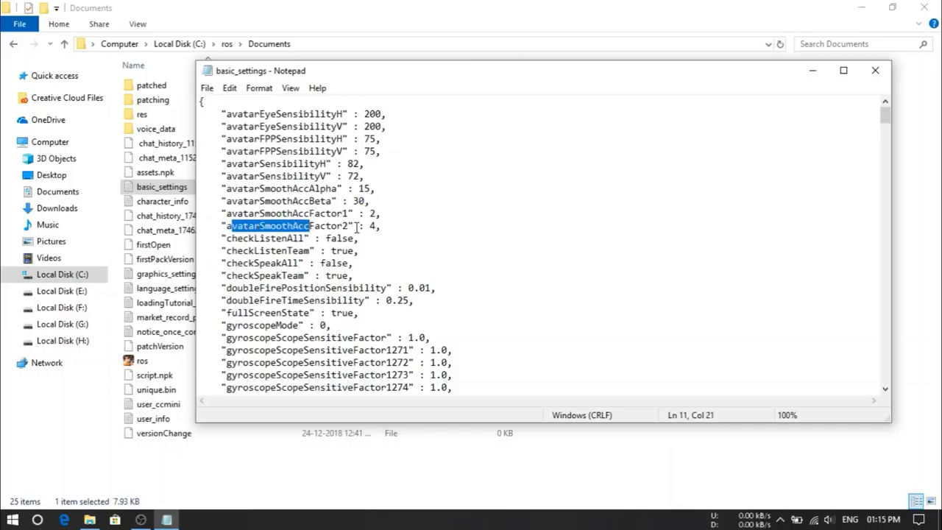
left_click(456, 229)
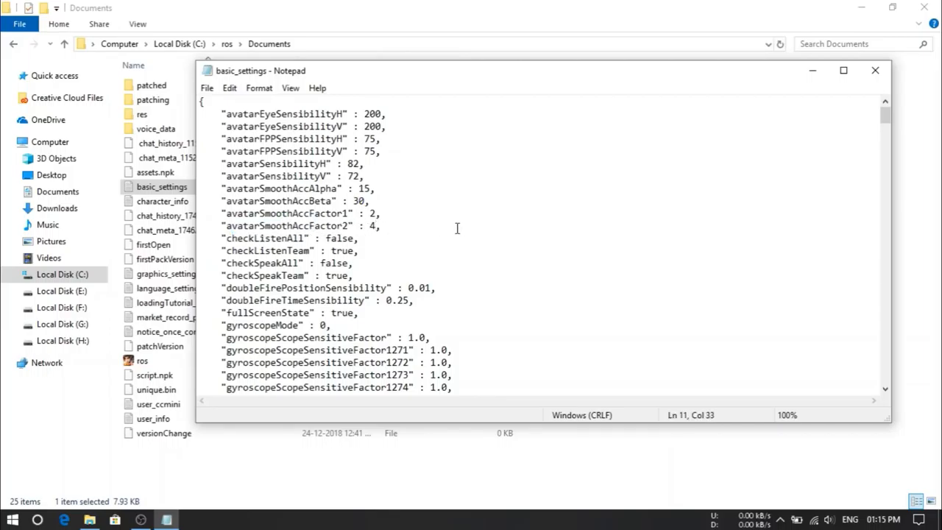
key("Backspace")
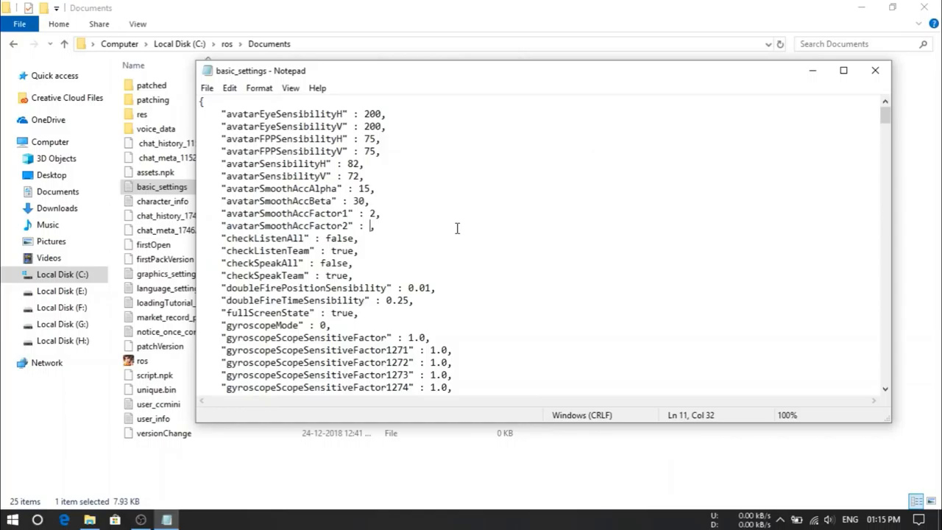
type("1")
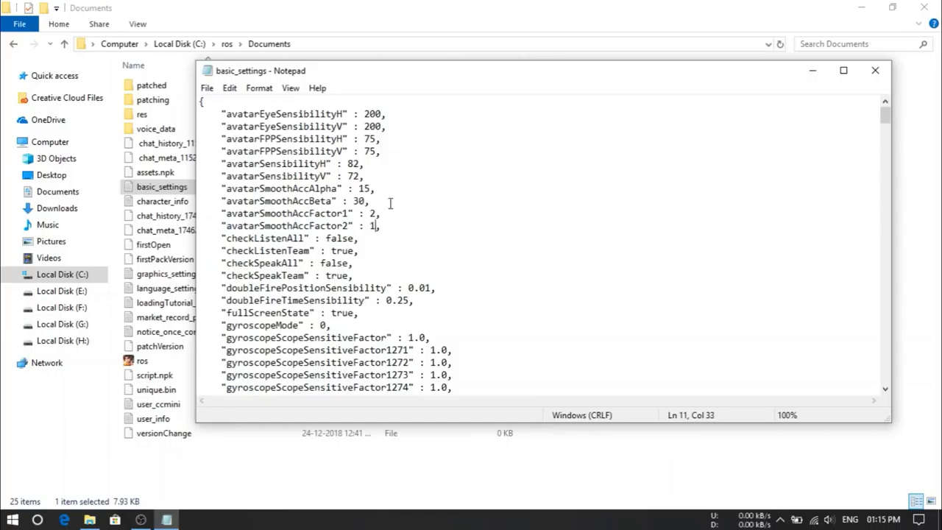
scroll("down", 3)
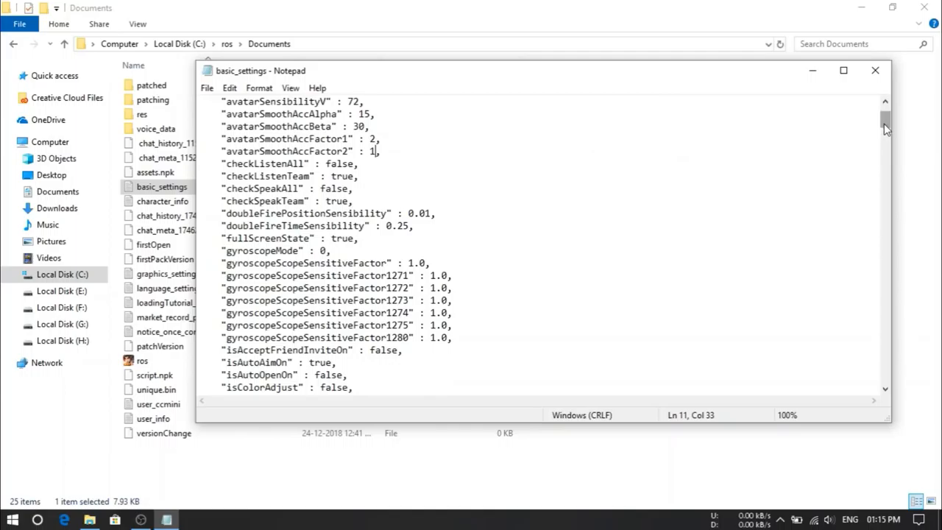
scroll("down", 3)
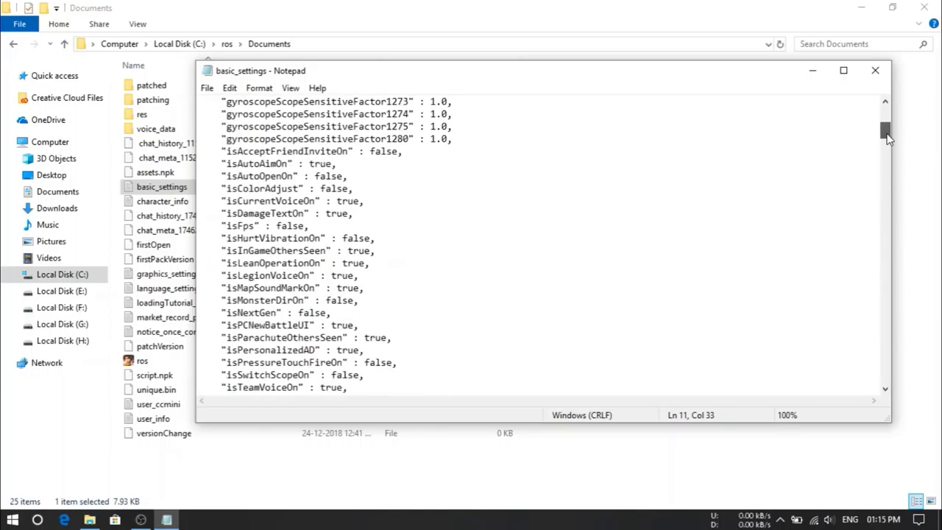
scroll("up", 3)
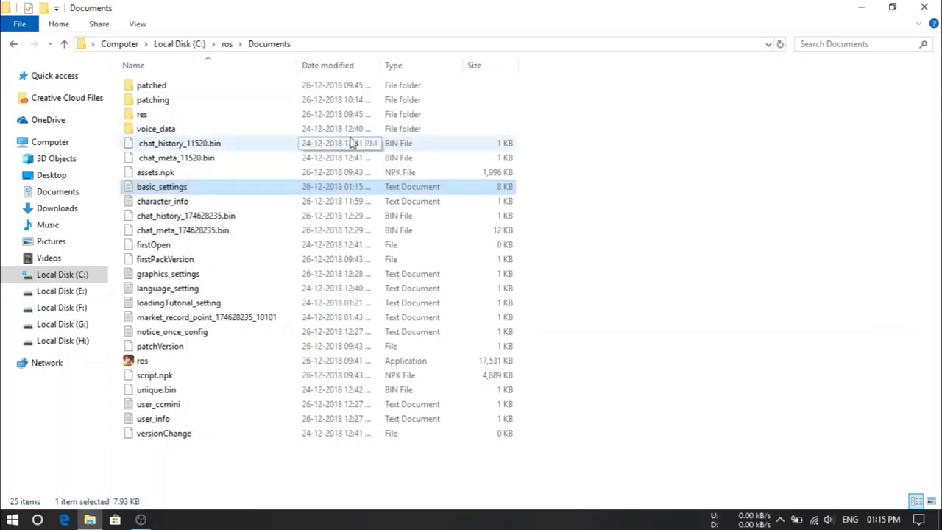
mouse_move(206, 273)
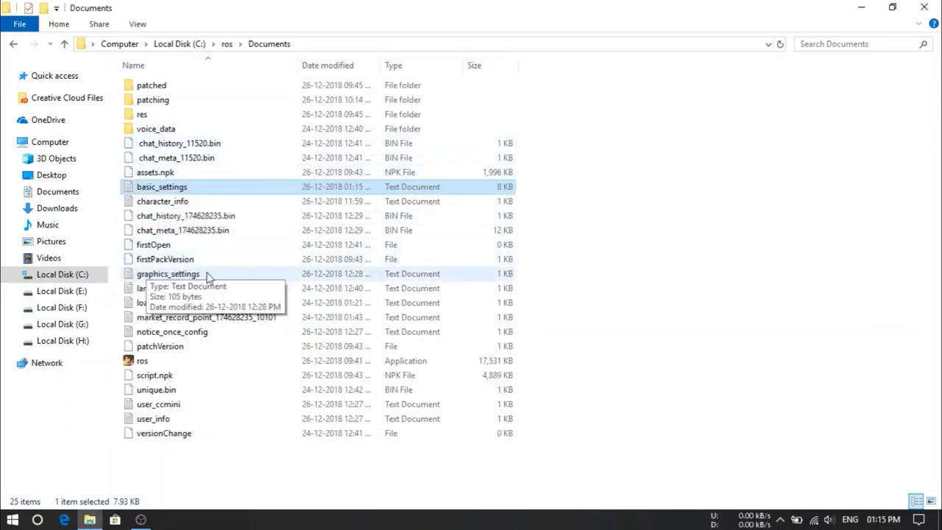
Step: Open graphics_settings in Notepad and replace the AOI_BK_LEVEL value
double_click(168, 272)
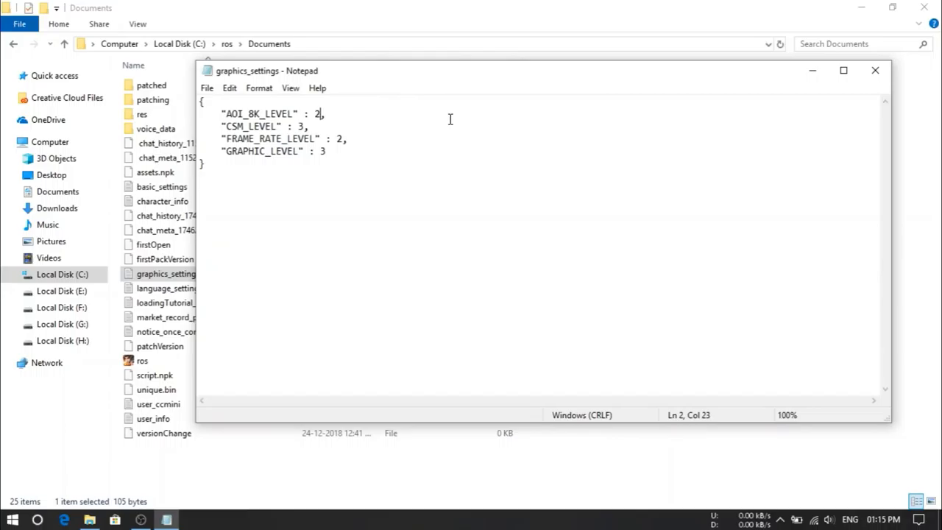
key("Backspace")
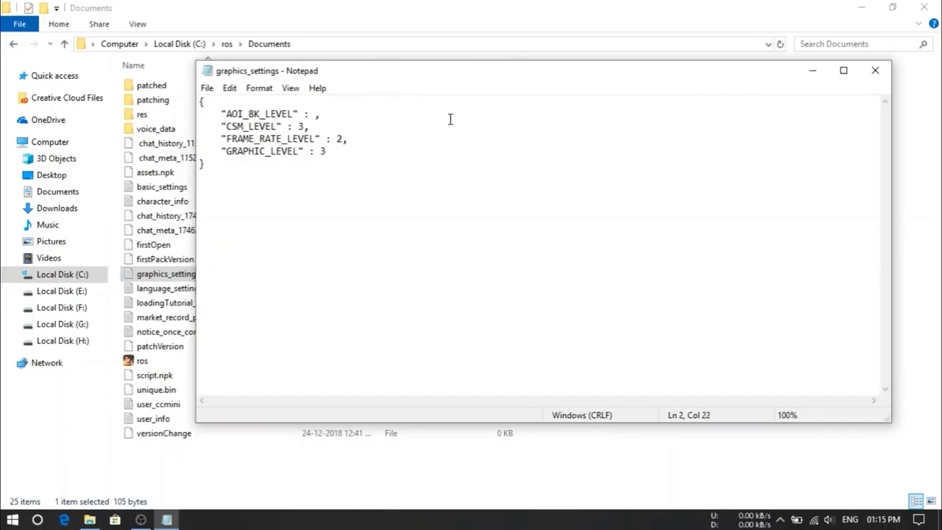
type("0")
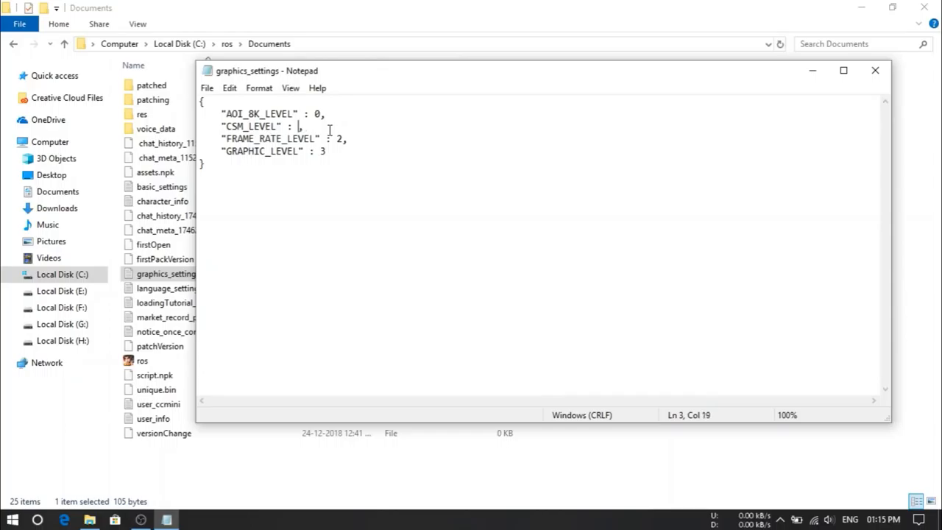
type("0")
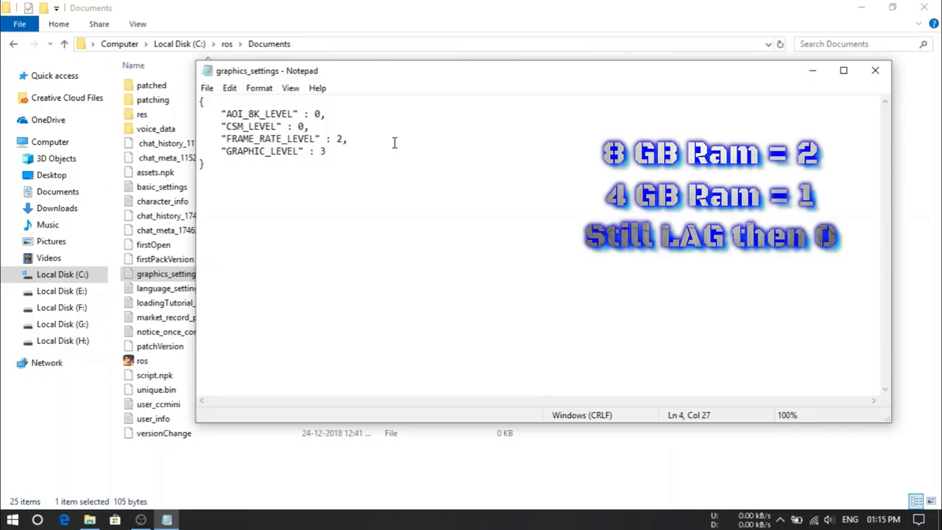
type("1")
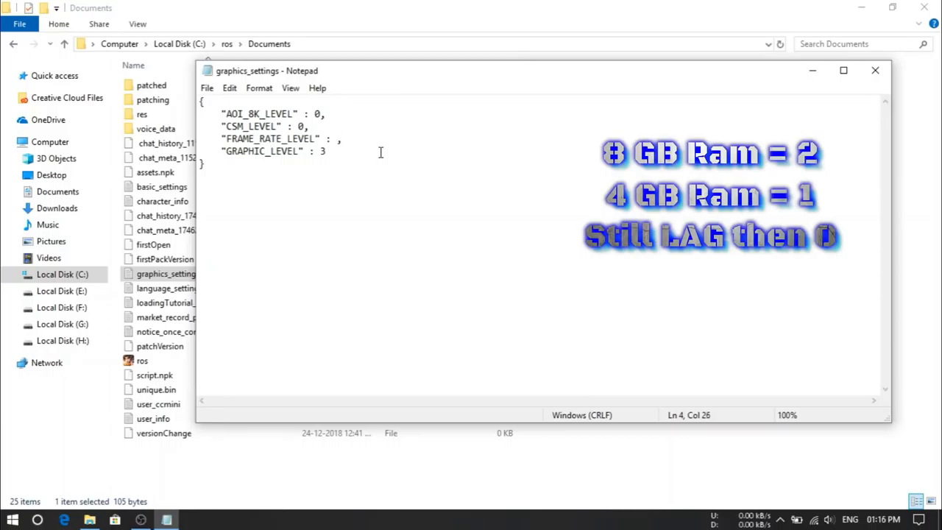
Step: Set FRAME_RATE_LEVEL to 2 and GRAPHIC_LEVEL to 0, then close the file
left_click(335, 139)
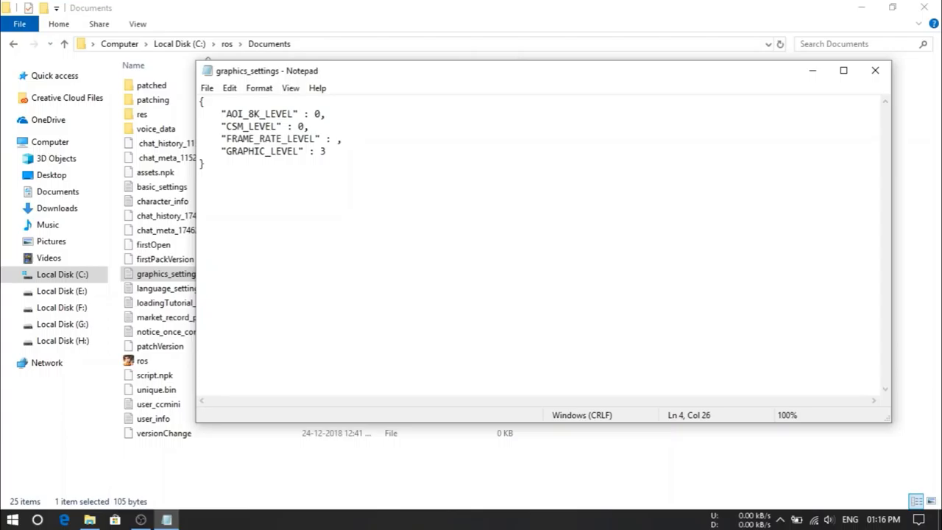
type("2")
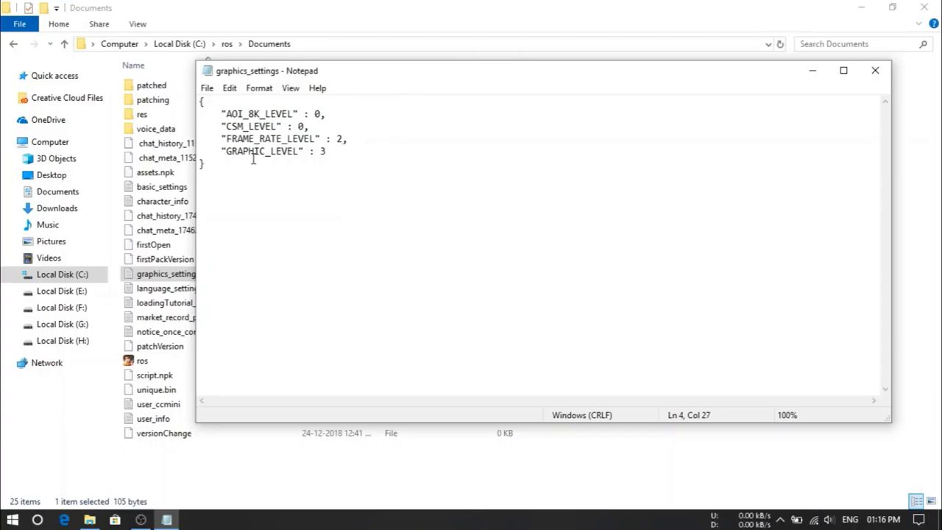
left_click(406, 159)
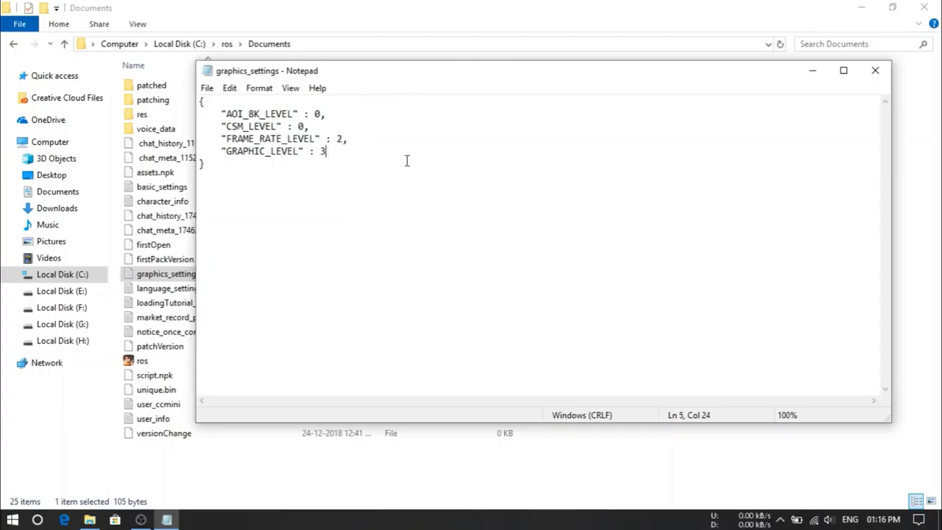
type("0")
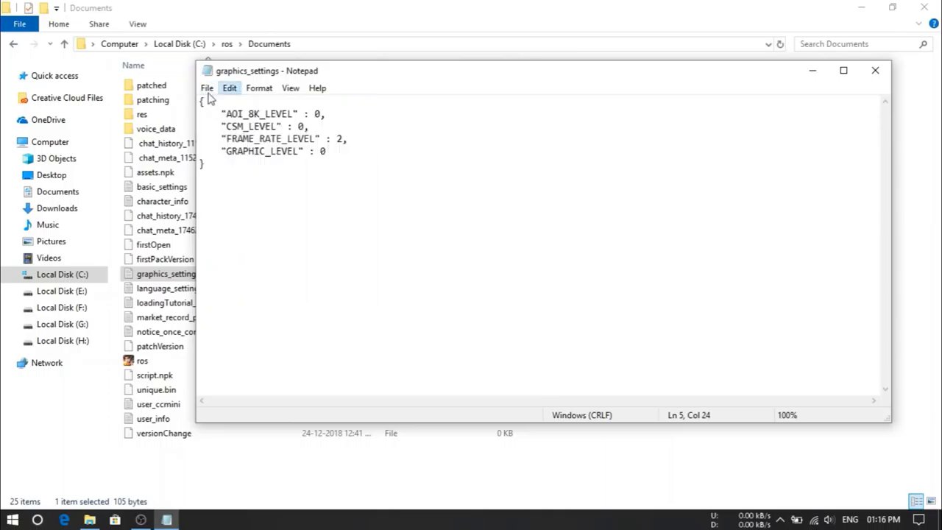
mouse_move(875, 87)
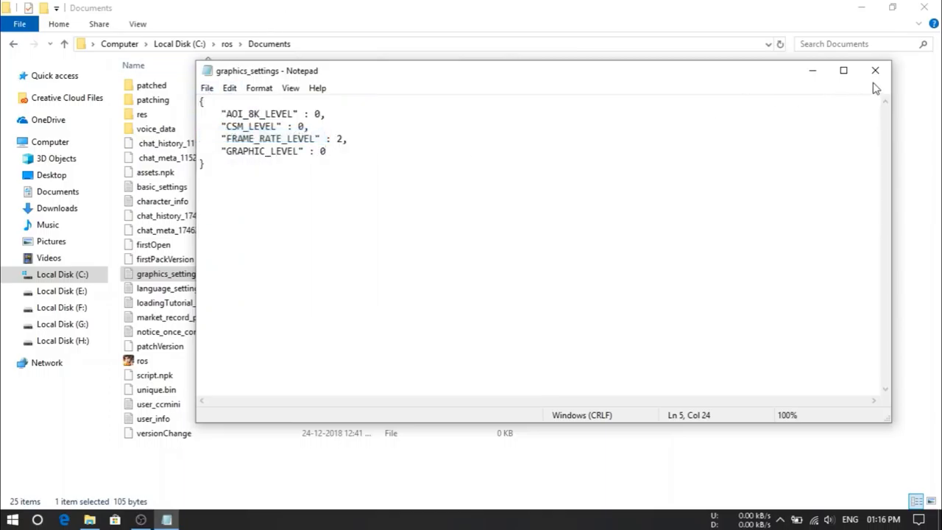
left_click(874, 71)
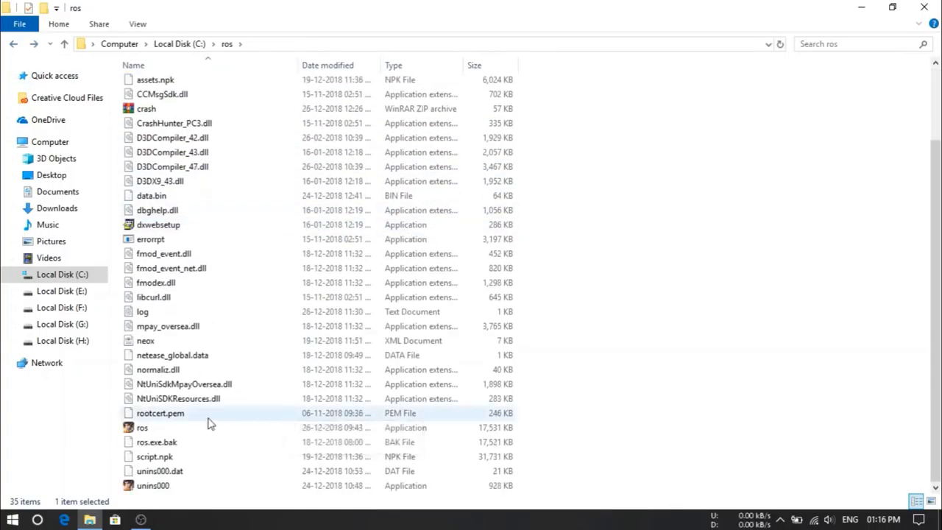
Step: Review ros.exe's Compatibility properties (Windows 7 mode, run as administrator), then open Computer's system information
right_click(141, 427)
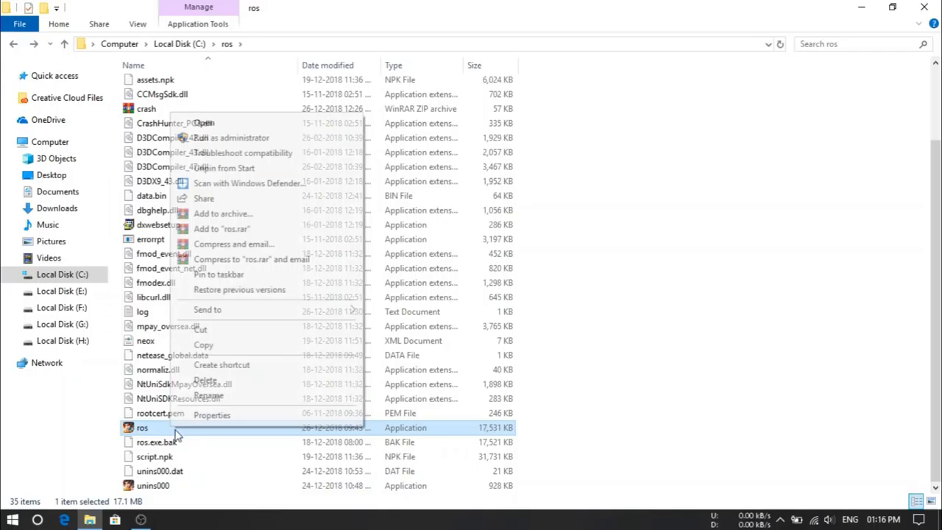
left_click(212, 415)
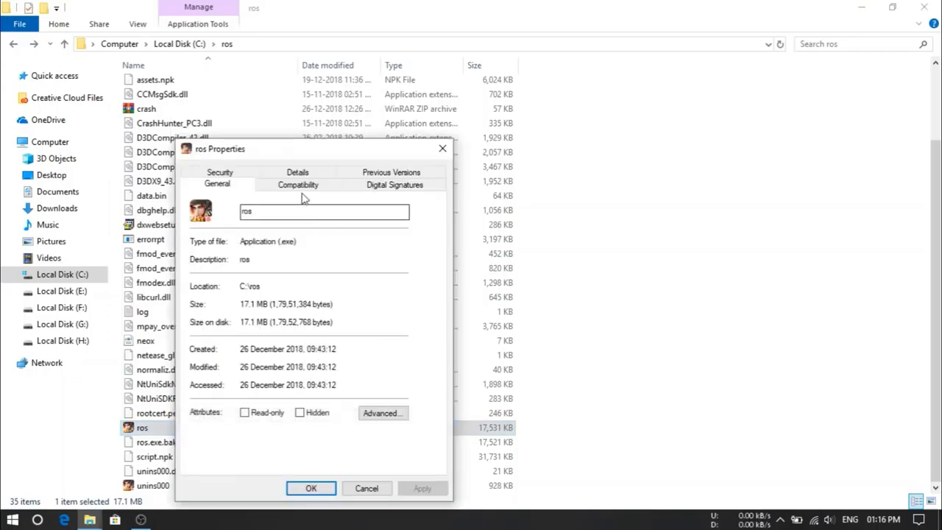
left_click(297, 186)
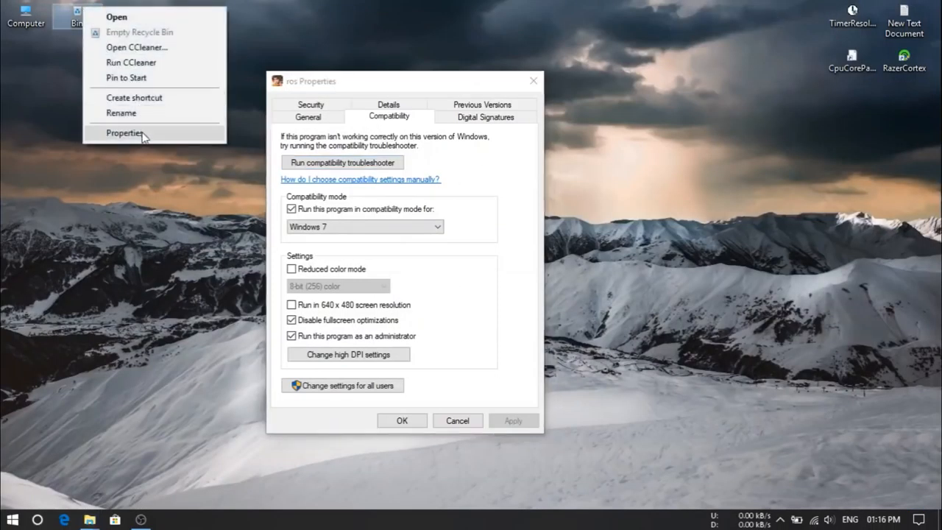
left_click(25, 16)
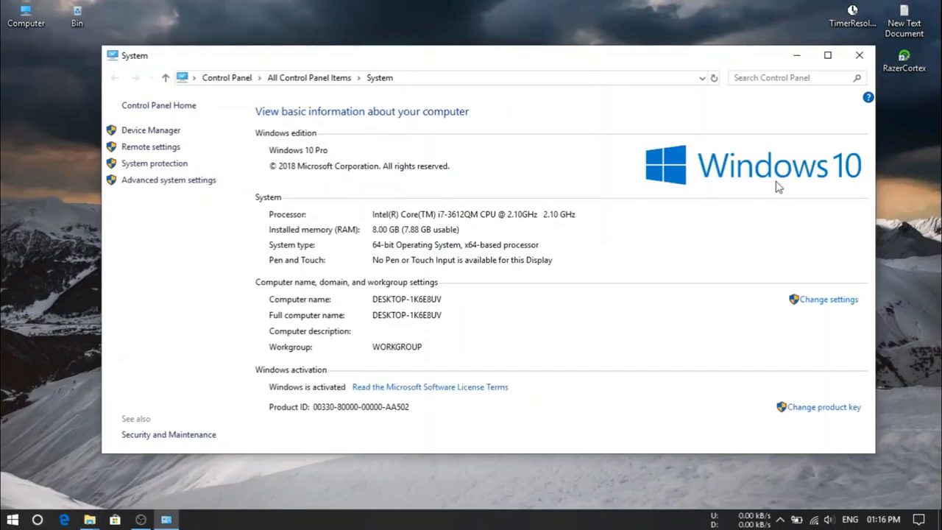
mouse_move(444, 221)
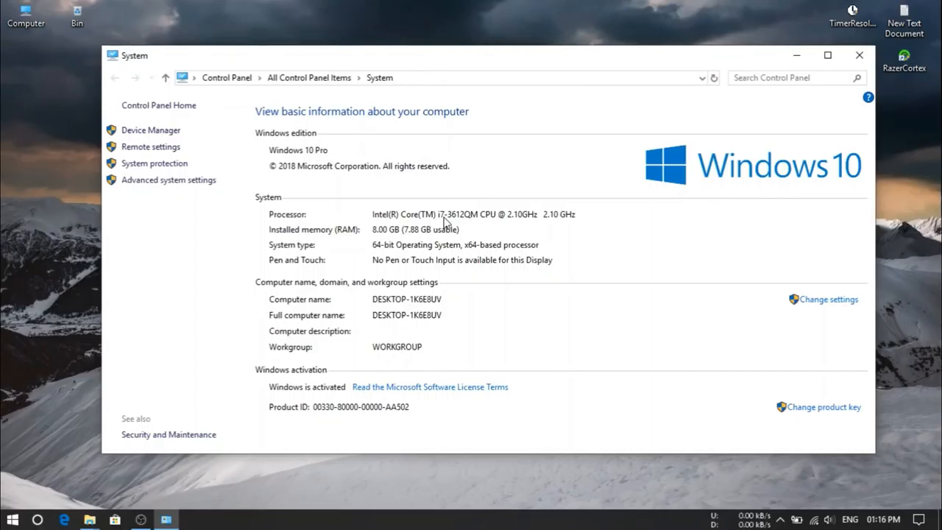
mouse_move(508, 230)
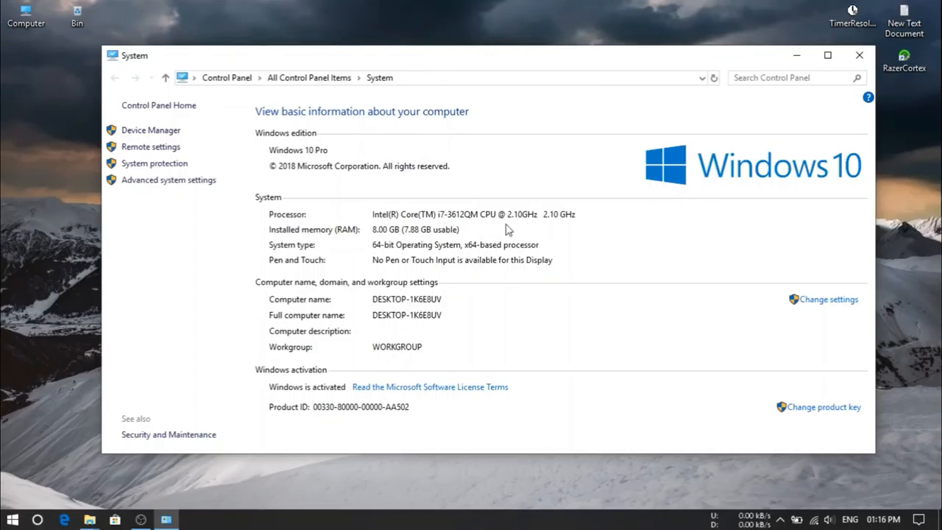
mouse_move(586, 227)
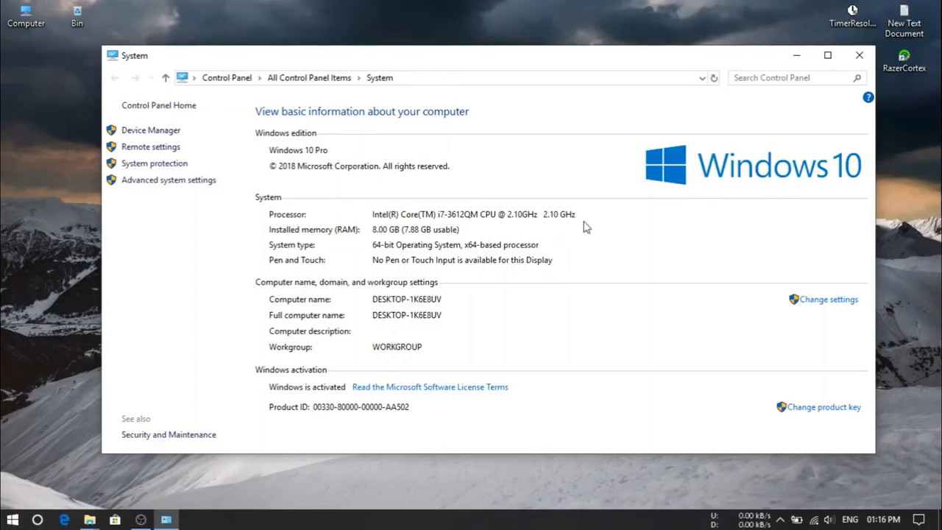
mouse_move(493, 238)
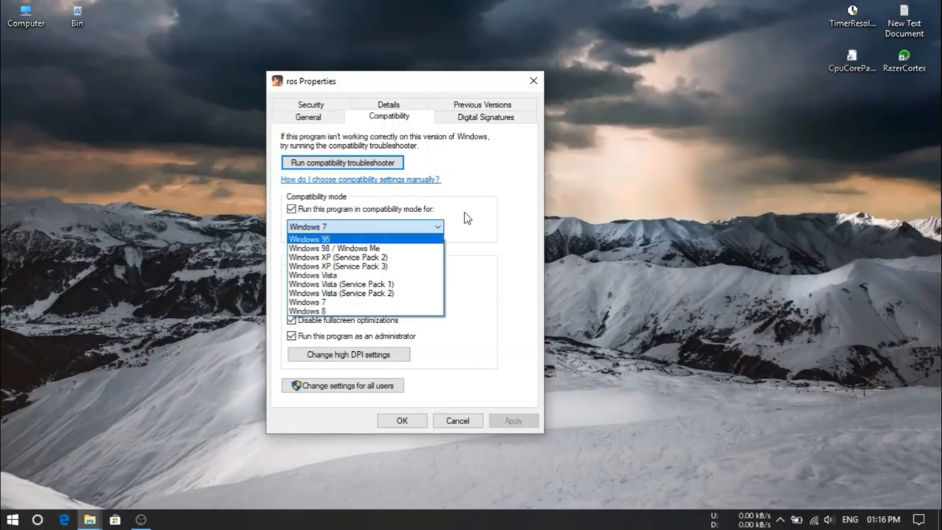
mouse_move(365, 303)
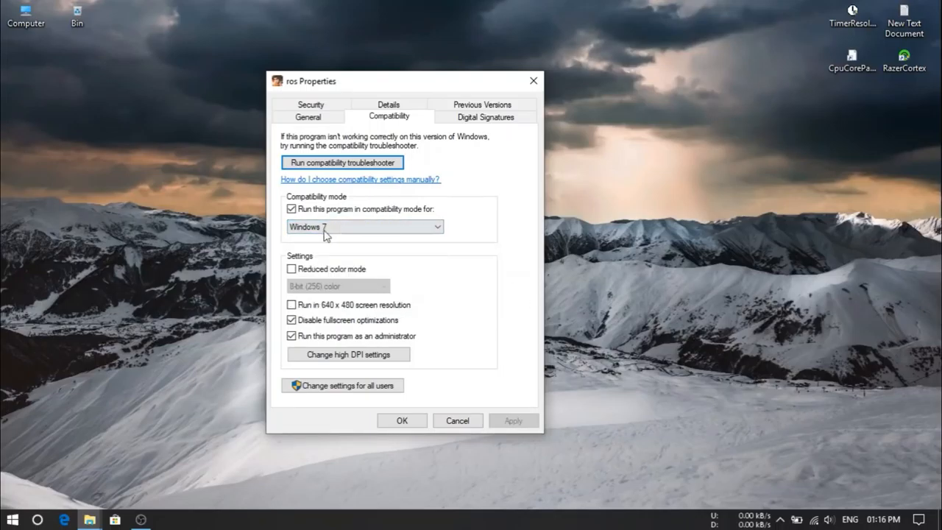
mouse_move(301, 331)
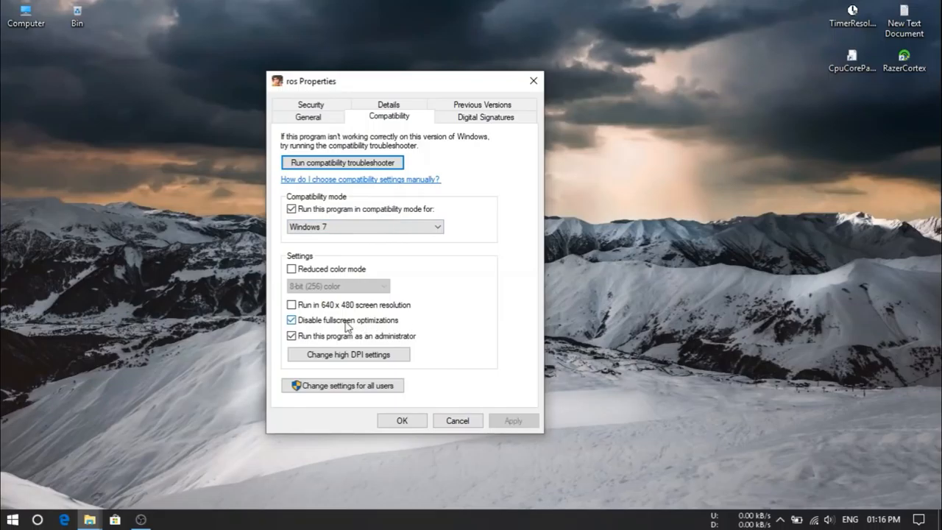
mouse_move(412, 319)
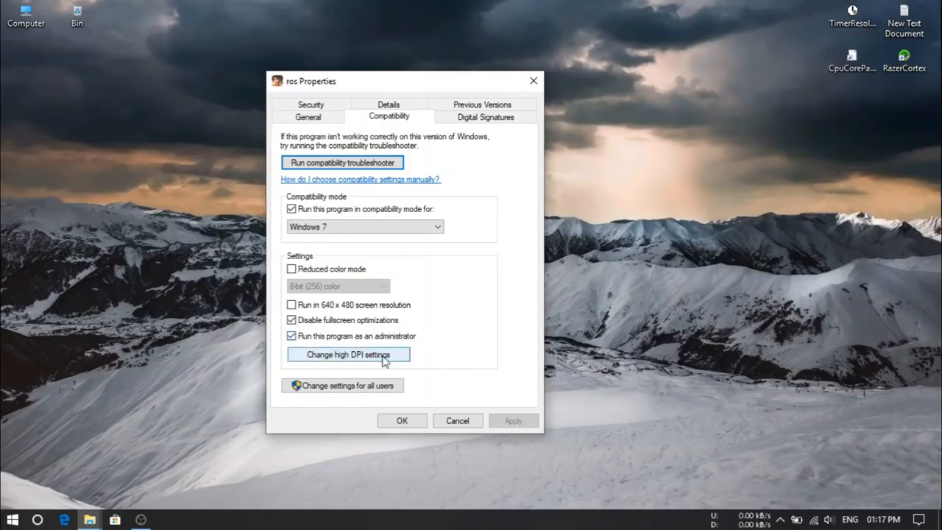
Step: Set ros's high DPI scaling to be performed by System (Enhanced) and confirm
left_click(347, 354)
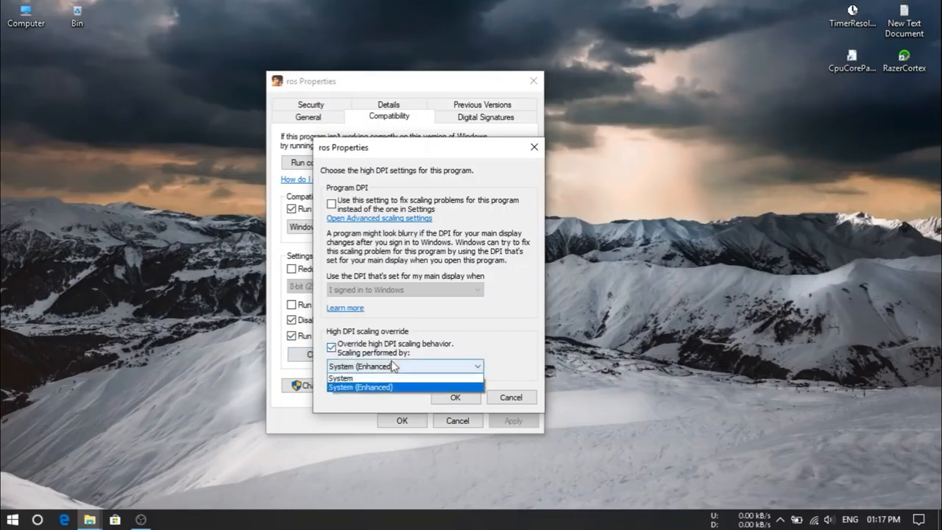
left_click(359, 385)
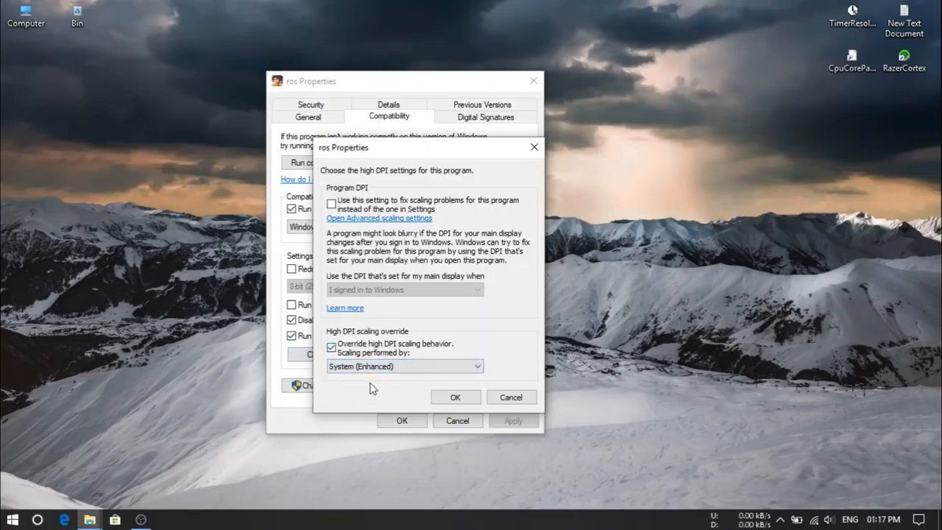
left_click(456, 397)
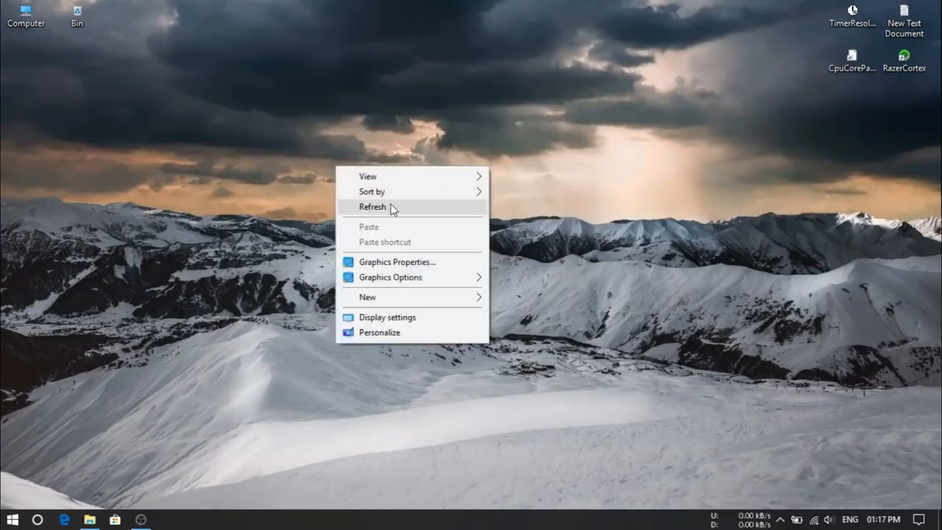
Step: From the desktop open Display settings > Advanced display settings and view the Intel HD Graphics 4000 adapter properties
left_click(373, 206)
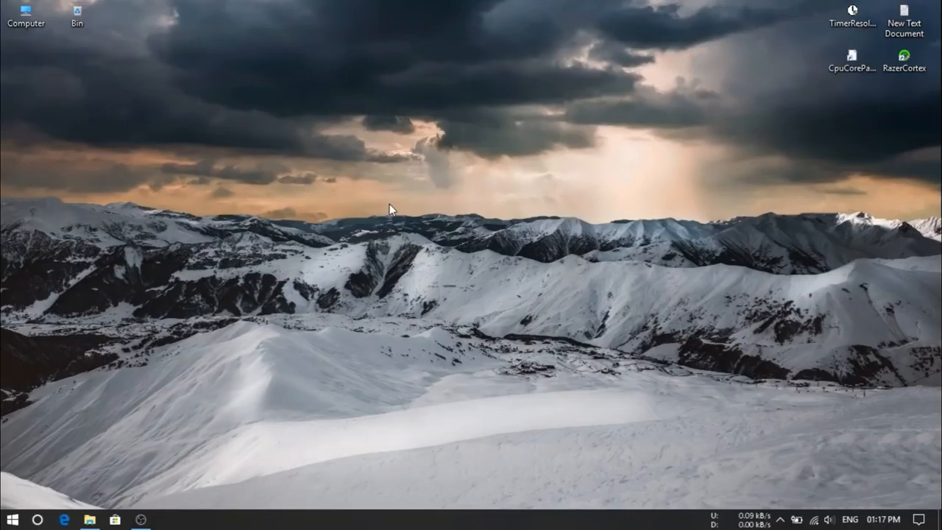
mouse_move(568, 124)
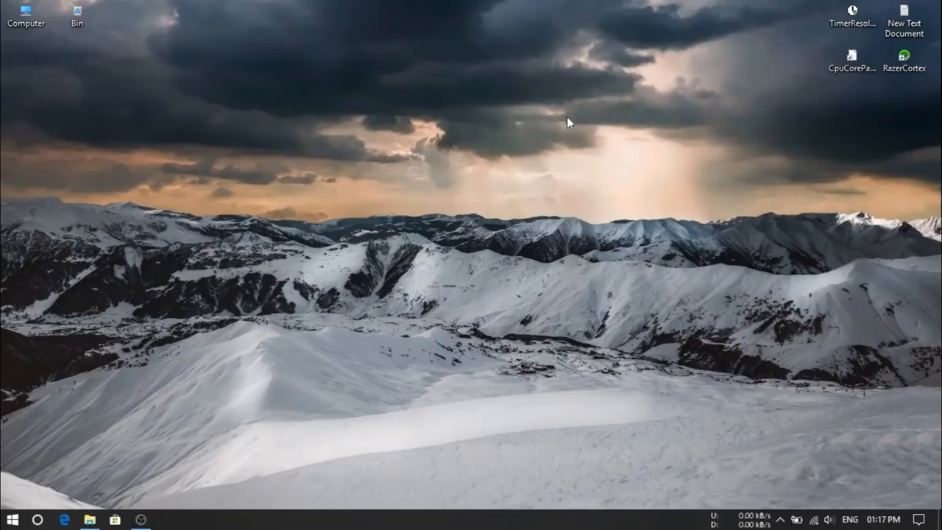
right_click(570, 124)
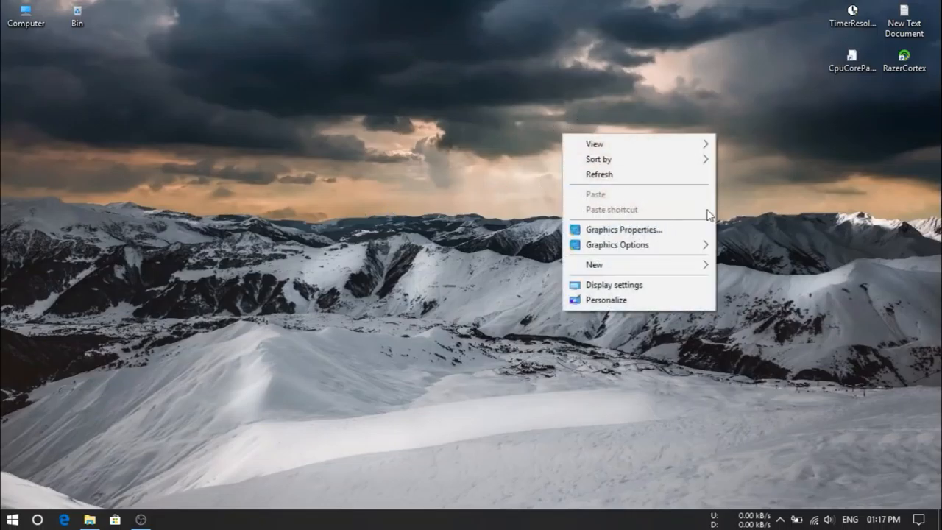
mouse_move(659, 245)
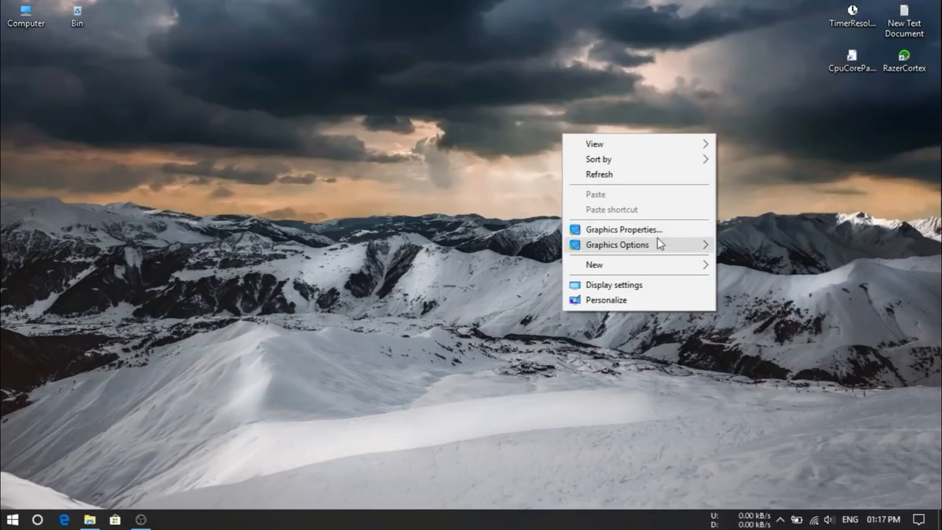
mouse_move(622, 213)
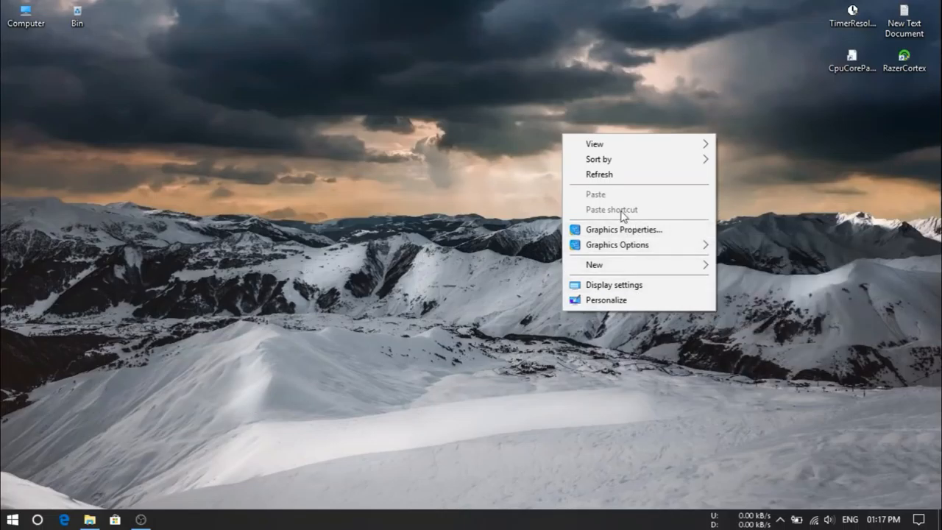
mouse_move(612, 285)
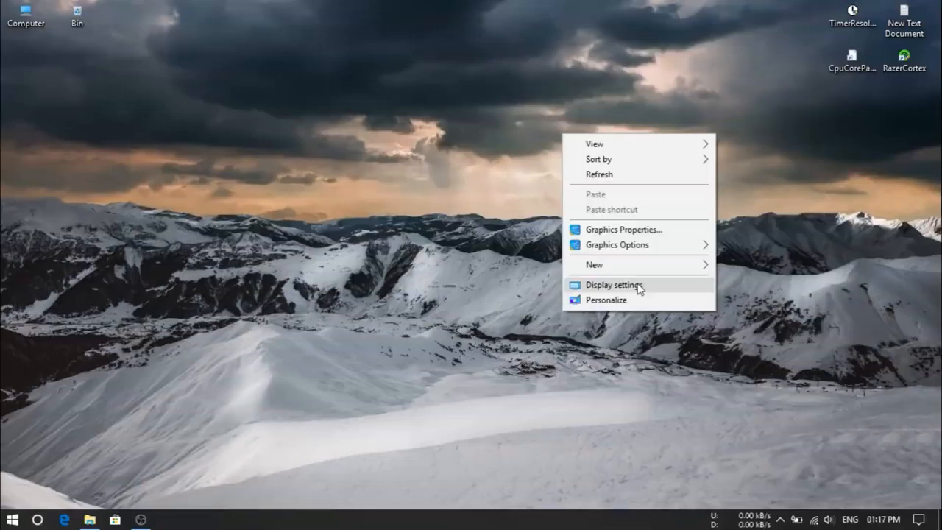
left_click(613, 285)
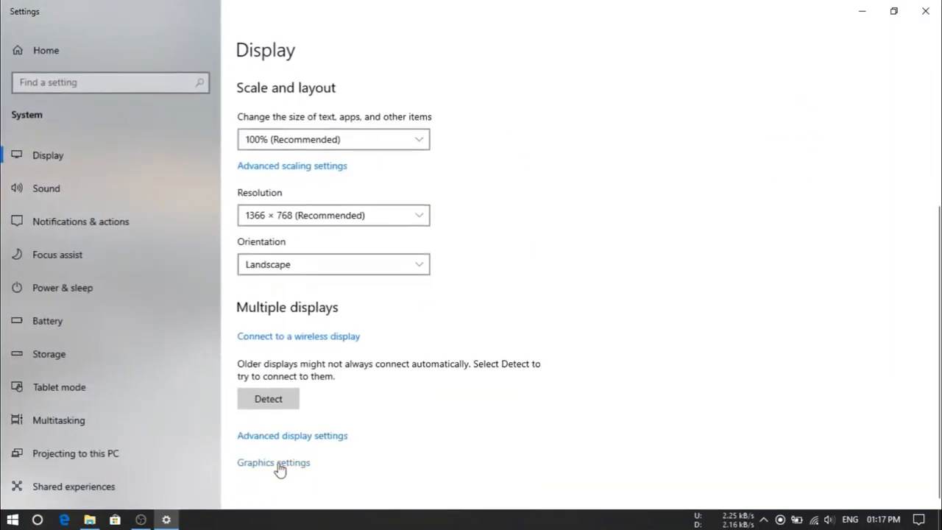
left_click(291, 436)
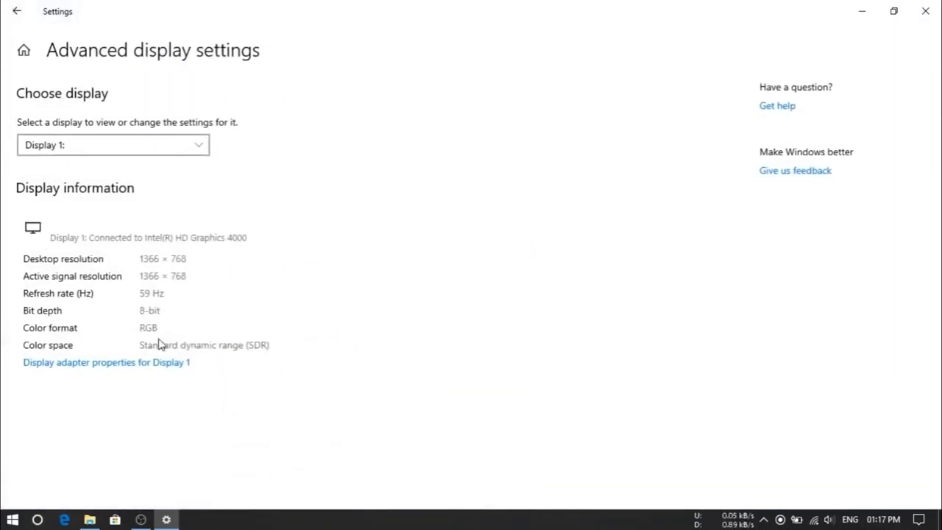
mouse_move(147, 366)
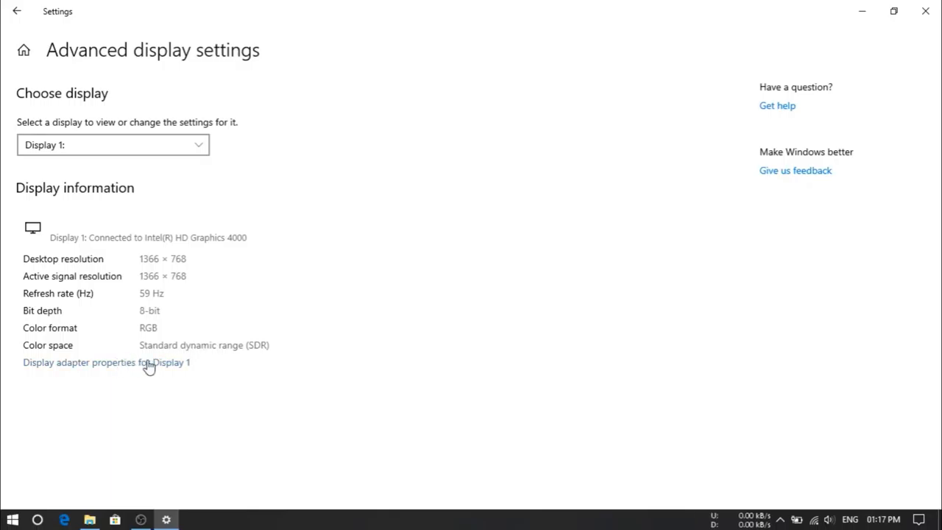
left_click(106, 362)
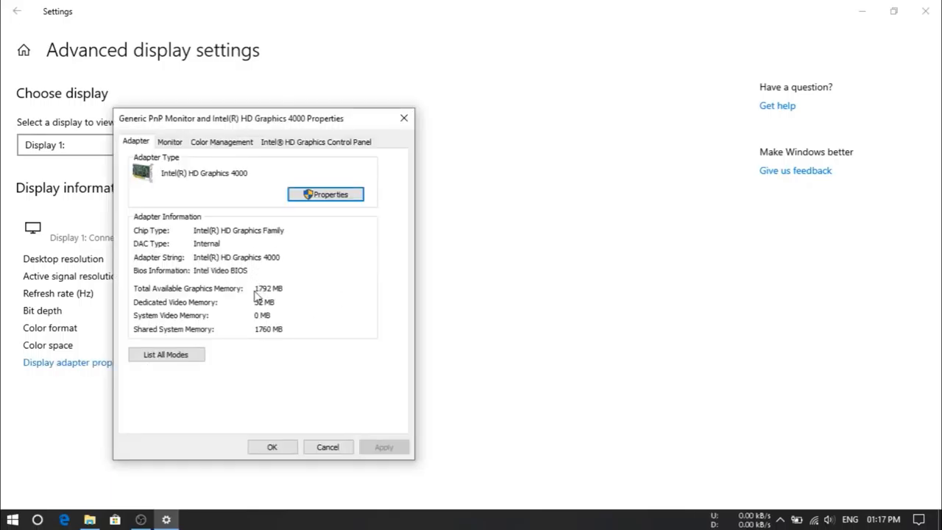
mouse_move(333, 298)
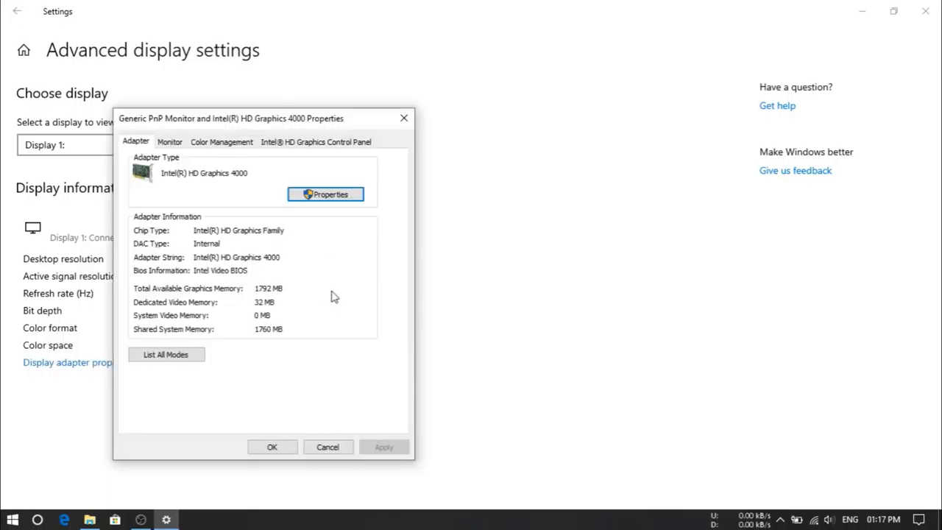
mouse_move(287, 317)
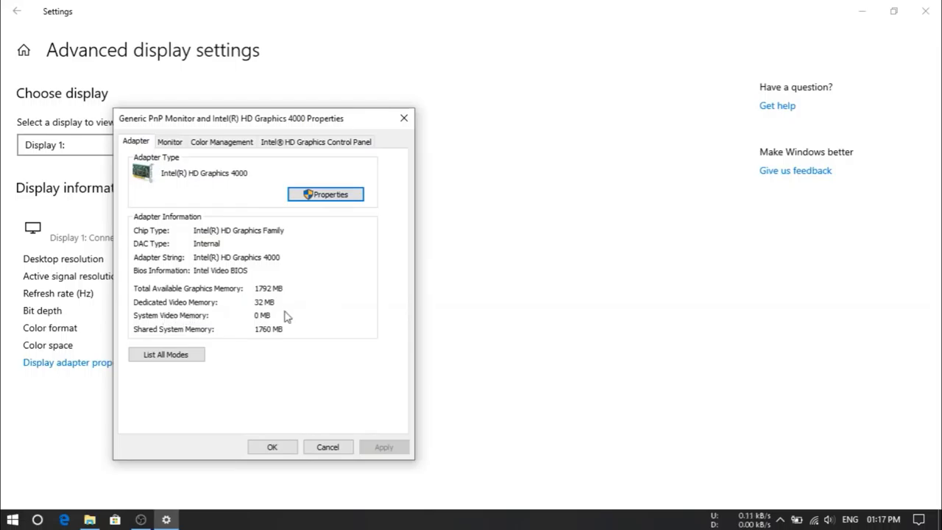
mouse_move(321, 312)
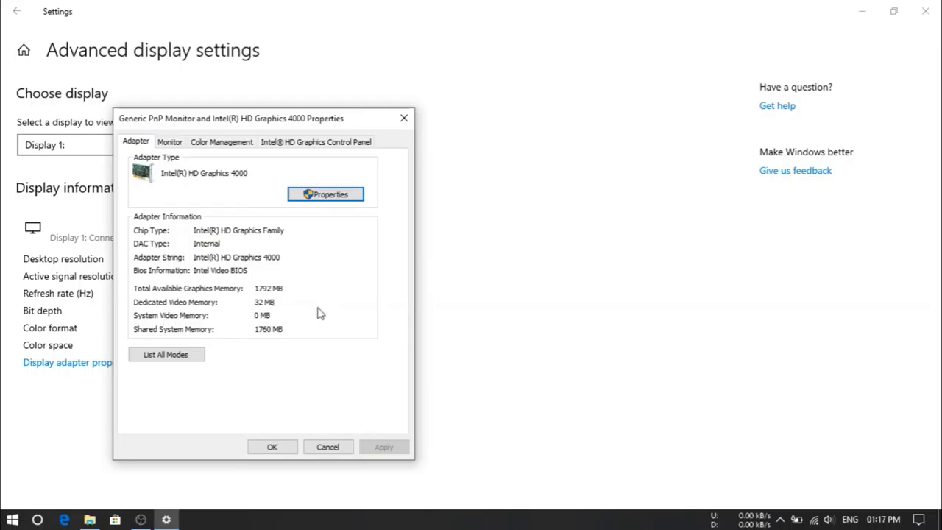
mouse_move(287, 309)
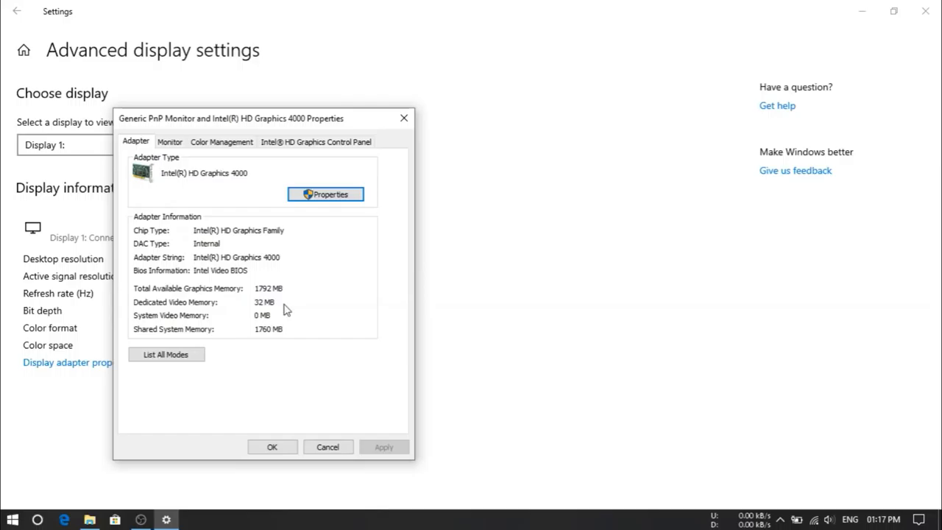
mouse_move(413, 432)
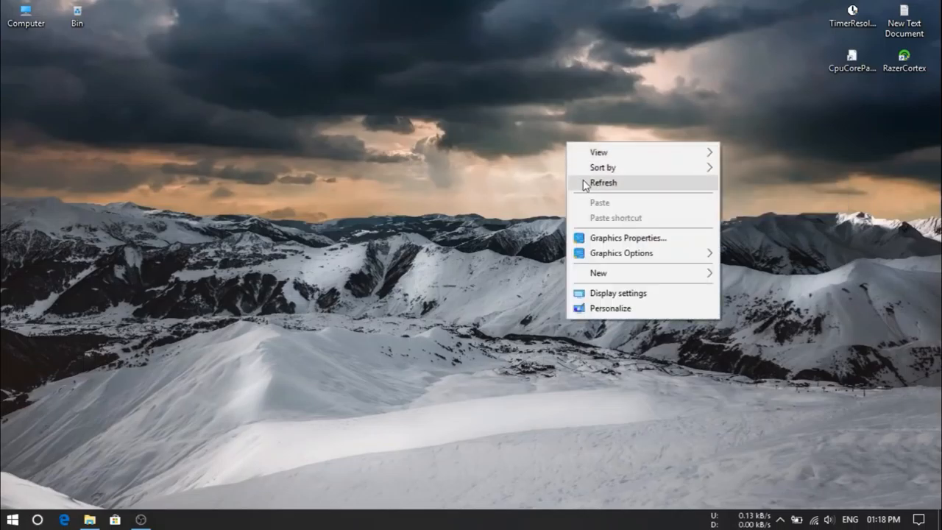
Step: Open Intel Graphics Properties from the desktop, keep the 3D setting at Performance and return to the main menu
left_click(603, 182)
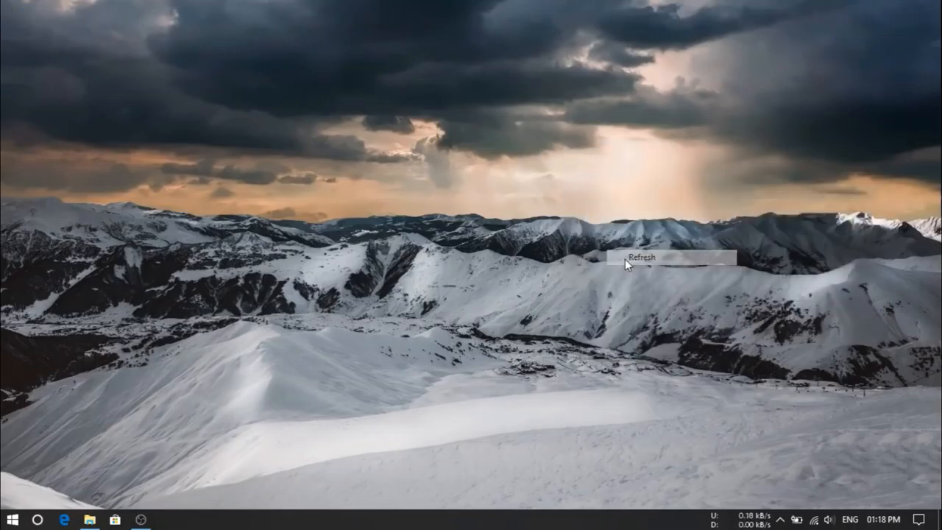
left_click(641, 256)
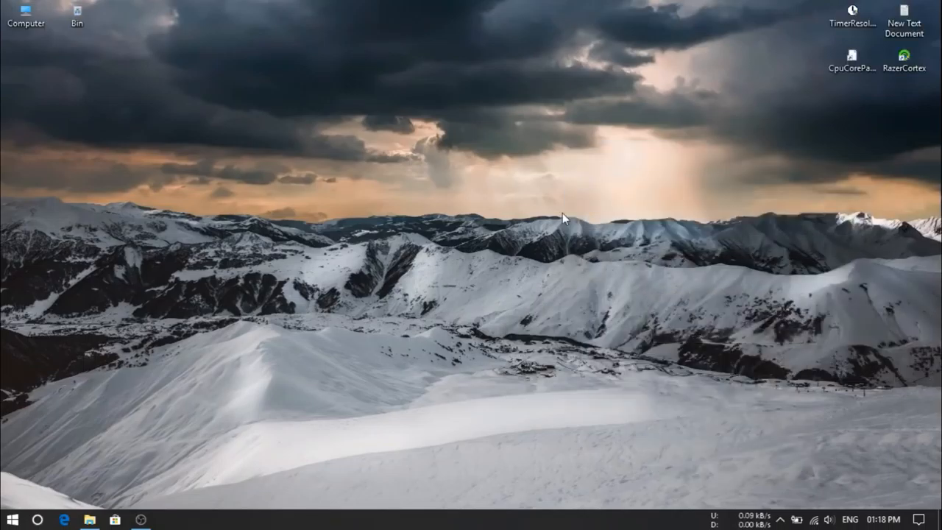
right_click(562, 218)
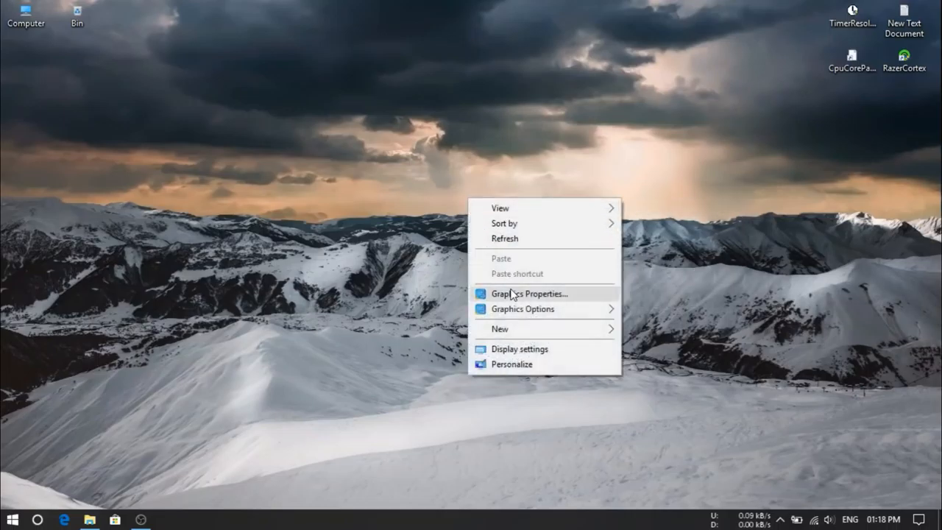
left_click(530, 293)
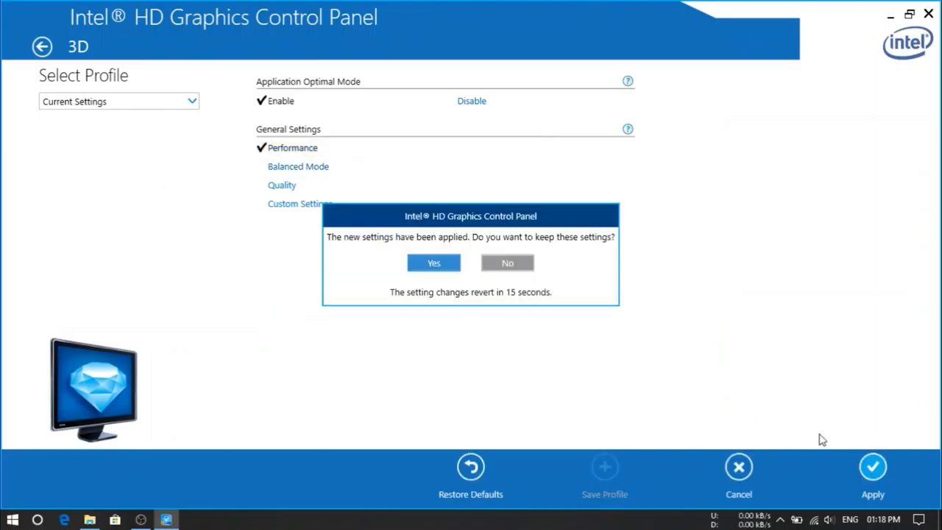
left_click(432, 262)
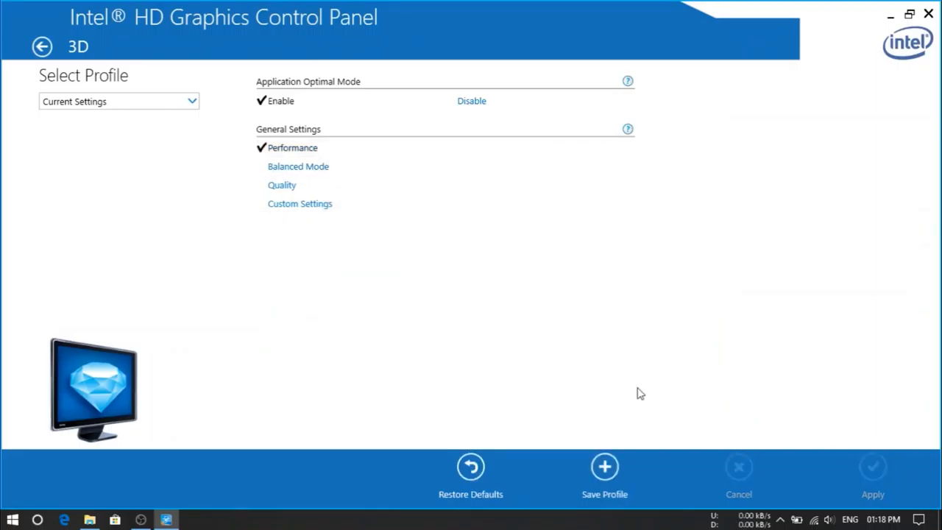
left_click(41, 46)
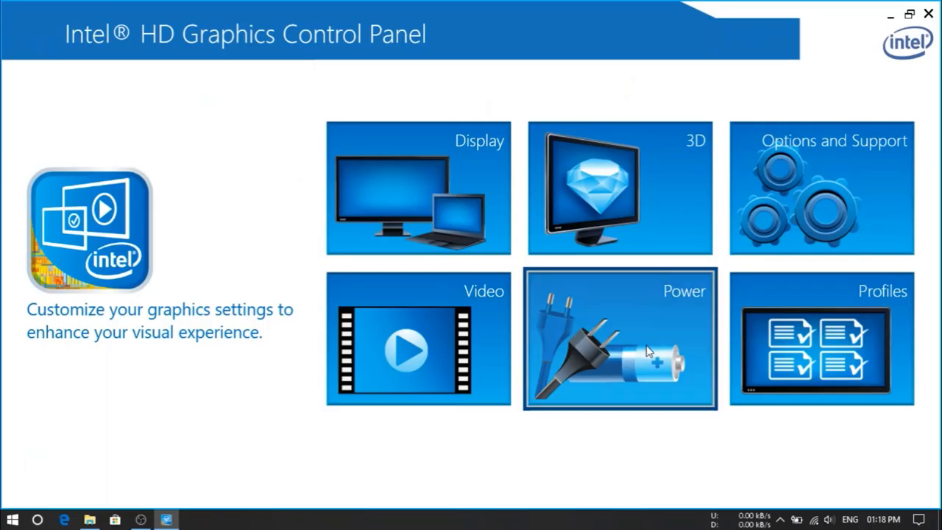
Step: Set Plugged In and On Battery power plans to Maximum Performance, disable Display Power Saving Technology, apply and close the panel
left_click(619, 339)
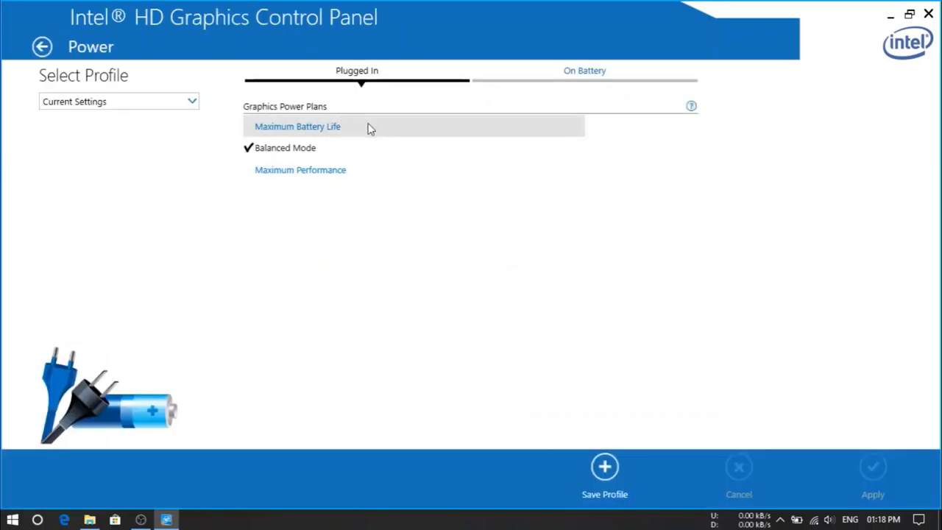
left_click(873, 467)
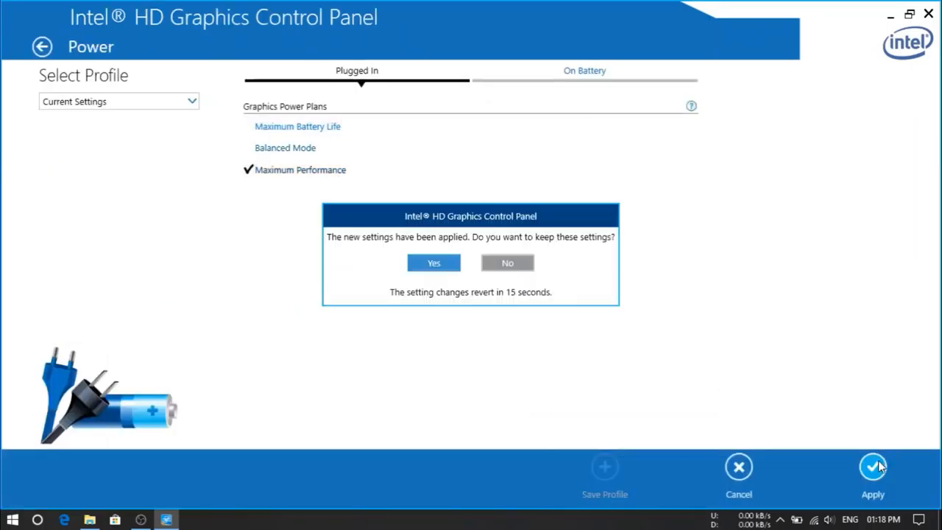
left_click(433, 262)
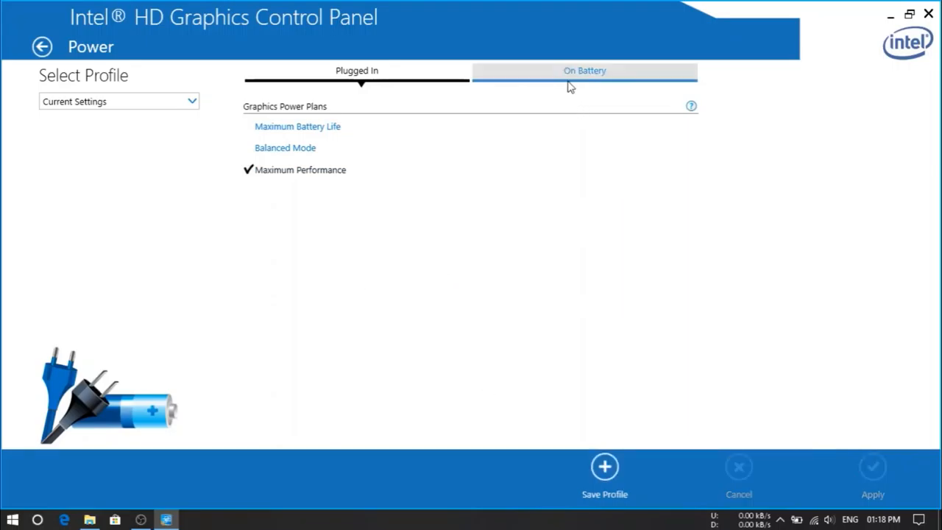
left_click(584, 70)
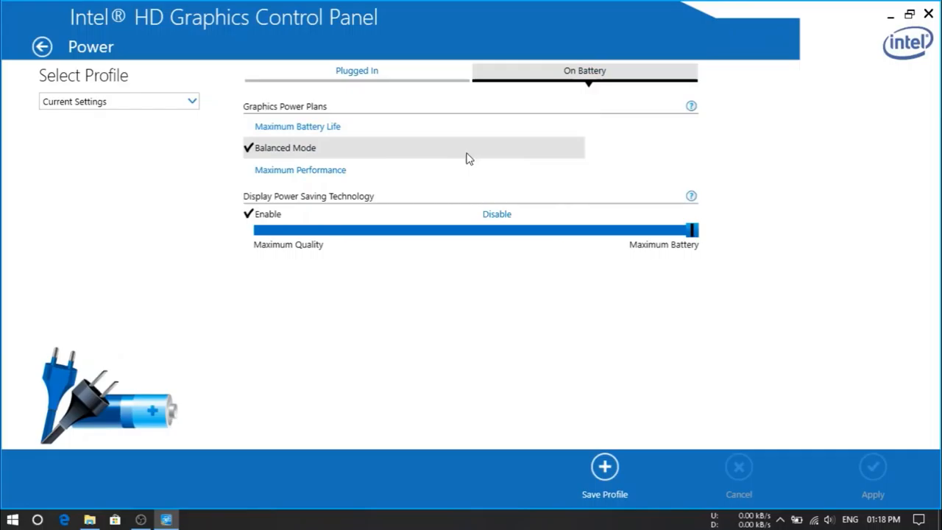
left_click(300, 169)
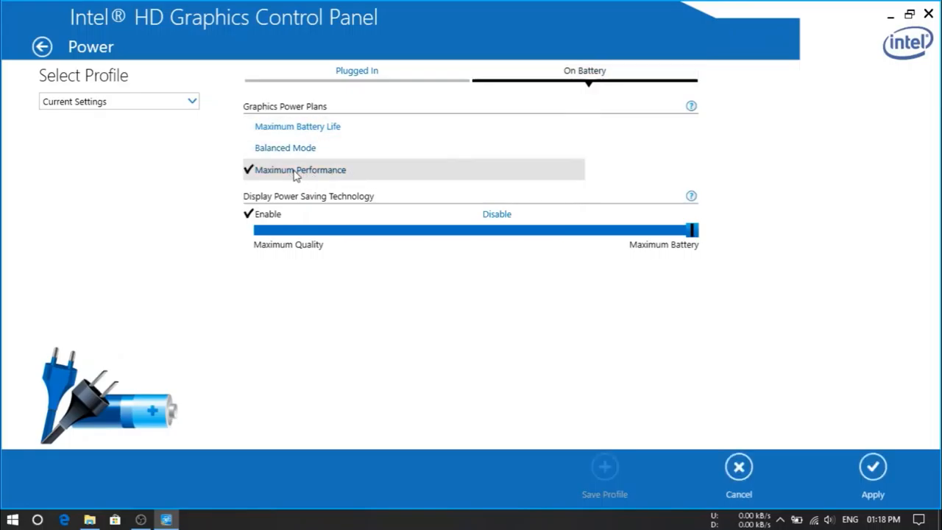
mouse_move(268, 212)
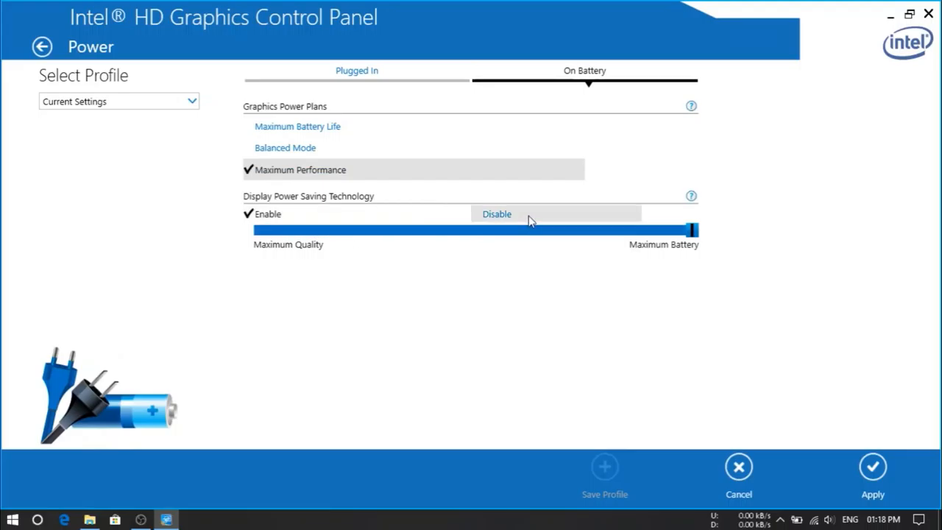
left_click(497, 213)
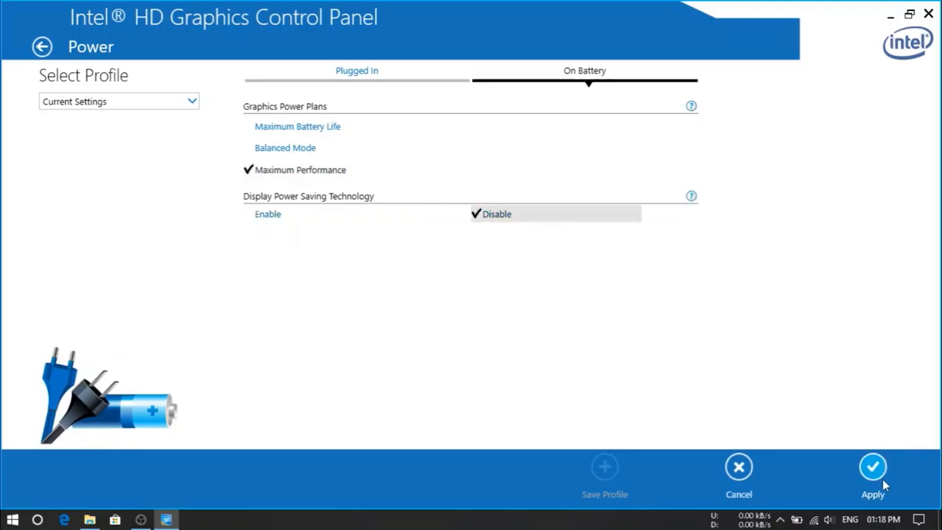
left_click(873, 466)
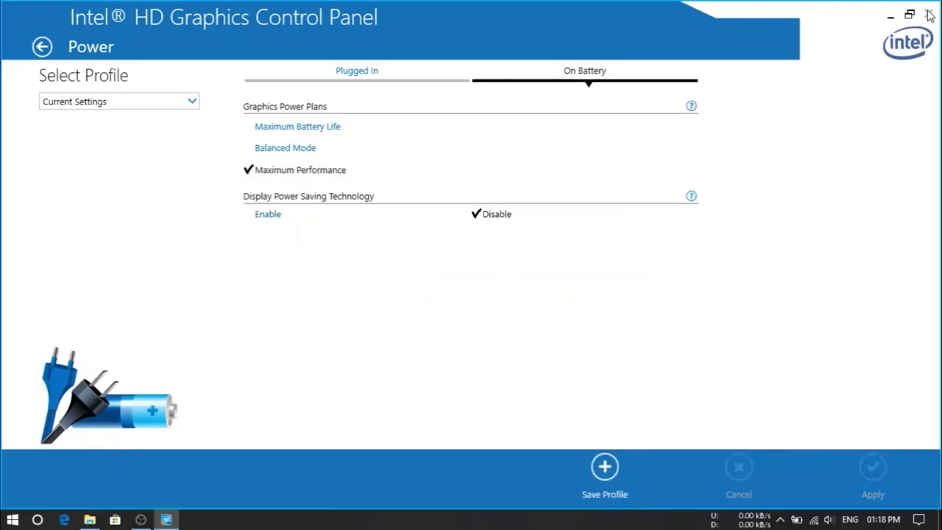
left_click(928, 15)
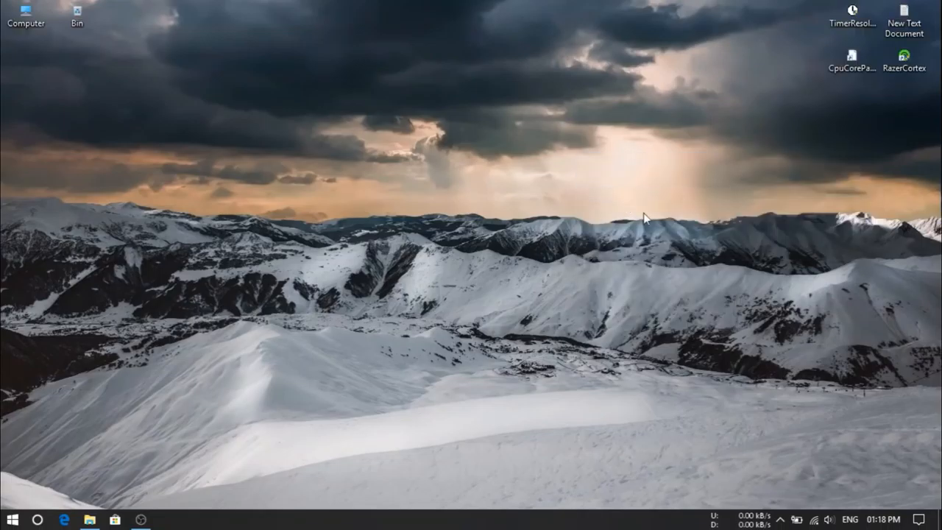
mouse_move(799, 475)
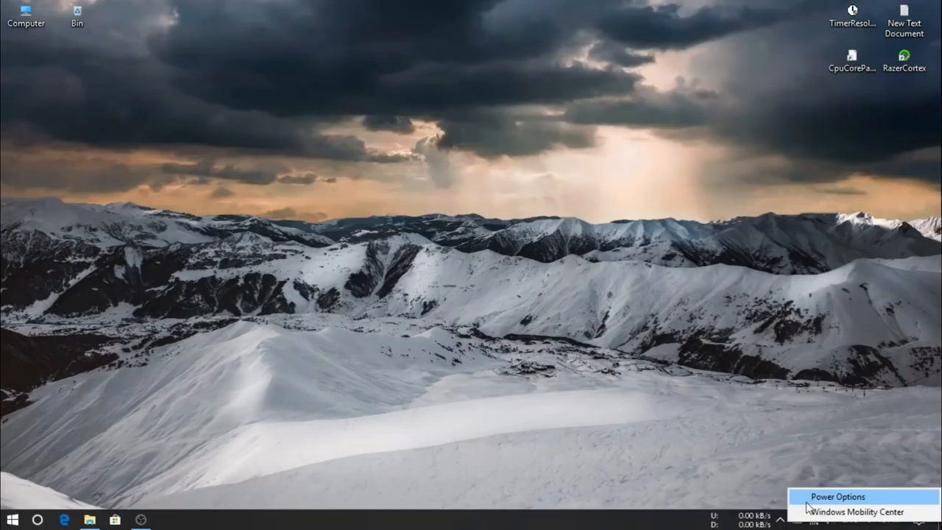
Step: Search 'power', open Windows Mobility Center and set the battery plan to High performance, then close the windows
left_click(12, 518)
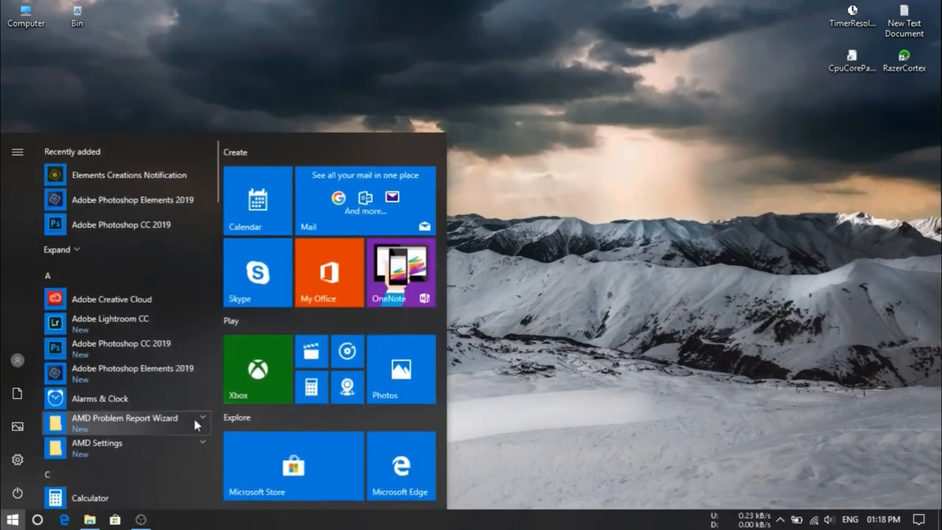
type("power")
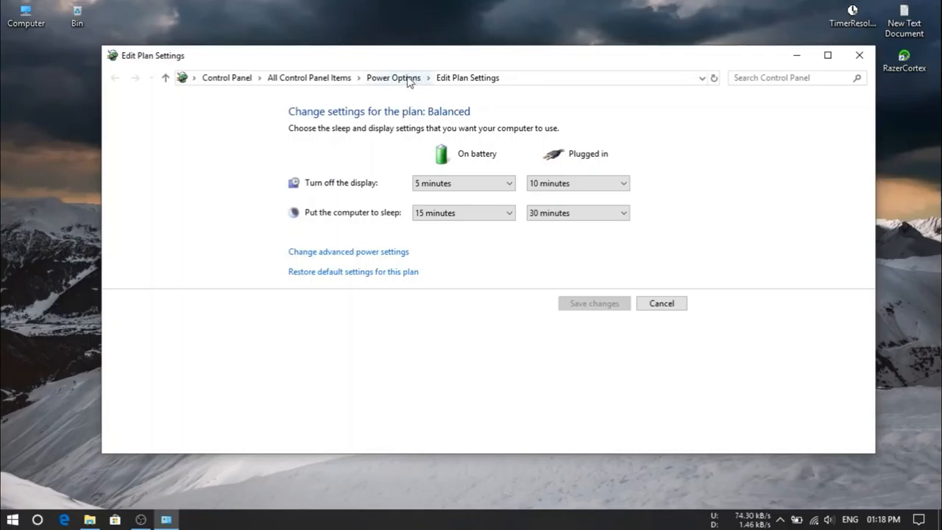
left_click(393, 77)
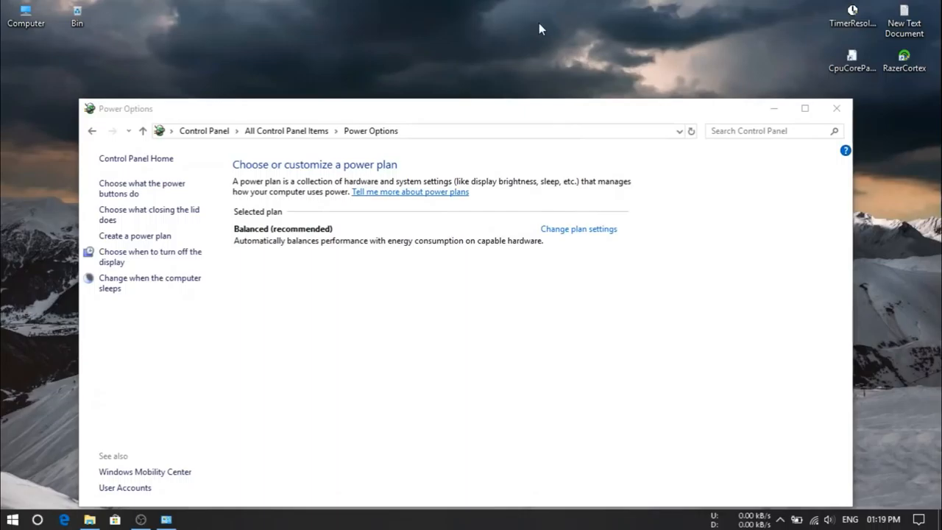
mouse_move(471, 268)
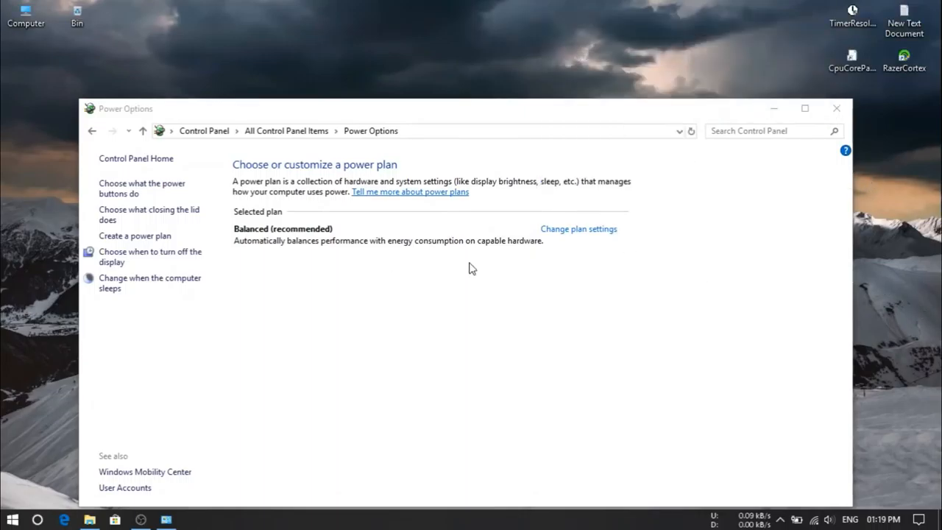
mouse_move(794, 517)
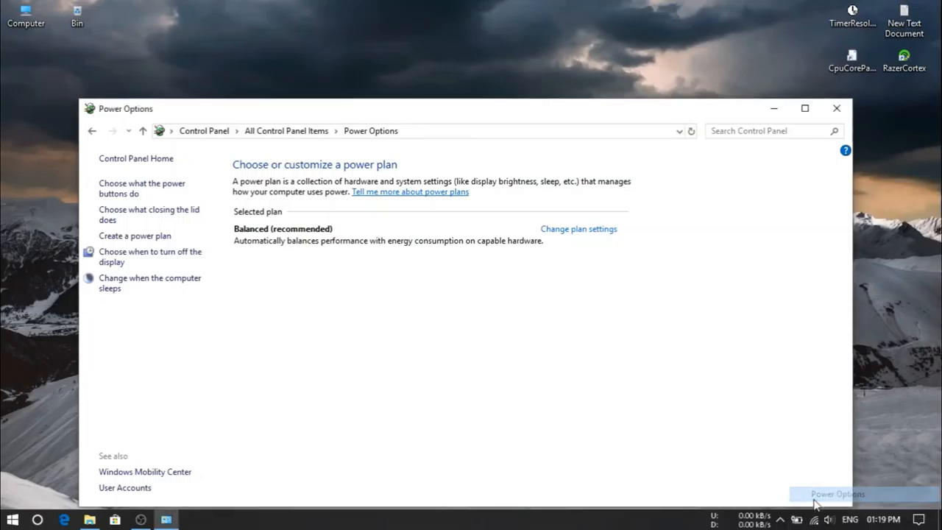
mouse_move(788, 522)
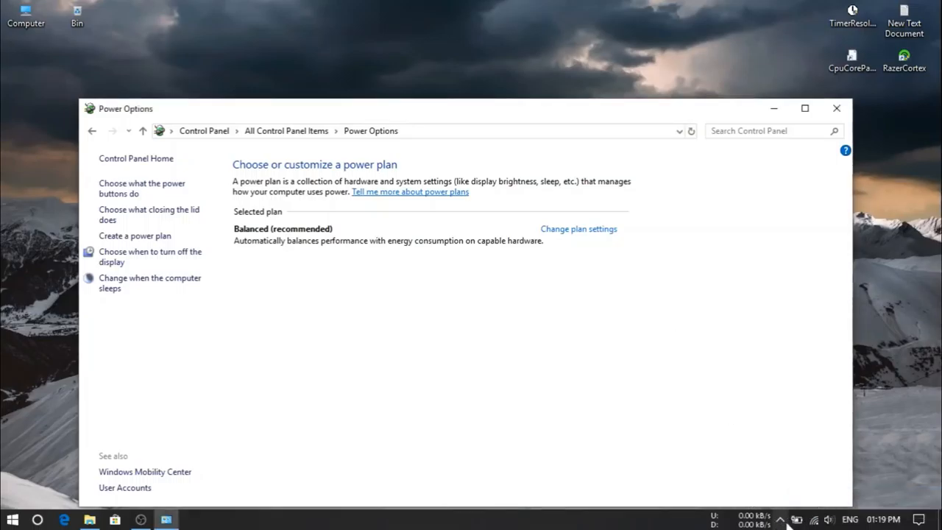
left_click(144, 471)
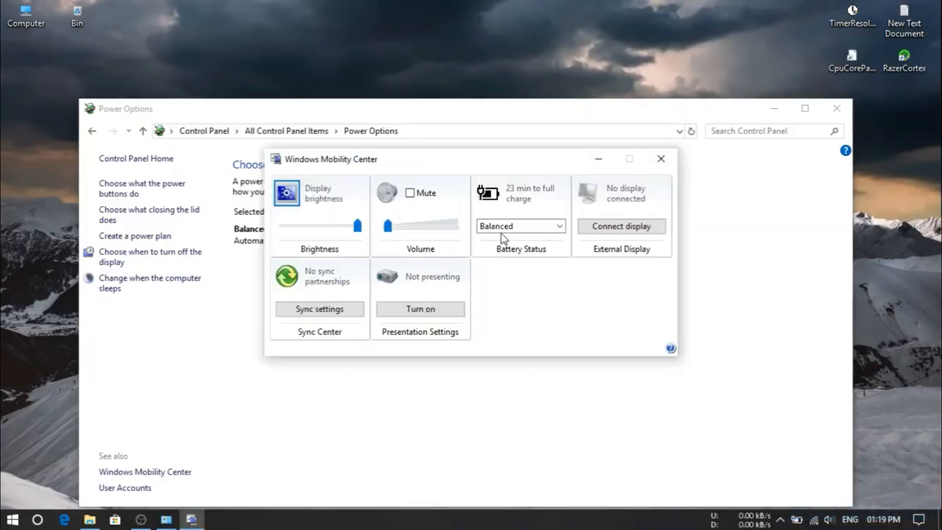
left_click(521, 226)
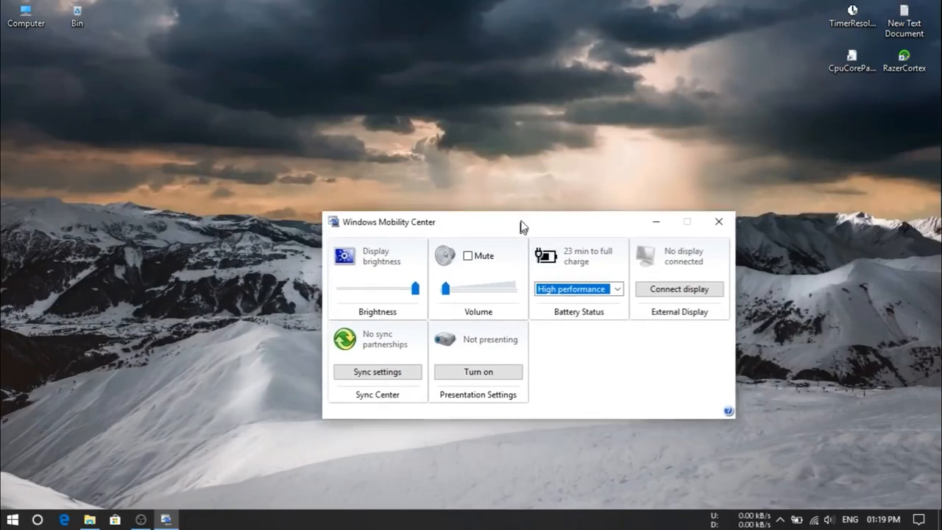
left_click(718, 221)
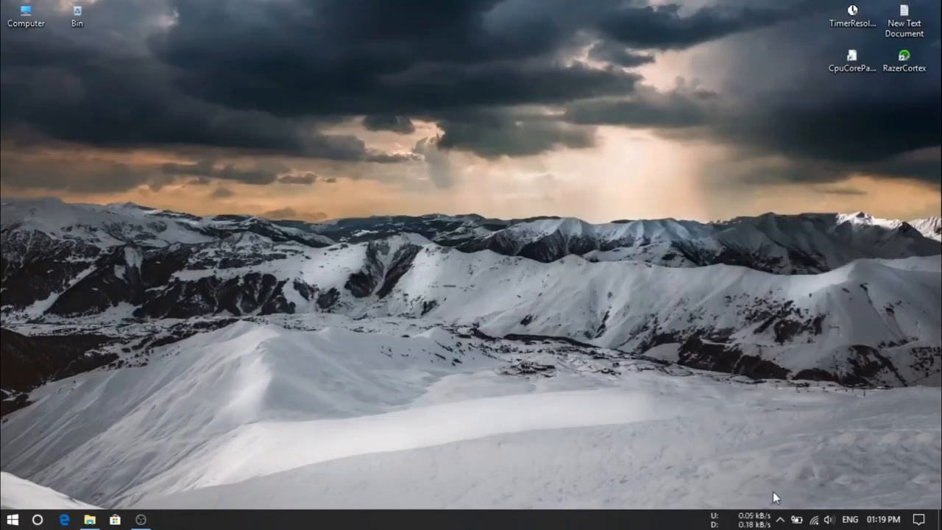
mouse_move(821, 509)
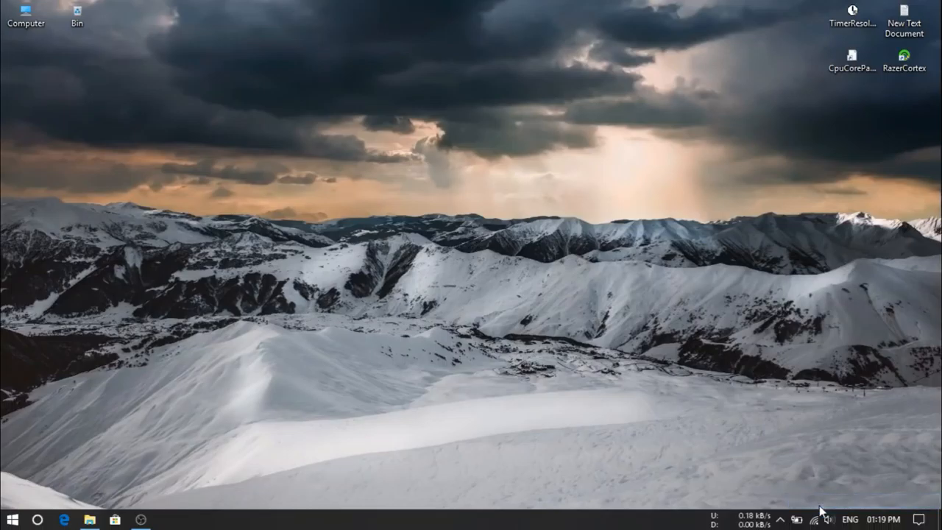
mouse_move(592, 141)
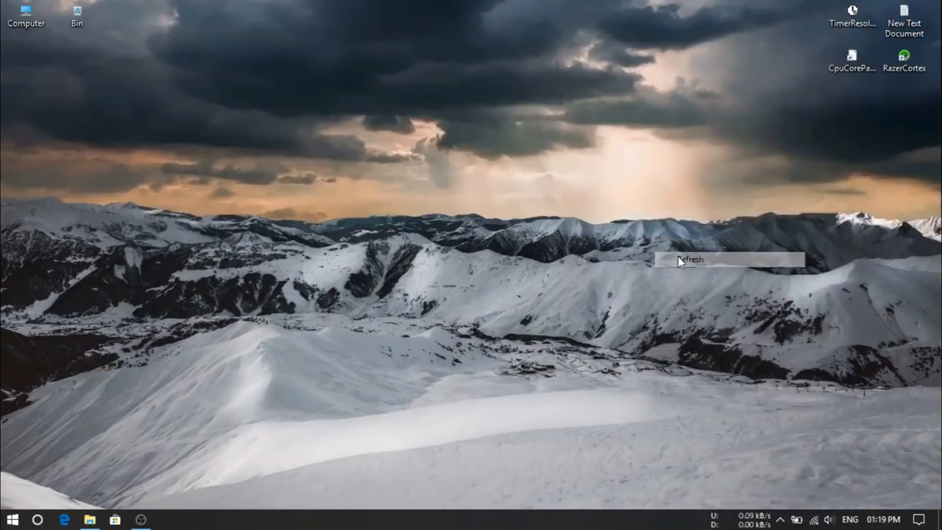
left_click(796, 518)
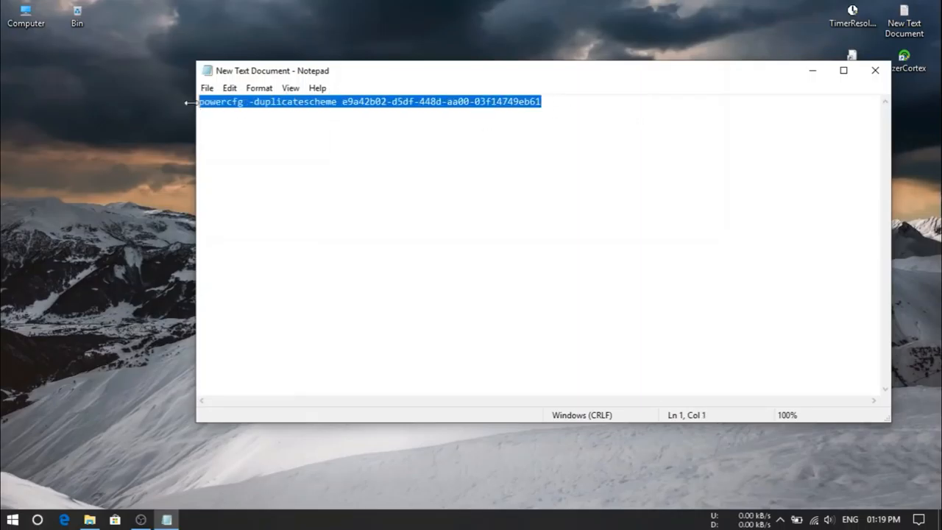
mouse_move(371, 123)
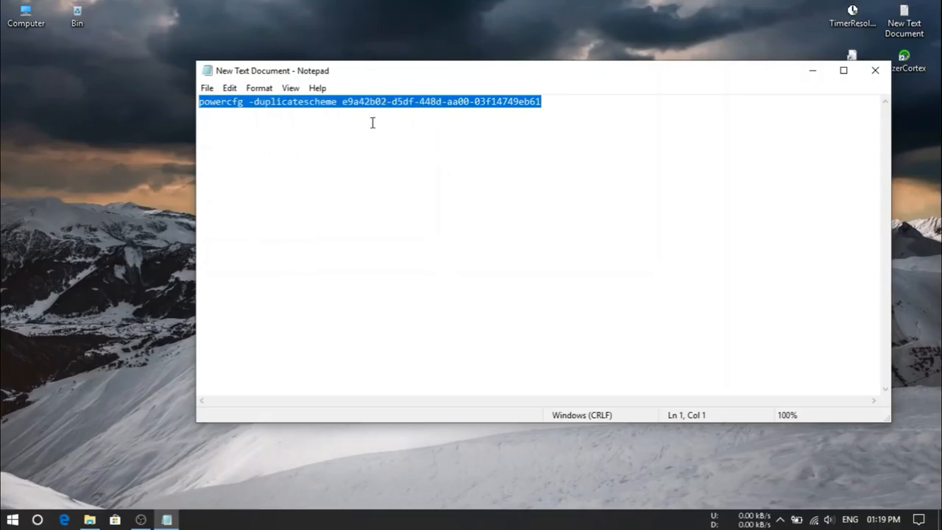
mouse_move(874, 71)
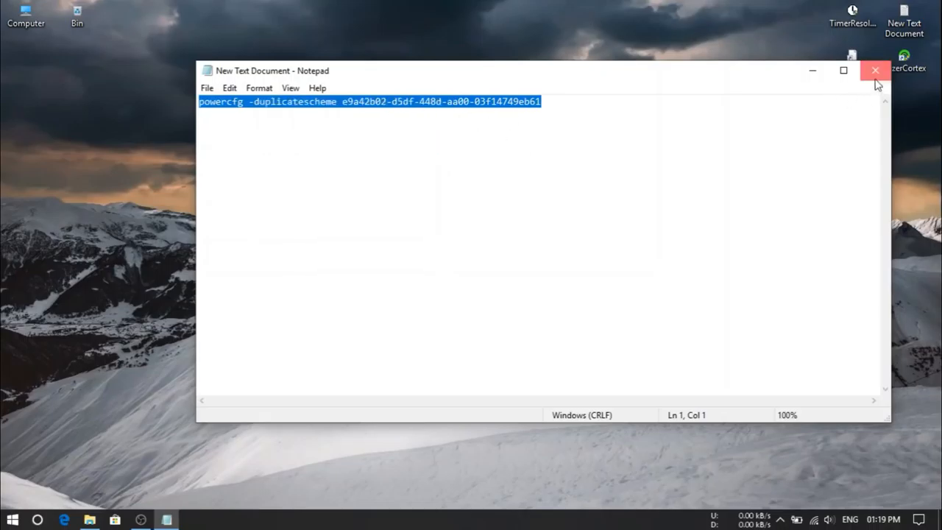
Step: Close Notepad and bring up the Start button's quick list of system tools
left_click(874, 70)
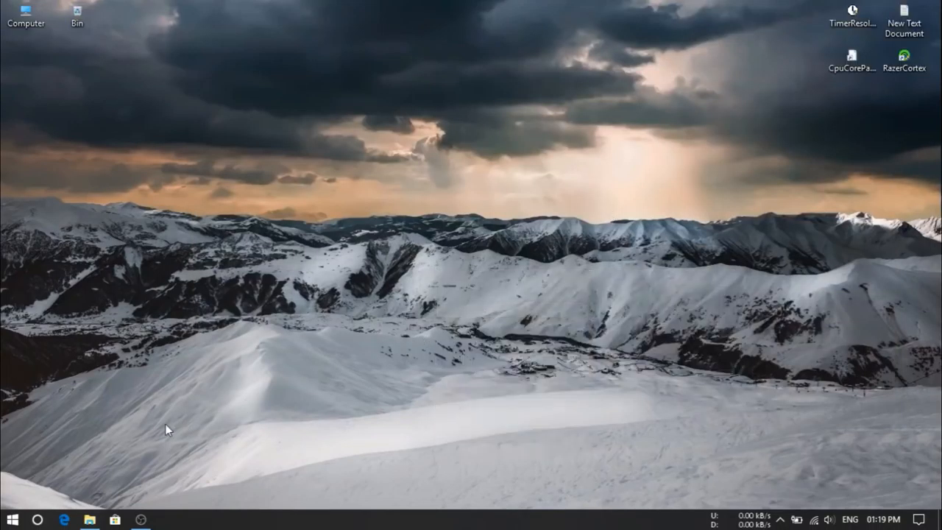
mouse_move(88, 427)
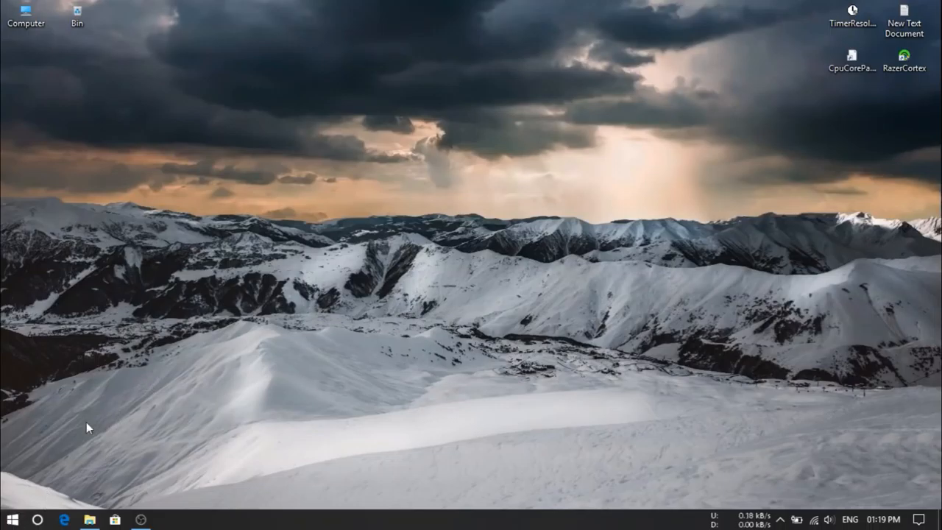
right_click(12, 519)
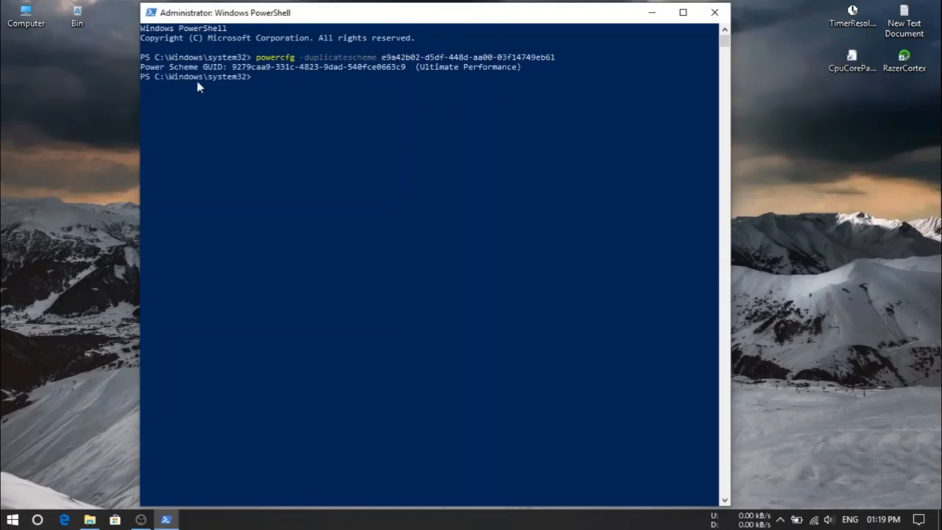
mouse_move(238, 80)
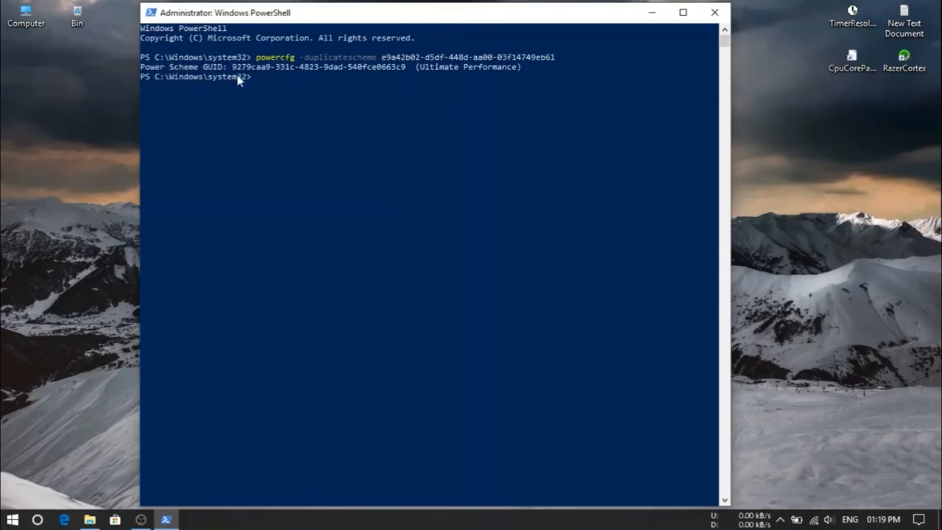
mouse_move(444, 88)
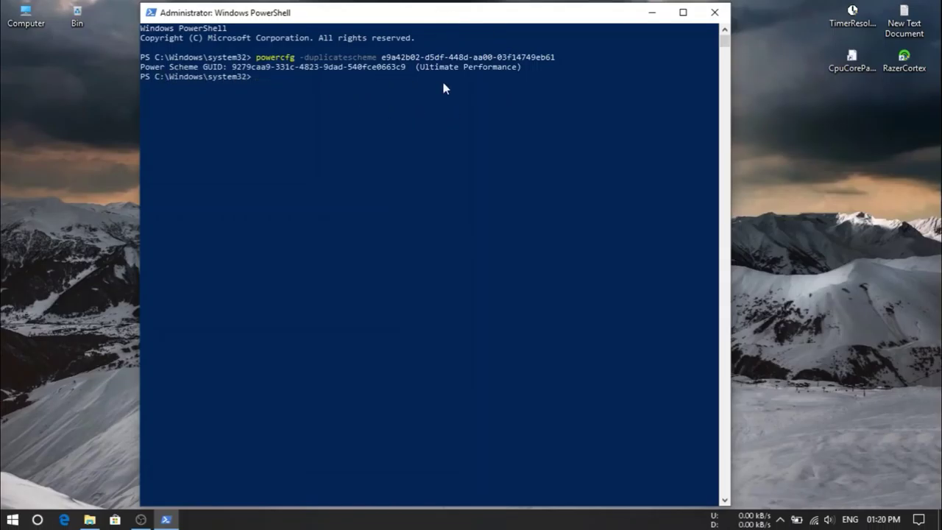
mouse_move(714, 12)
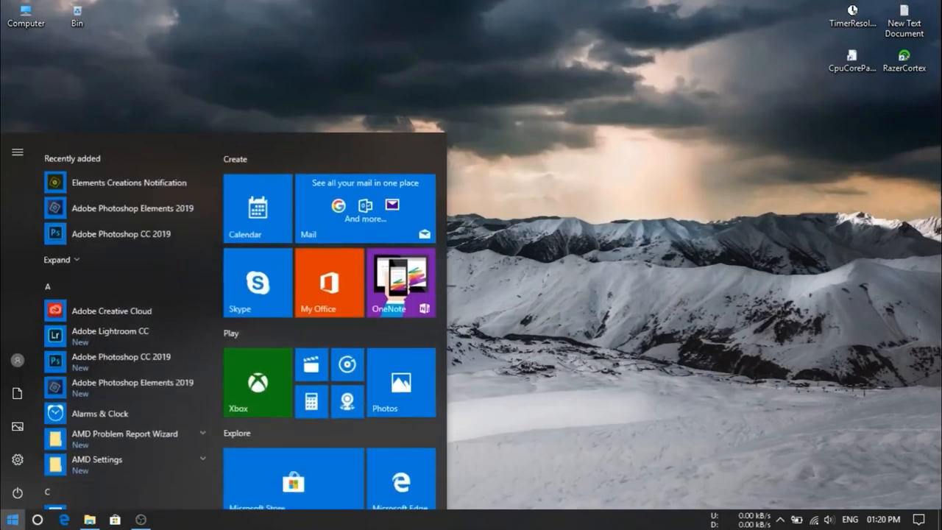
Step: Find Power Options via 'power', make Ultimate Performance the active plan, and close the window
type("power")
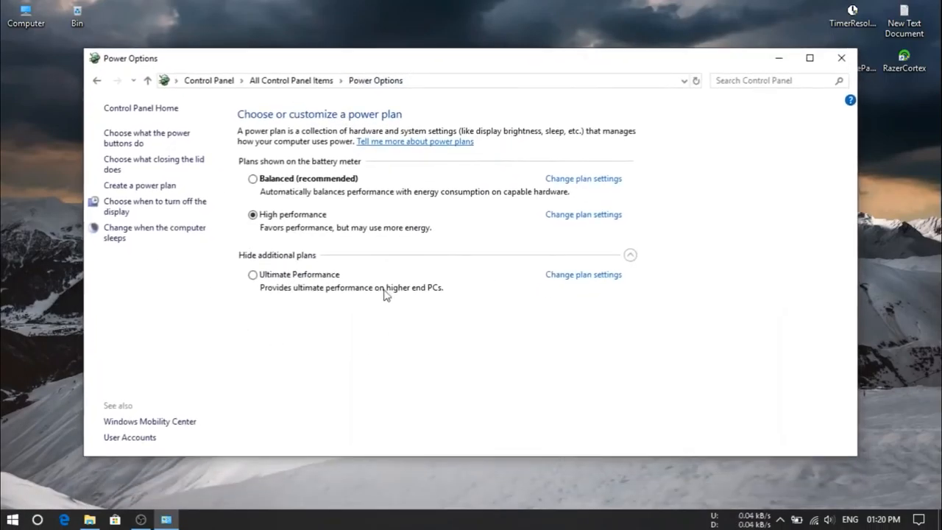
mouse_move(309, 294)
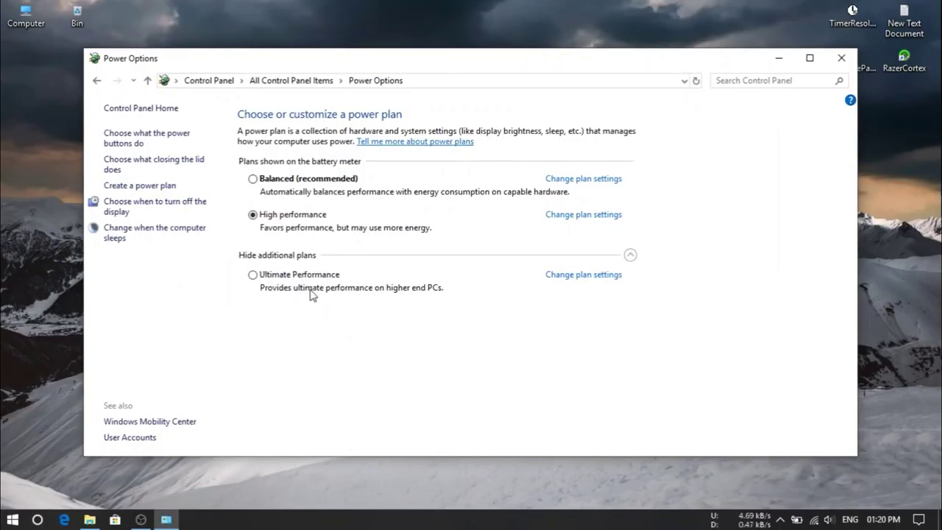
left_click(253, 273)
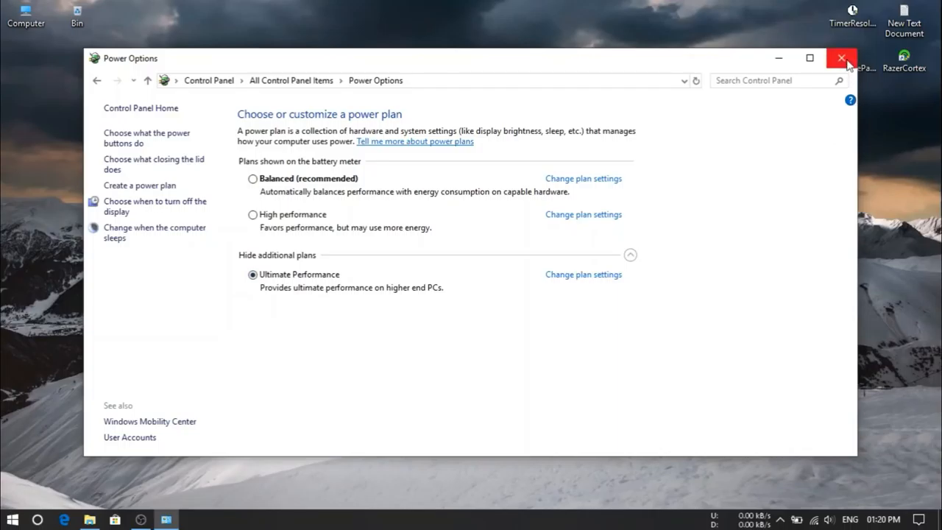
left_click(842, 59)
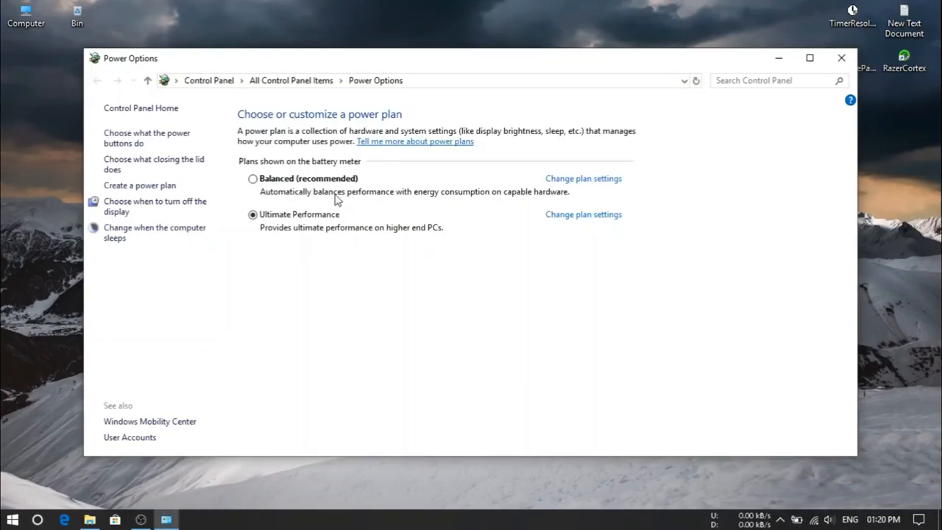
mouse_move(836, 109)
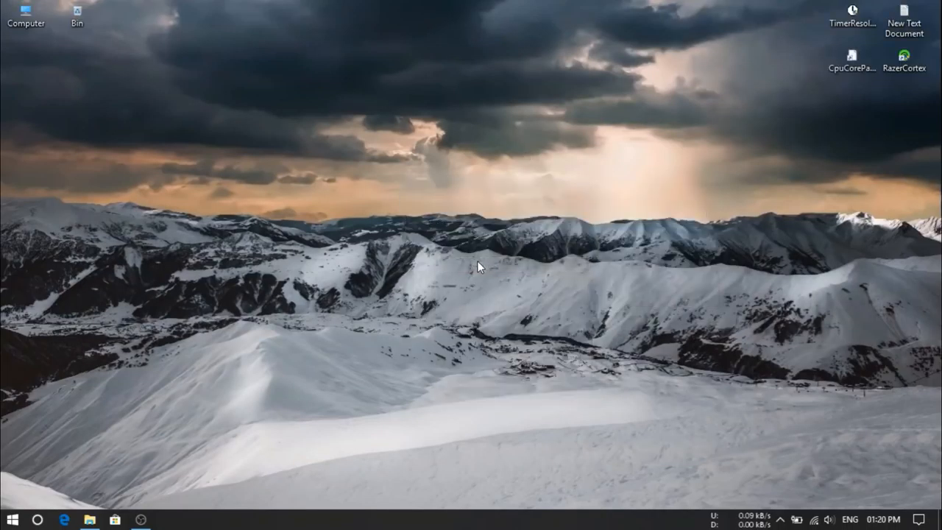
mouse_move(247, 66)
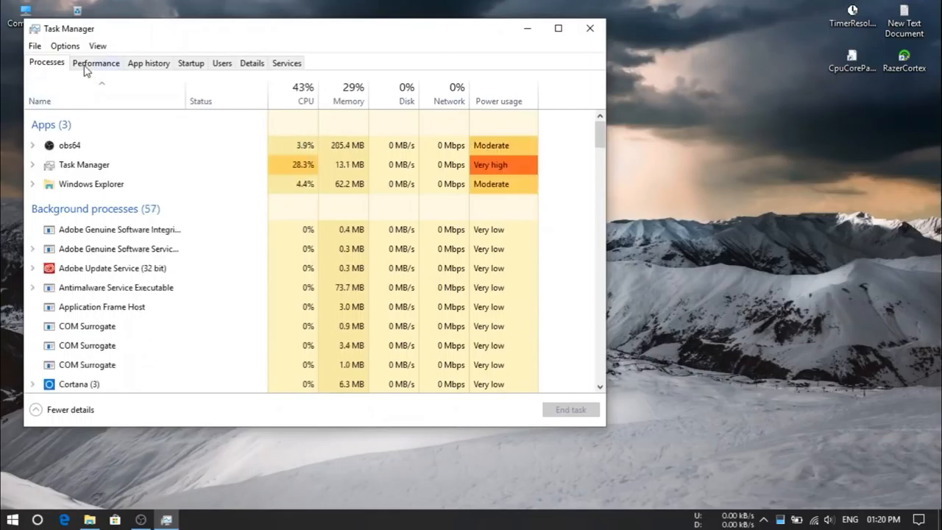
left_click(95, 61)
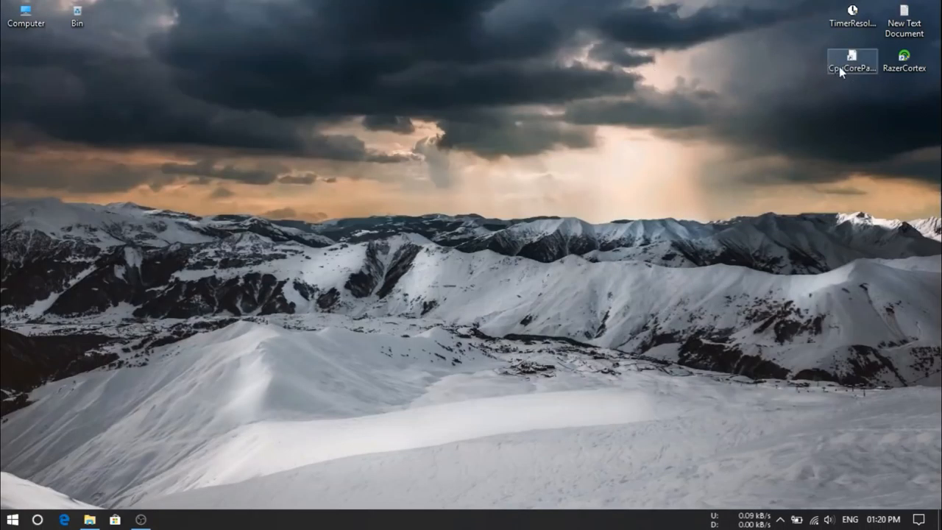
Step: Launch CPU Core Parking Manager 3 from the desktop and show the Balanced power plan
left_click(852, 62)
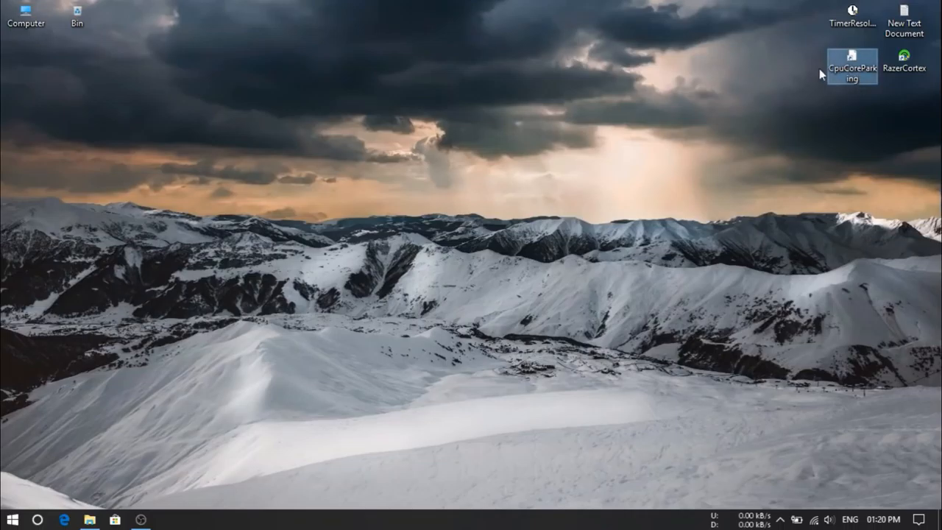
double_click(852, 72)
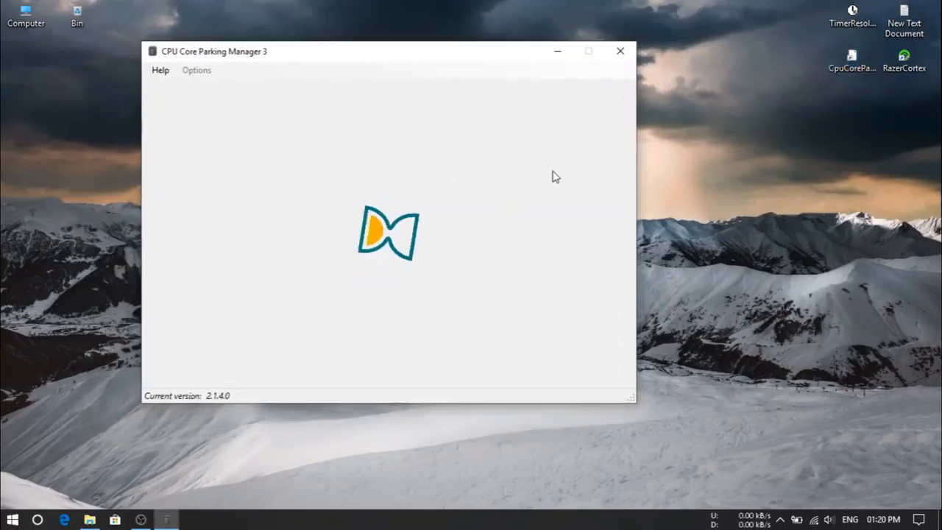
mouse_move(409, 199)
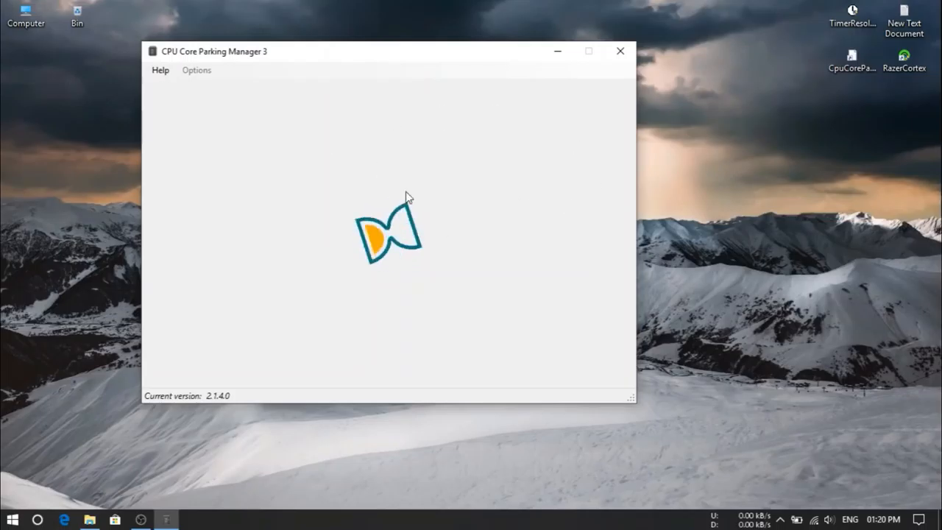
mouse_move(609, 171)
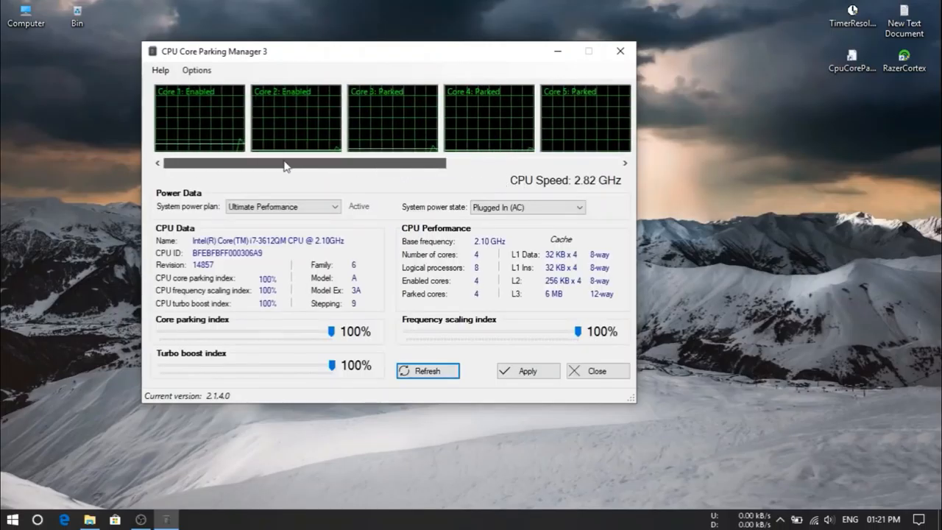
left_click(426, 370)
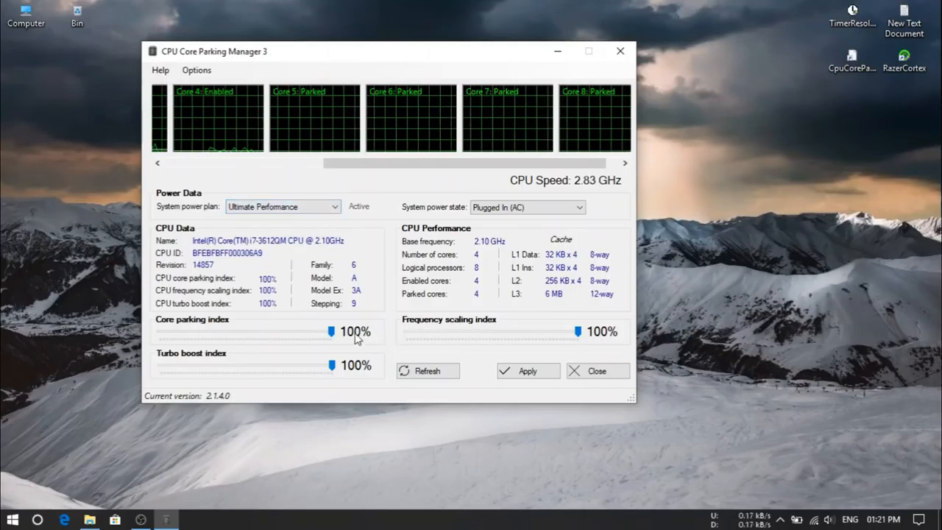
left_click(282, 206)
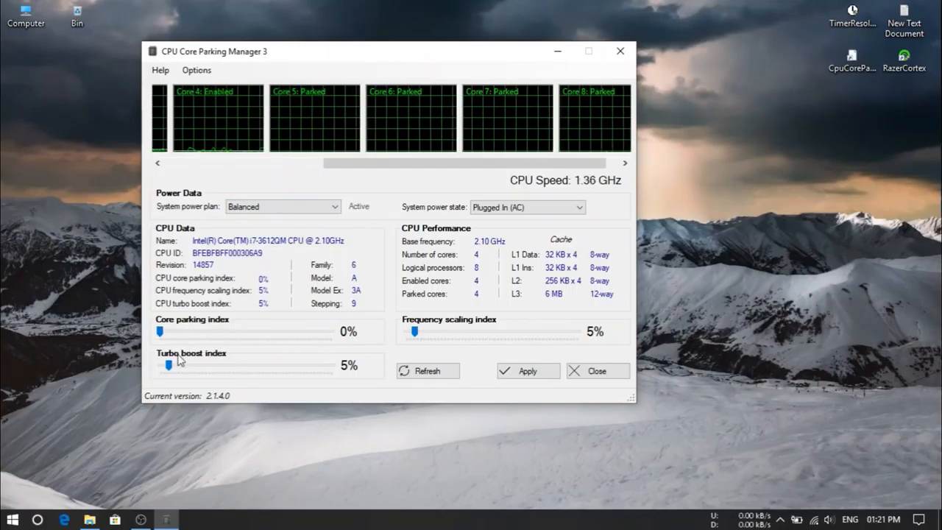
mouse_move(543, 331)
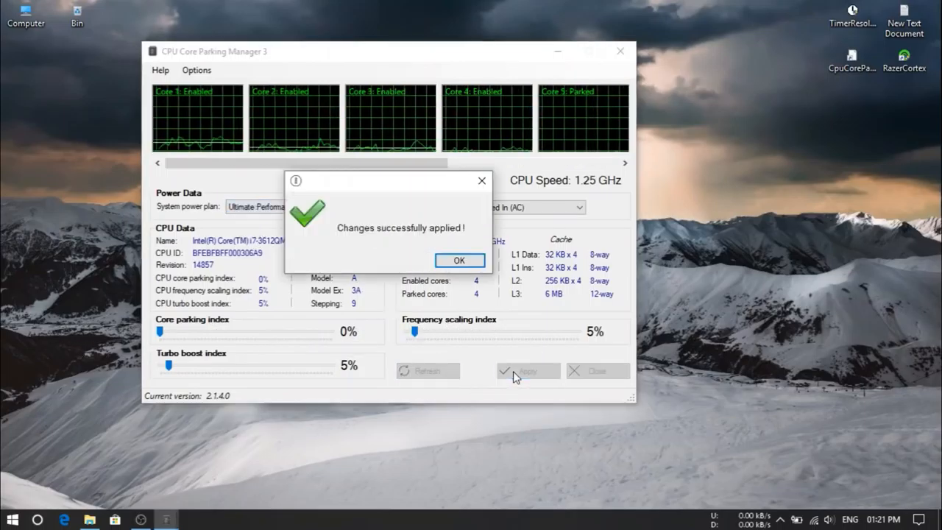
Step: Apply the 100% core parking changes so all cores show enabled, confirming the success messages
left_click(459, 259)
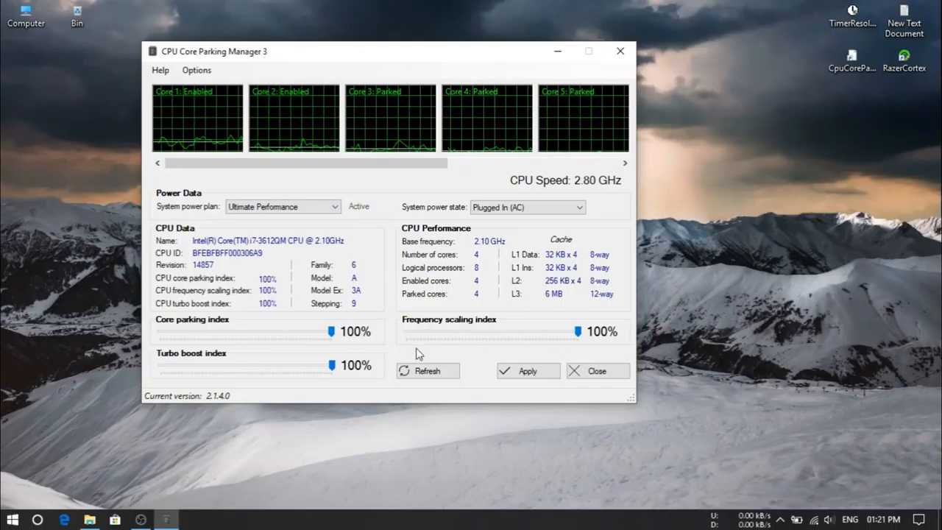
left_click(526, 371)
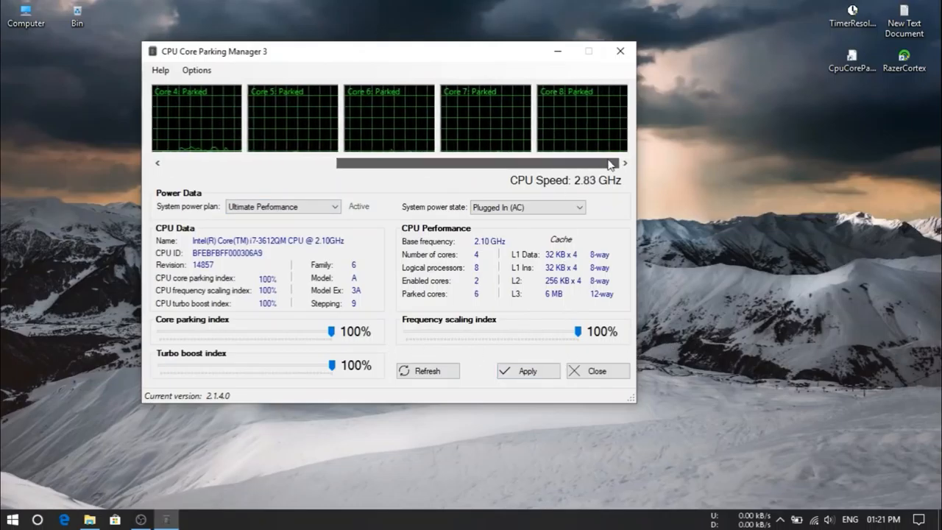
left_click(527, 370)
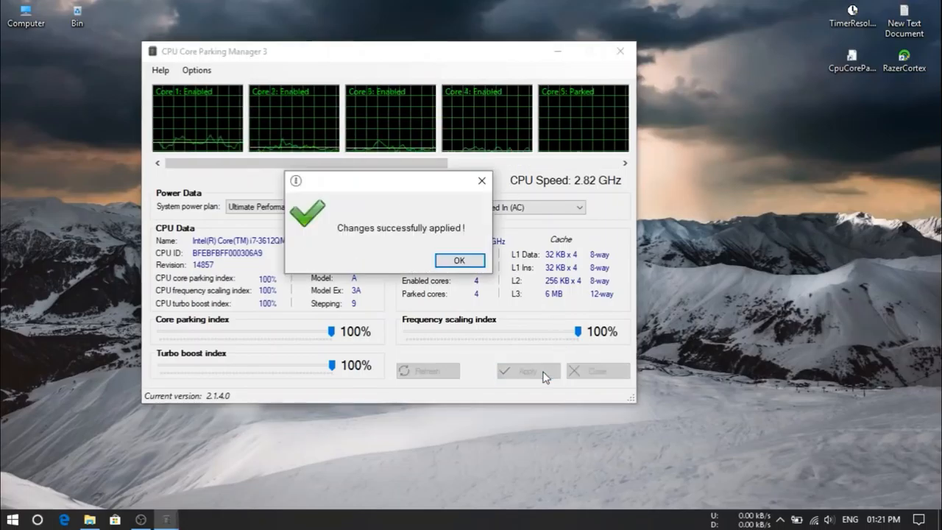
left_click(459, 261)
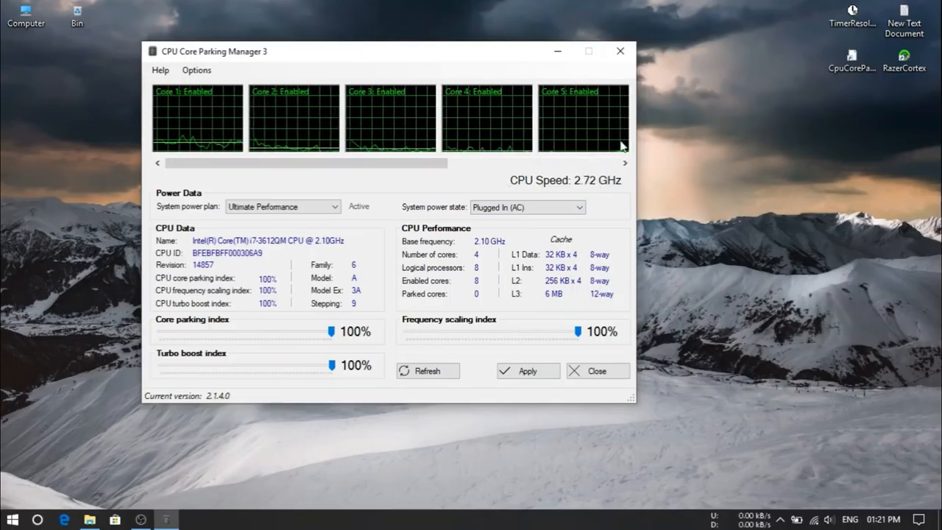
mouse_move(598, 371)
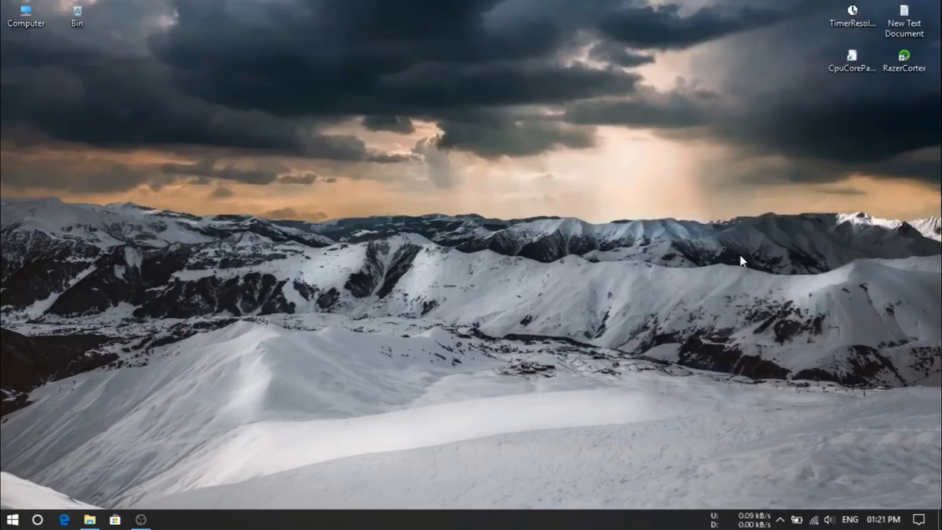
Step: Launch Razer Cortex and run a System Booster scan
double_click(903, 56)
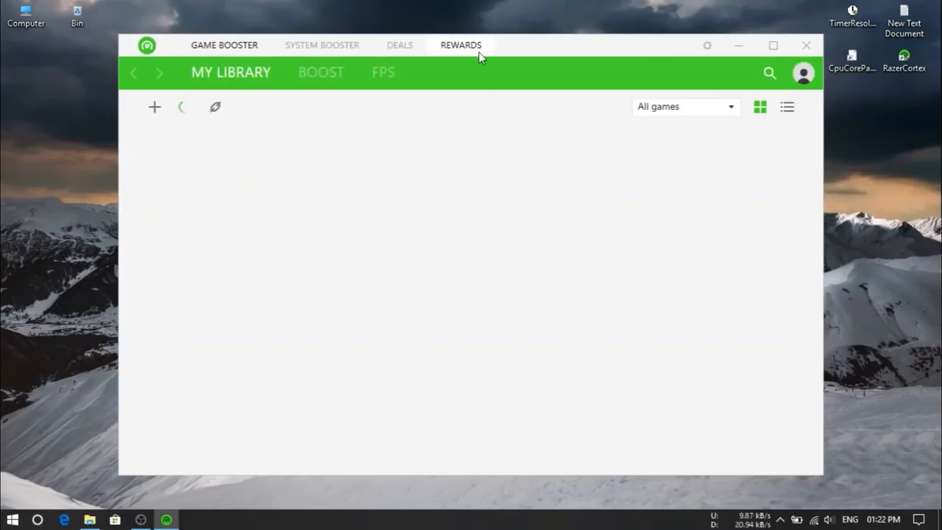
left_click(321, 44)
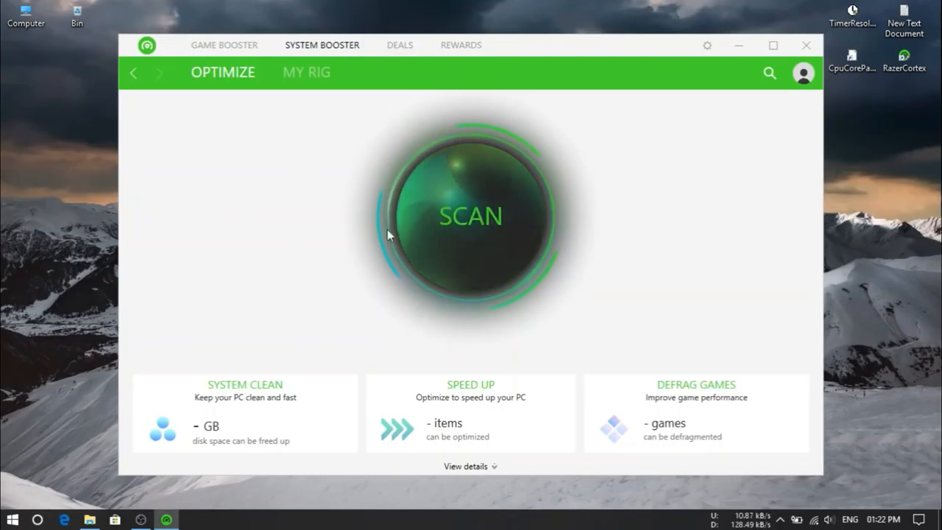
left_click(471, 217)
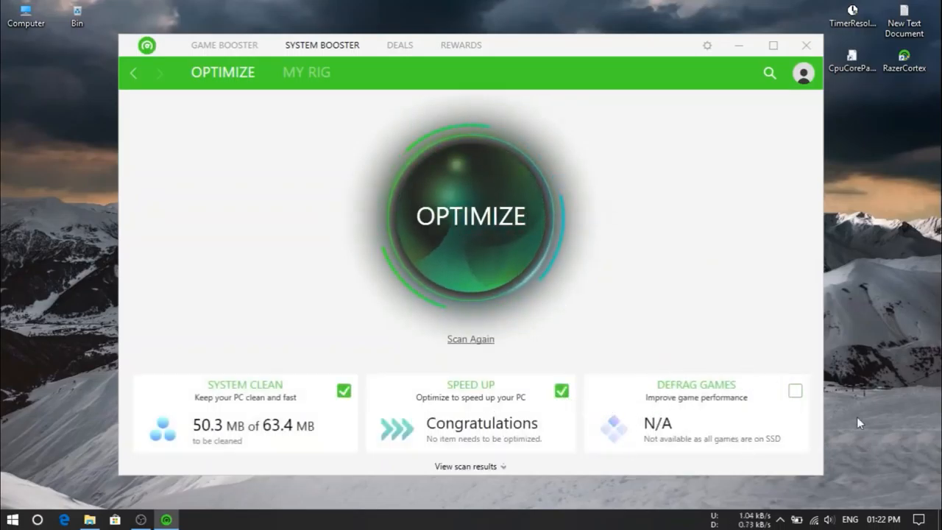
mouse_move(722, 447)
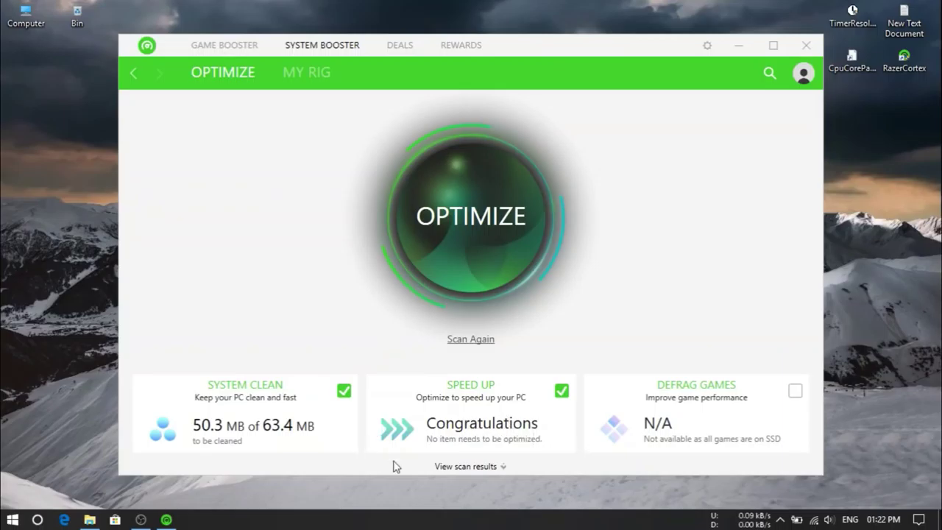
Step: Review the scan results, run the junk-file optimization, and return to the game library
left_click(465, 465)
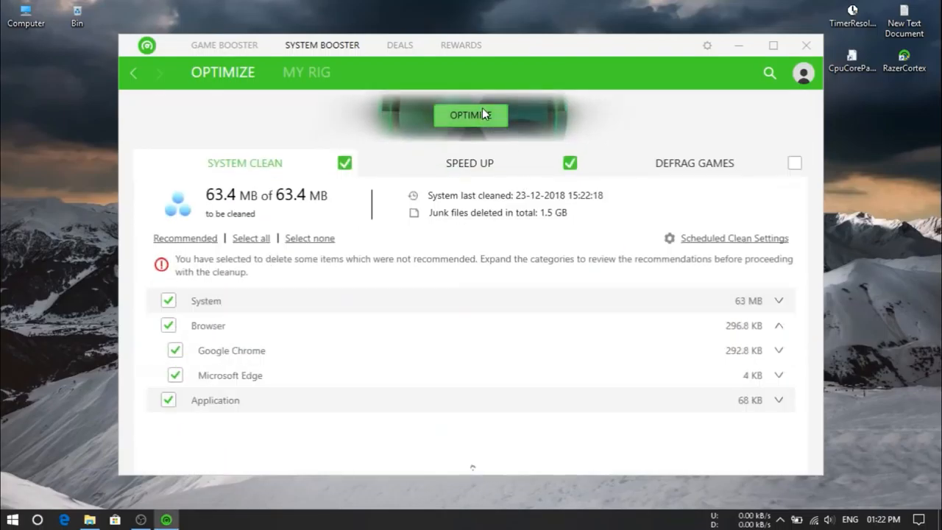
left_click(471, 115)
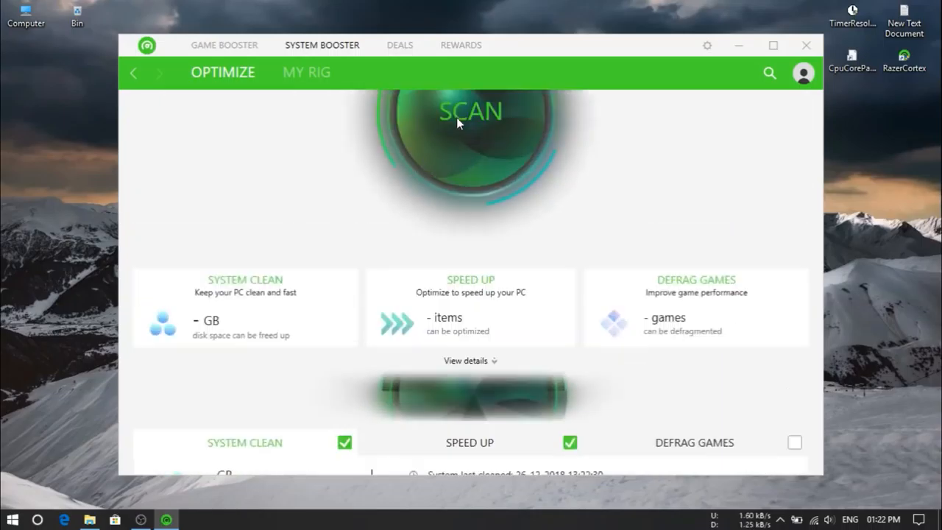
left_click(223, 44)
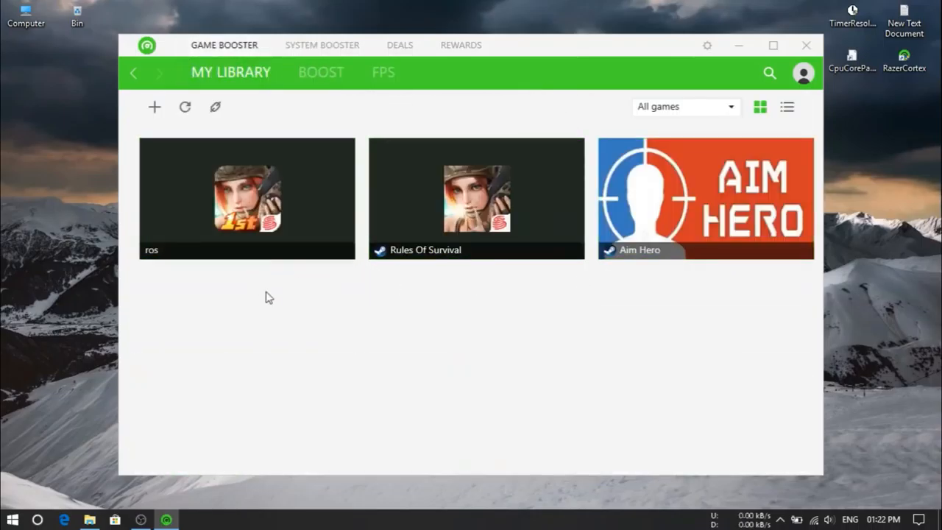
mouse_move(320, 72)
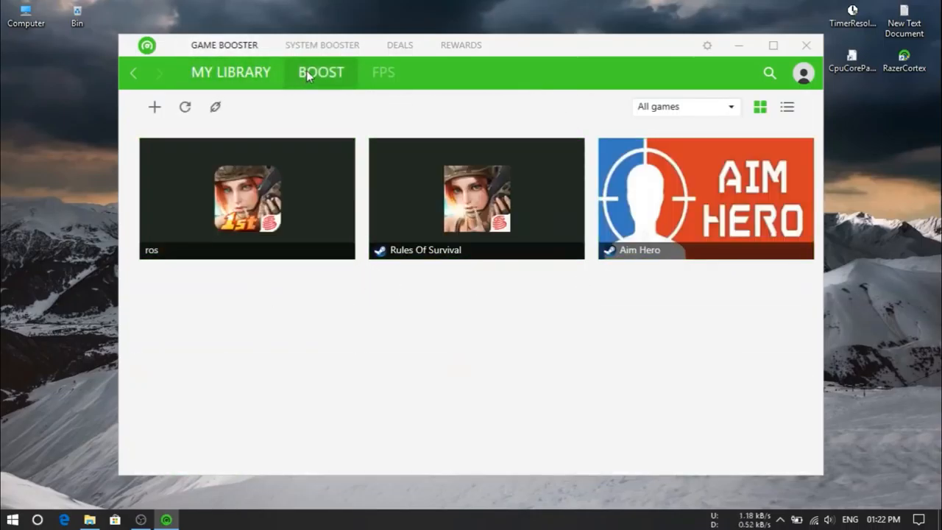
Step: In the Boost lists, exclude game power solutions under Specials and show Non-Windows Services
left_click(321, 72)
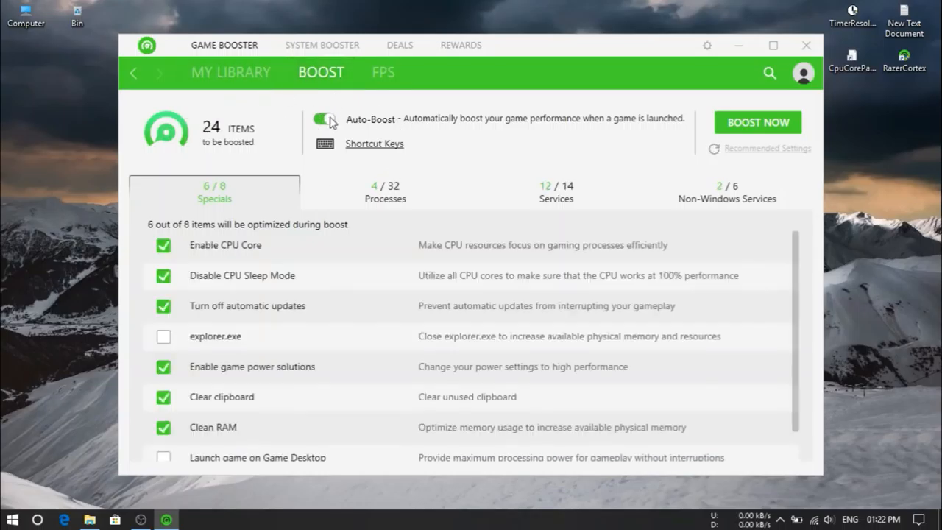
mouse_move(346, 132)
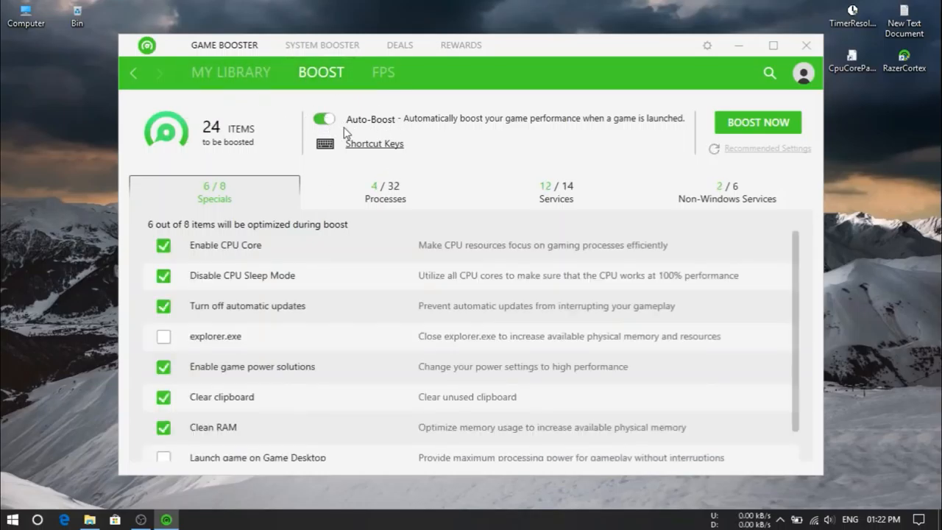
mouse_move(30, 250)
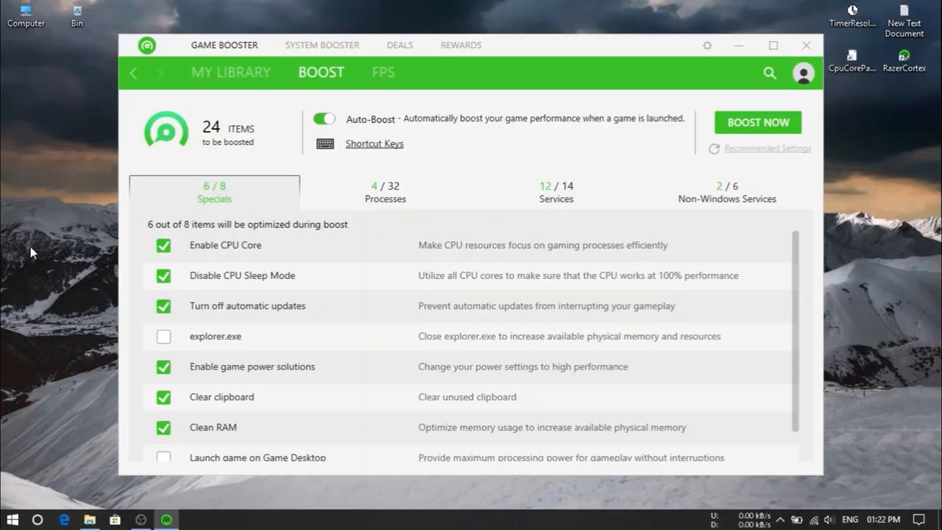
mouse_move(123, 293)
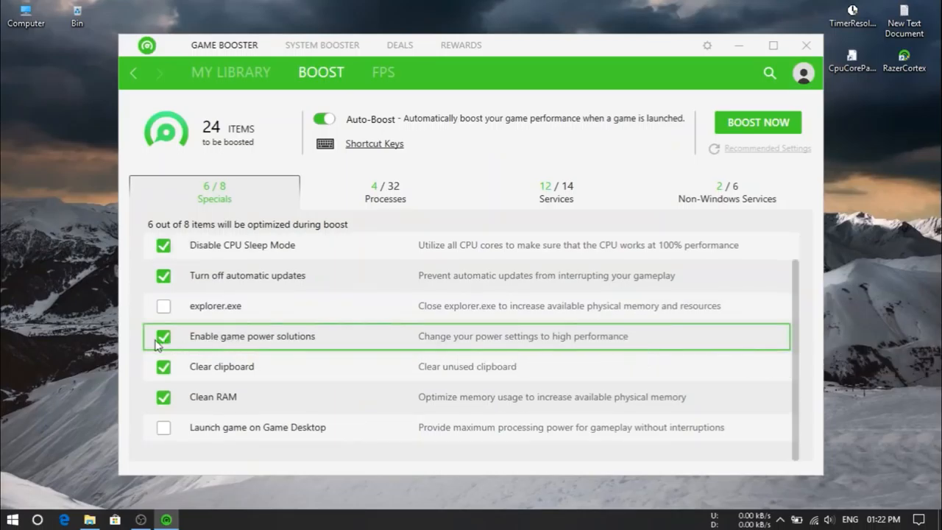
left_click(162, 335)
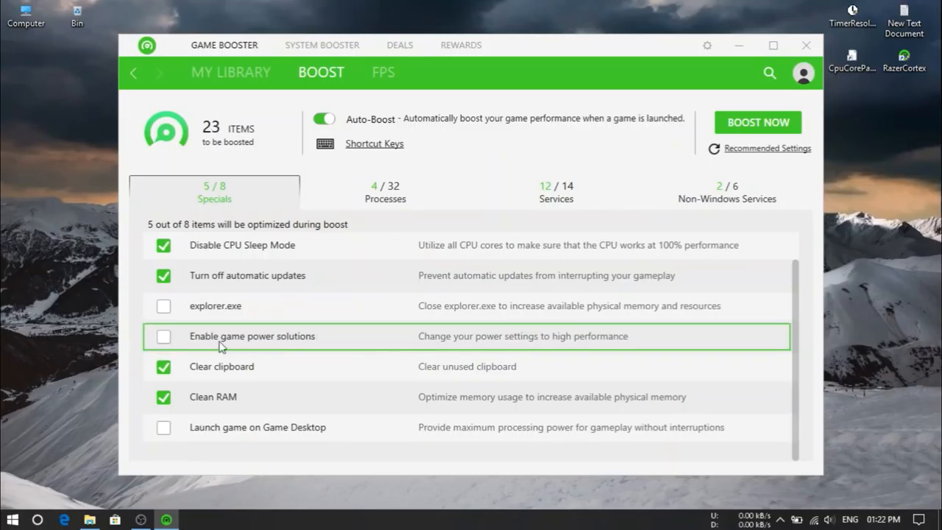
mouse_move(391, 337)
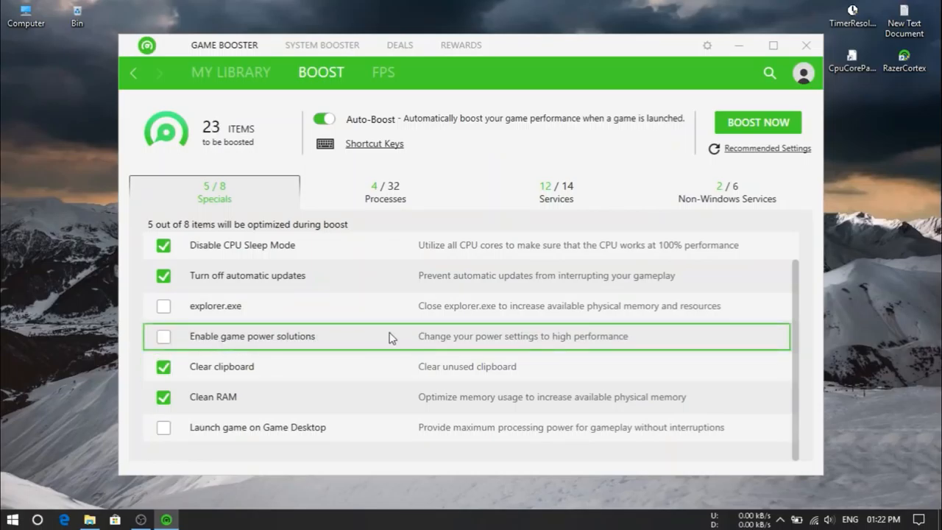
scroll("up", 3)
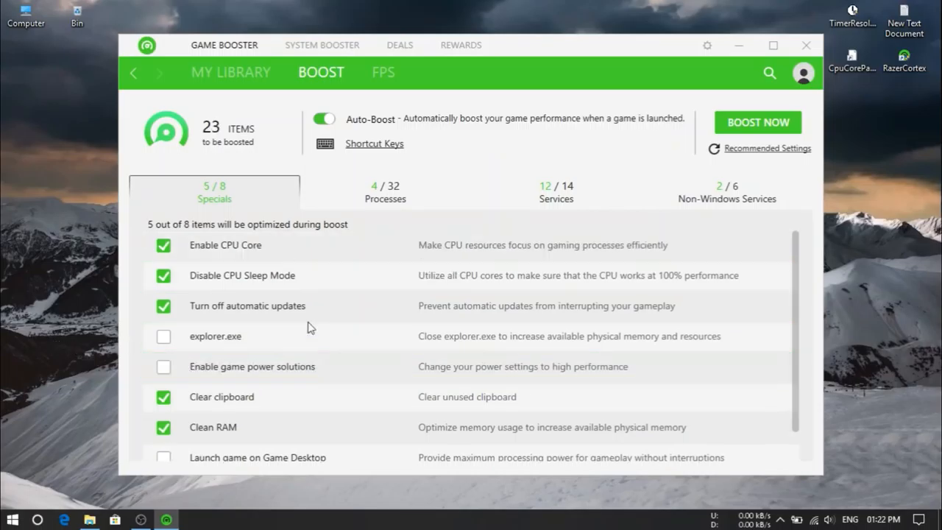
left_click(727, 191)
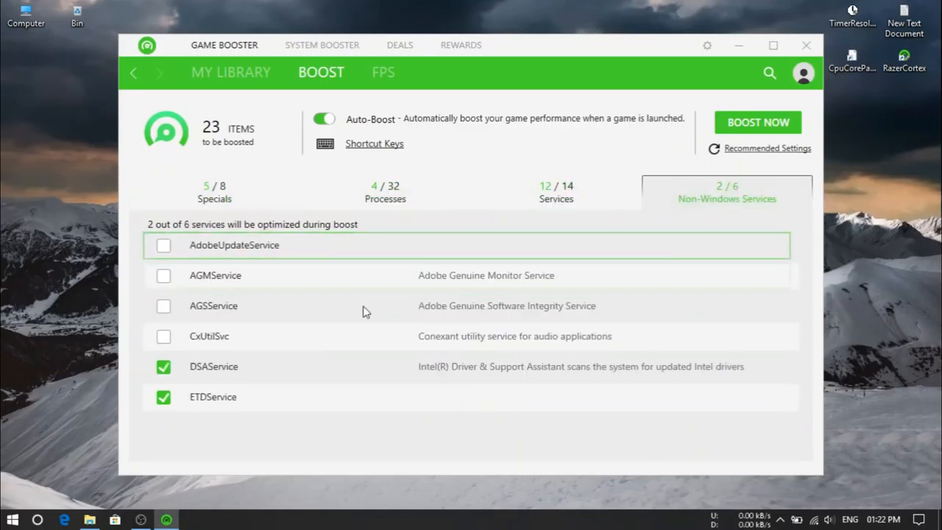
mouse_move(562, 206)
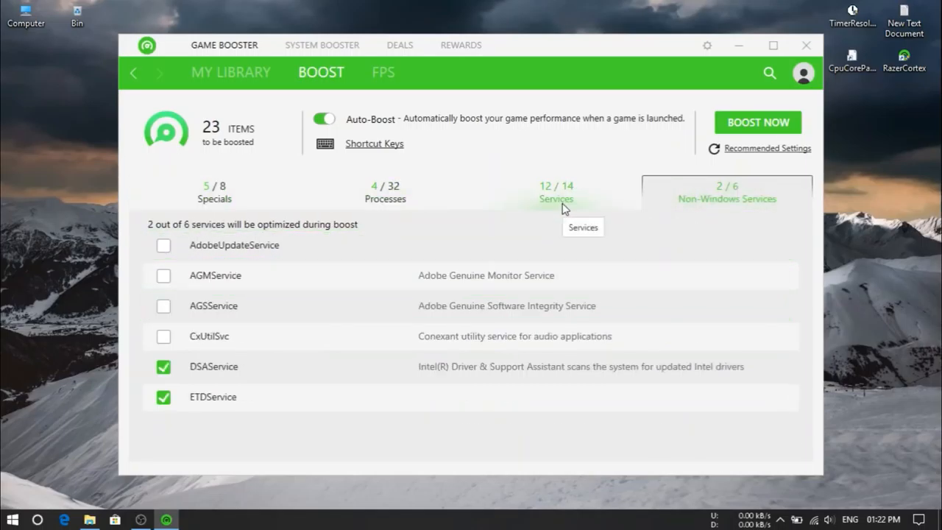
Step: Include AdobeUpdateService, AGSService and AGMService in the boost (26 items), then close Cortex
left_click(162, 245)
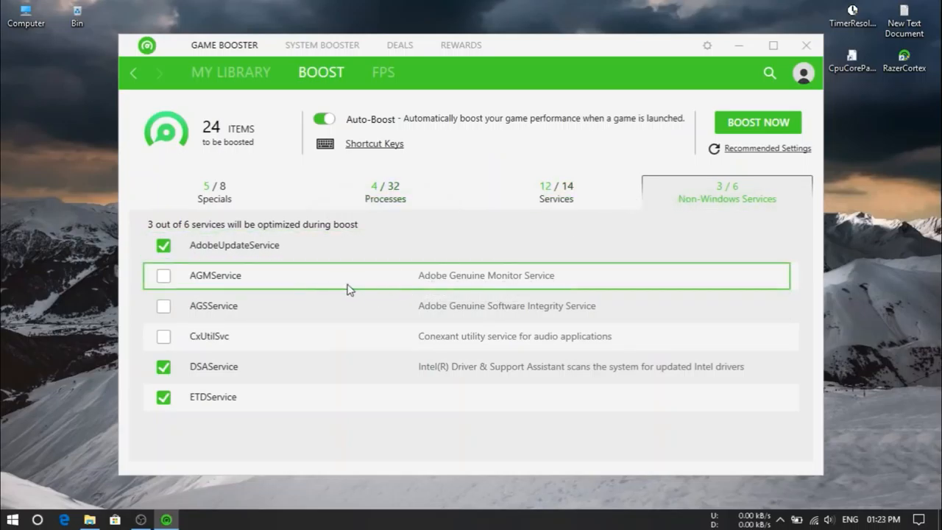
left_click(161, 304)
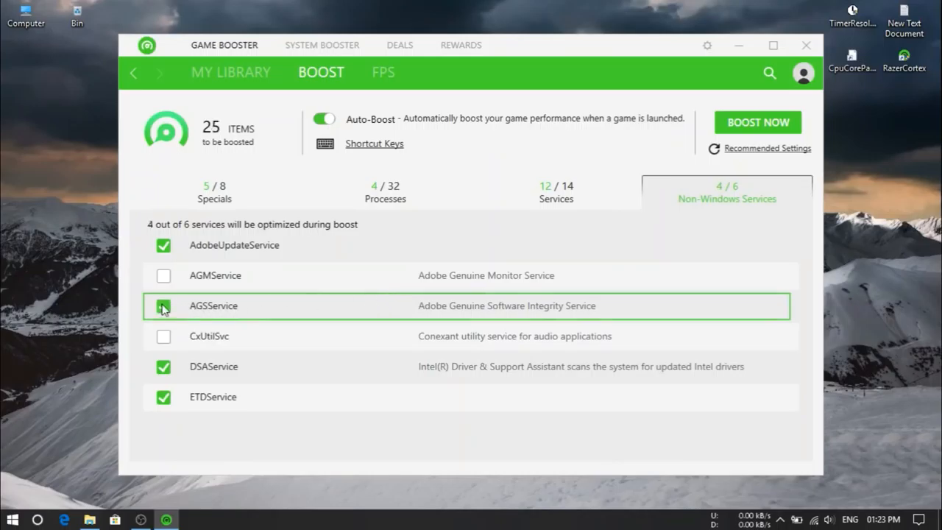
left_click(161, 275)
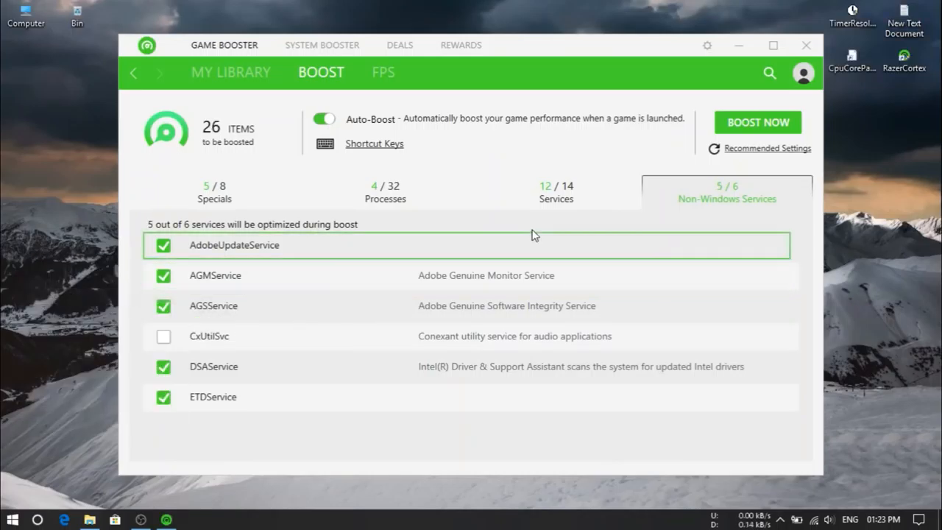
left_click(386, 191)
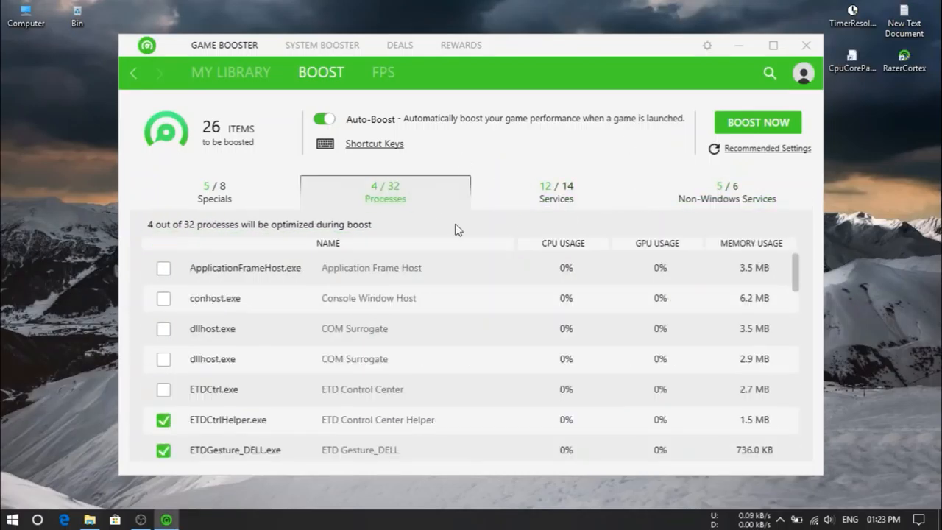
mouse_move(801, 48)
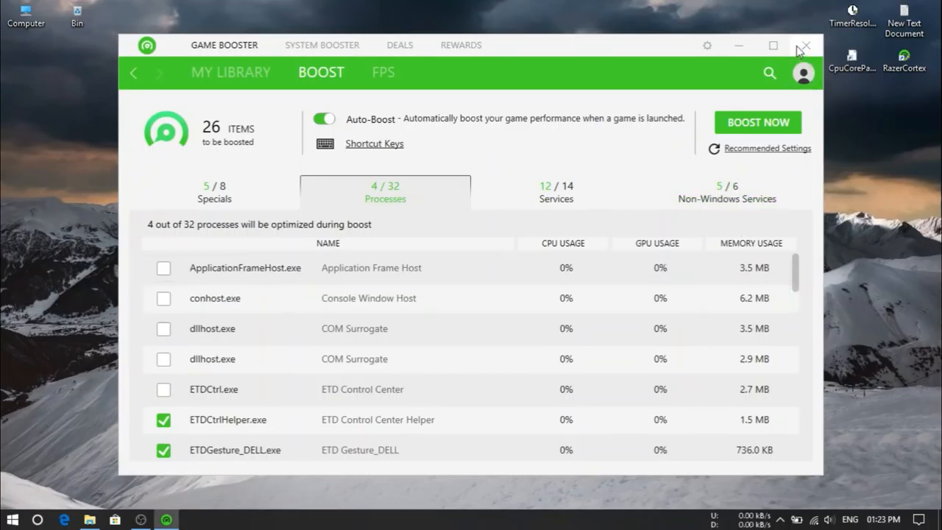
left_click(804, 45)
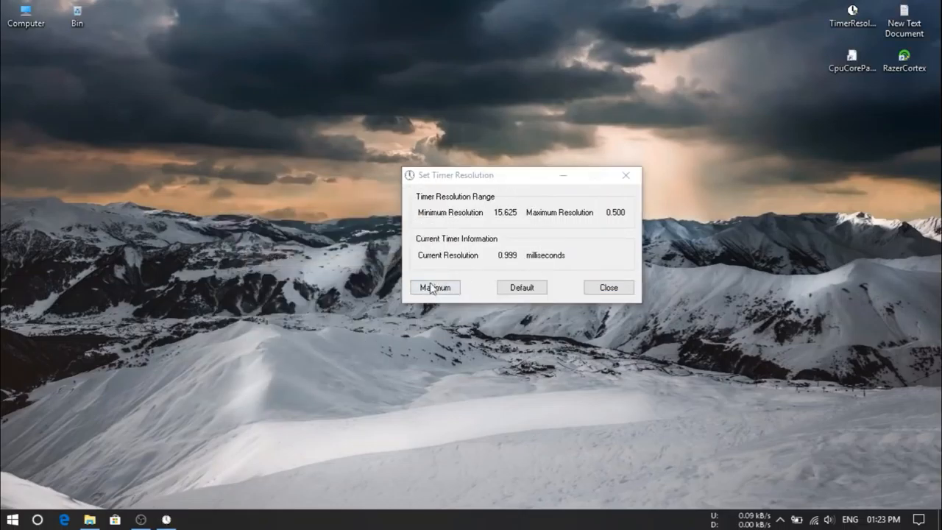
Step: Set the timer resolution to its 0.500 ms maximum while Rules of Survival launches
left_click(434, 286)
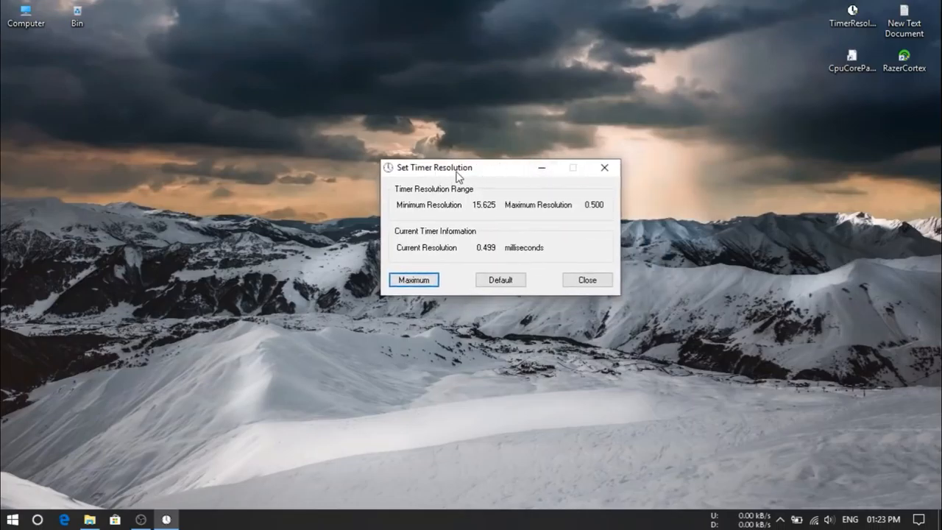
mouse_move(603, 168)
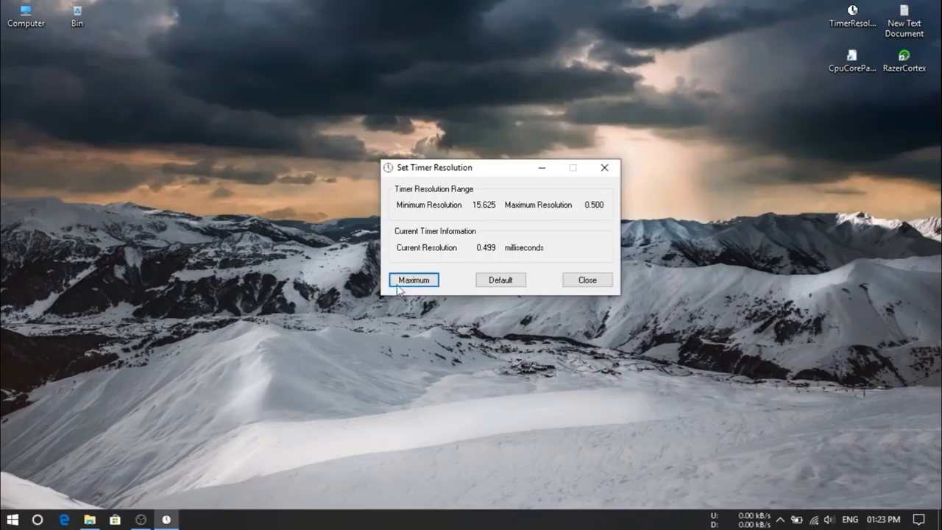
left_click(12, 518)
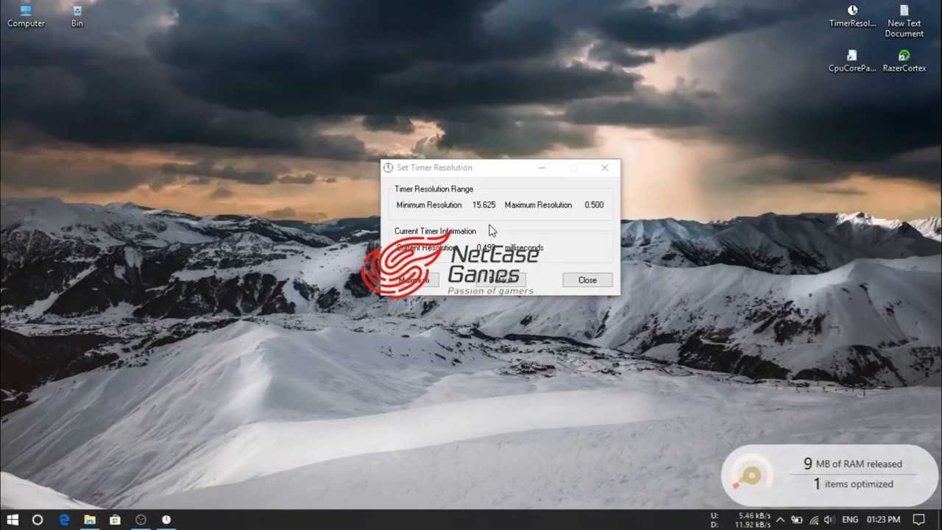
Step: Switch to Rules of Survival after loading and log in with the saved account
left_click_drag(434, 168, 552, 163)
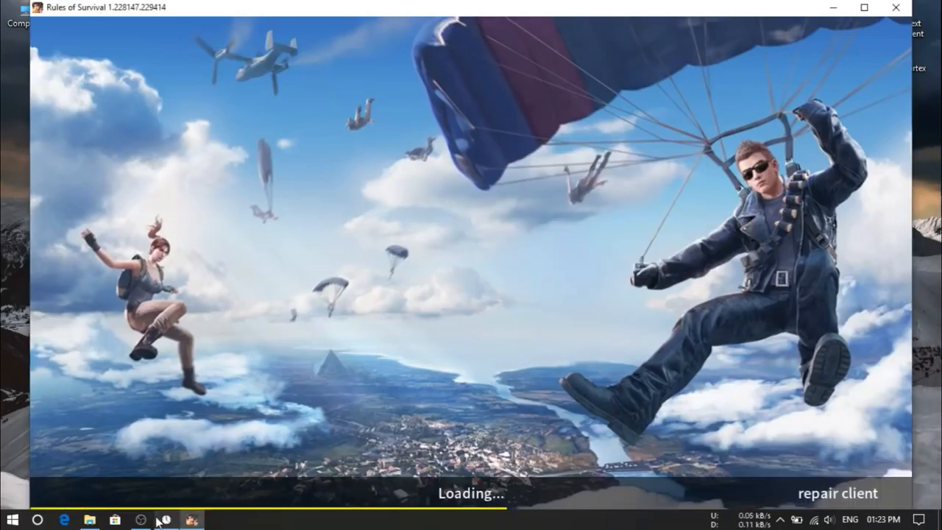
key("alt+tab")
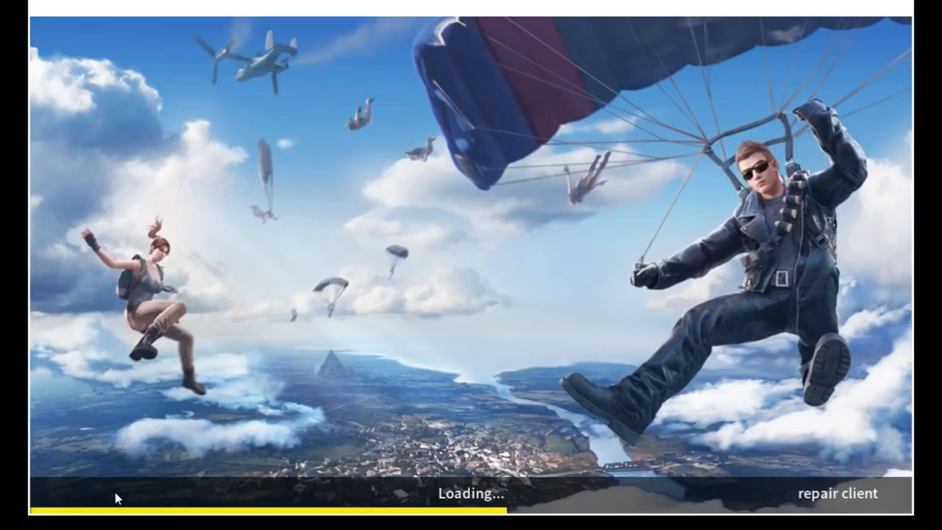
left_click(12, 520)
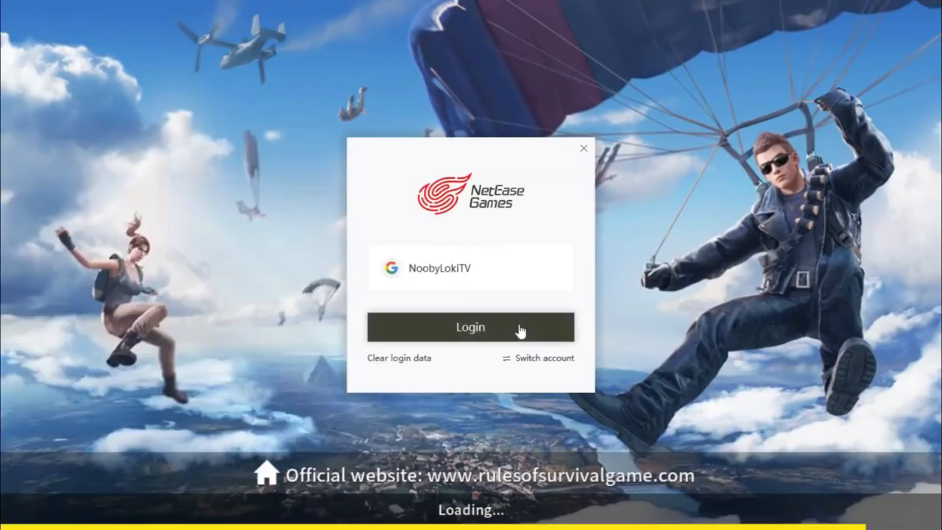
left_click(471, 327)
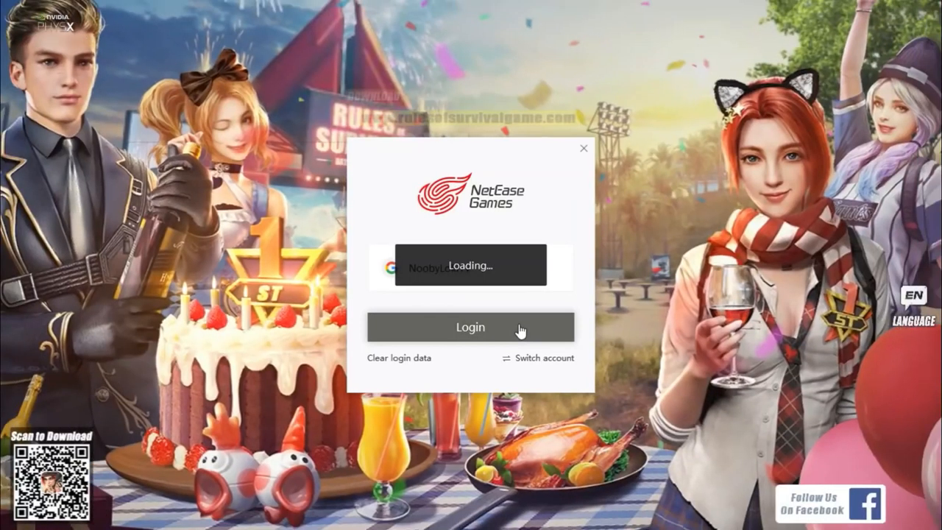
left_click(470, 327)
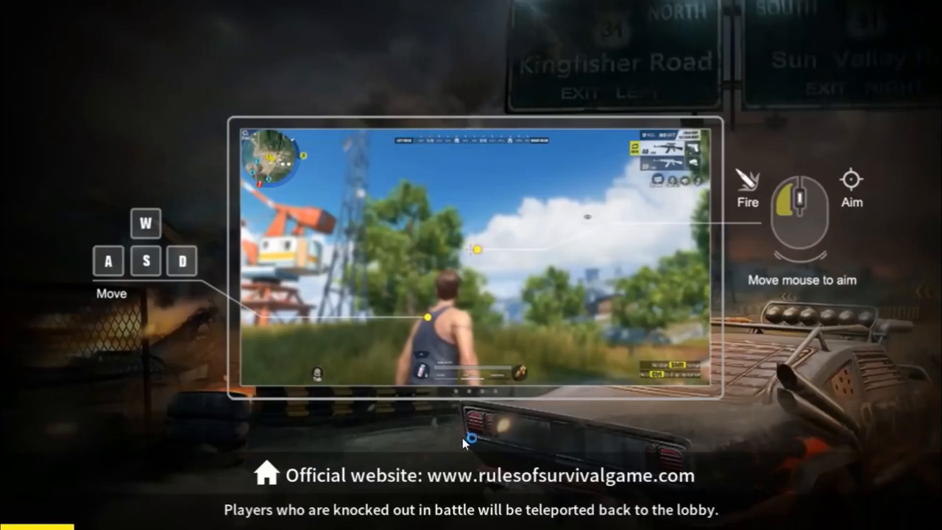
mouse_move(270, 424)
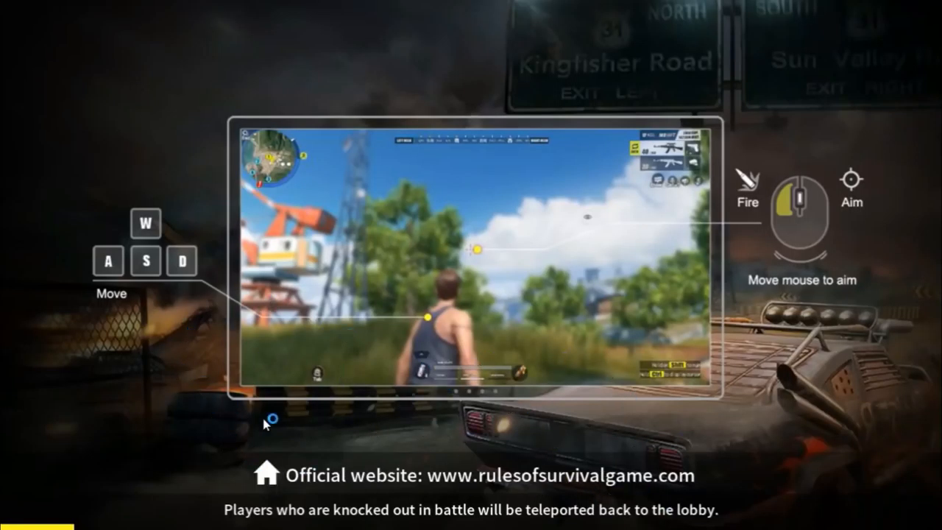
mouse_move(377, 338)
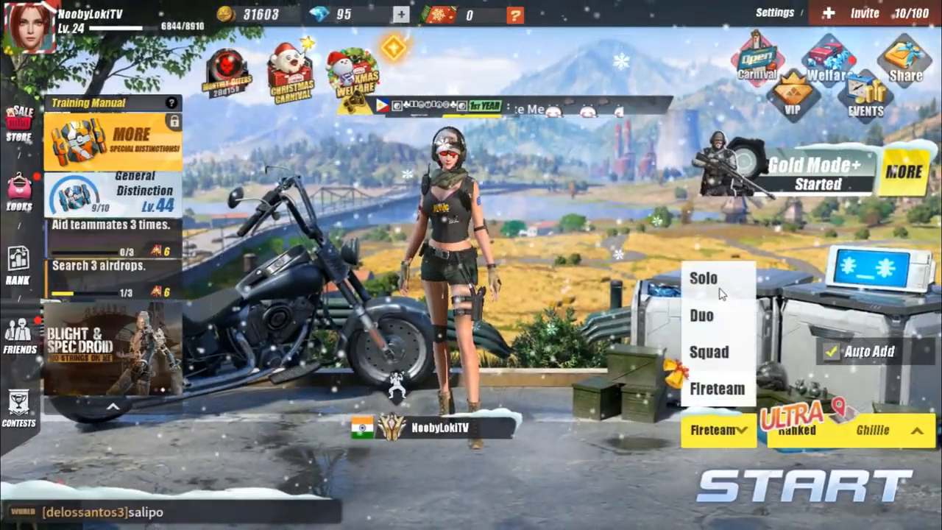
Step: Set the match mode to Solo and bring up the Basic Settings panel
left_click(703, 278)
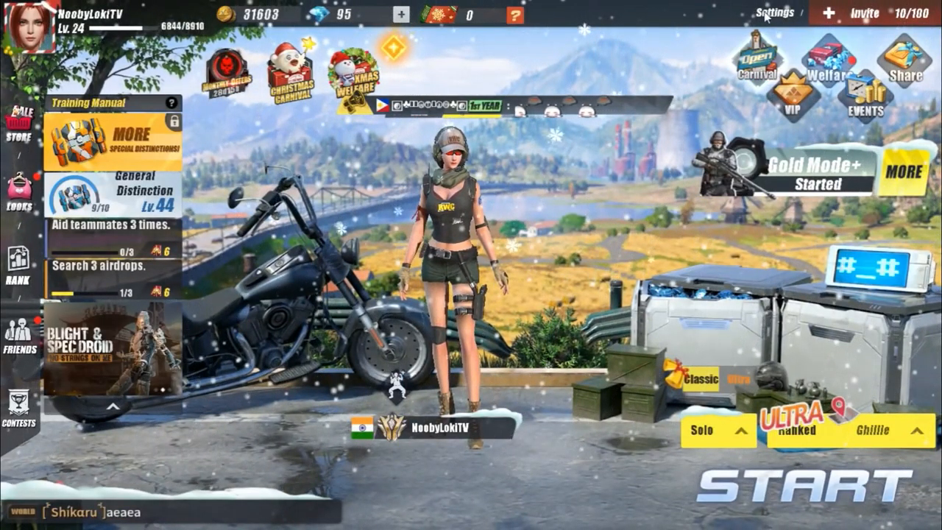
left_click(774, 14)
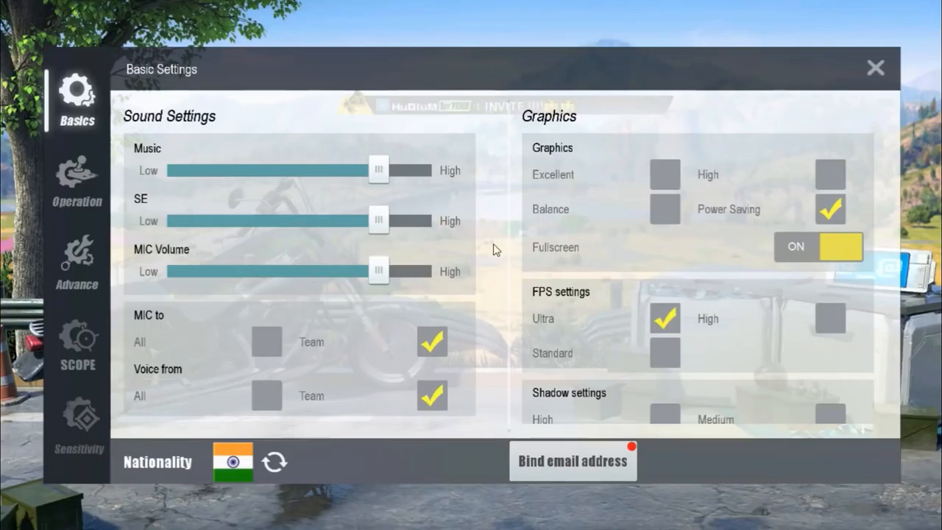
mouse_move(491, 214)
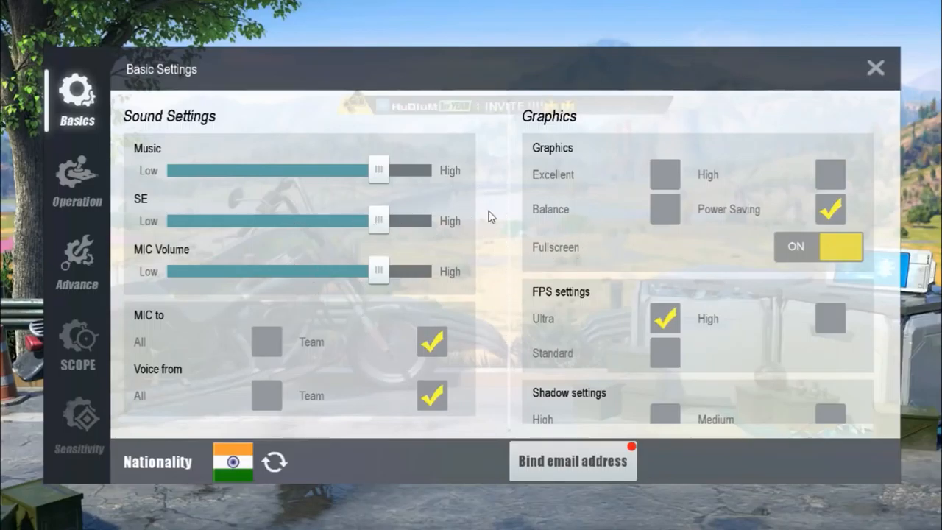
Step: Turn the Music volume down to Low and switch Minimap Audio Cue off
left_click_drag(379, 170, 167, 171)
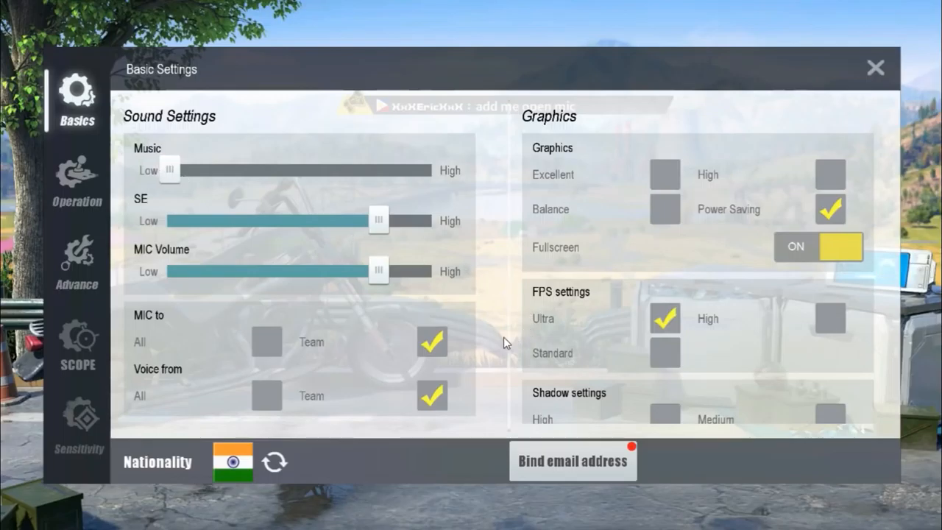
scroll("down", 3)
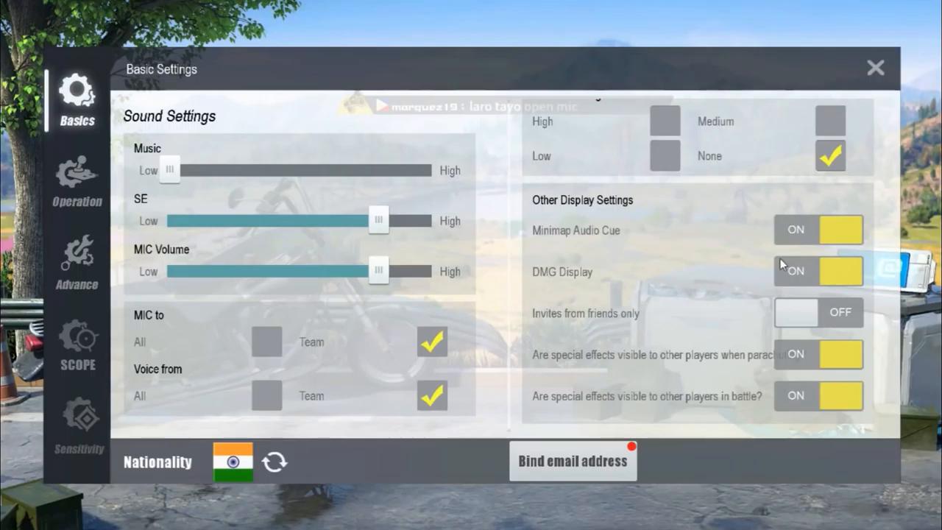
mouse_move(733, 230)
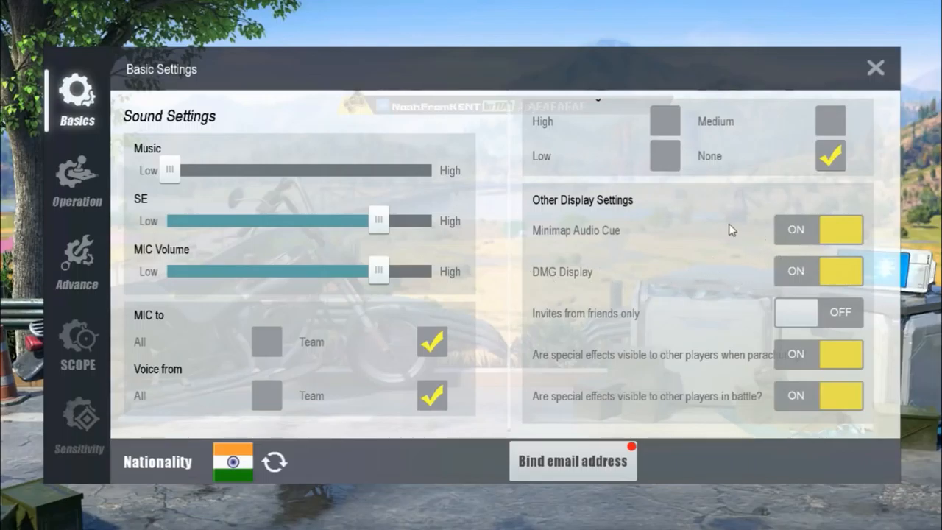
mouse_move(603, 241)
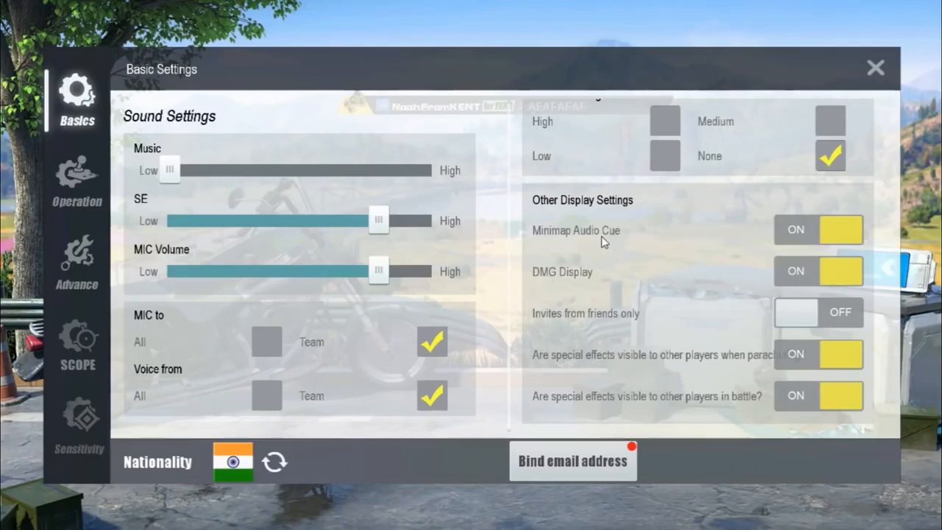
mouse_move(705, 243)
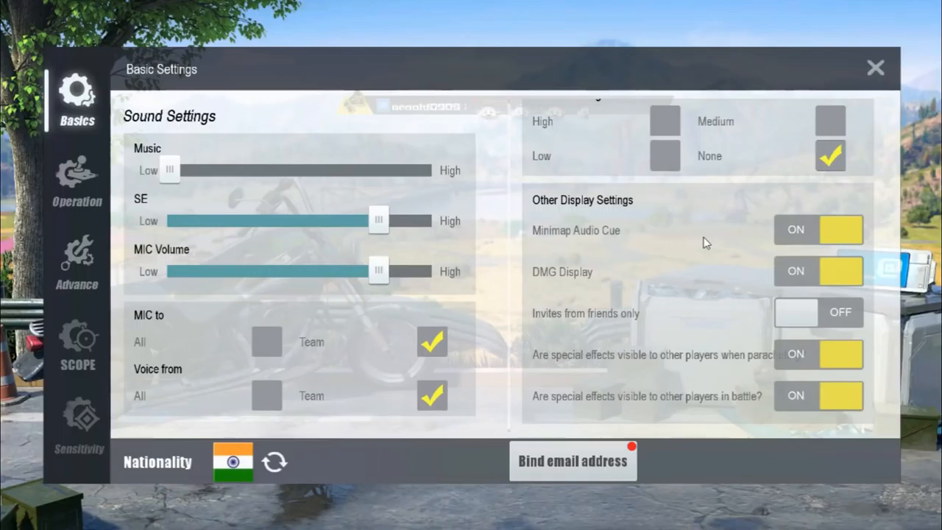
mouse_move(784, 240)
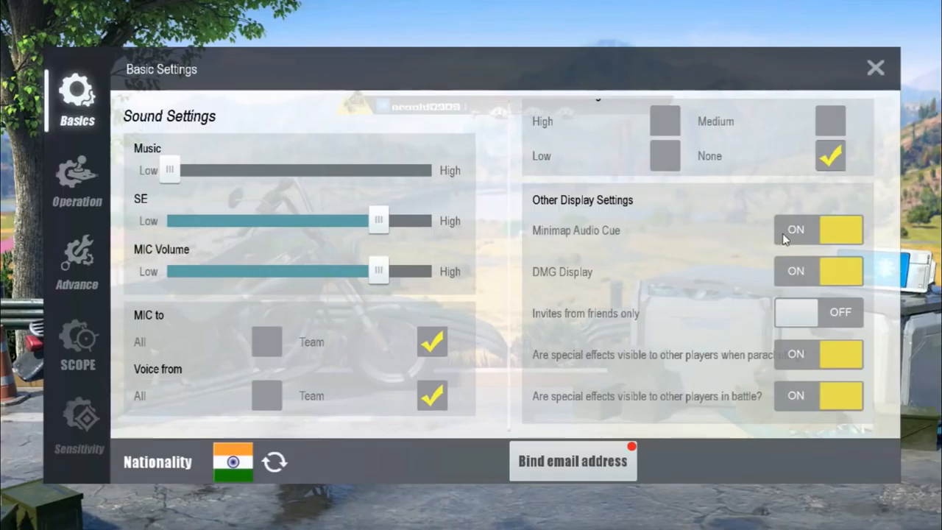
mouse_move(802, 242)
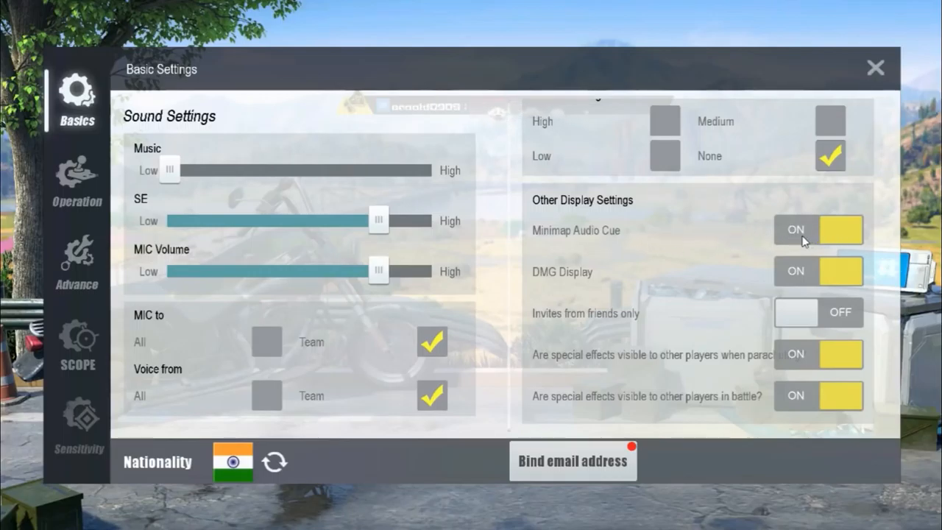
left_click(818, 230)
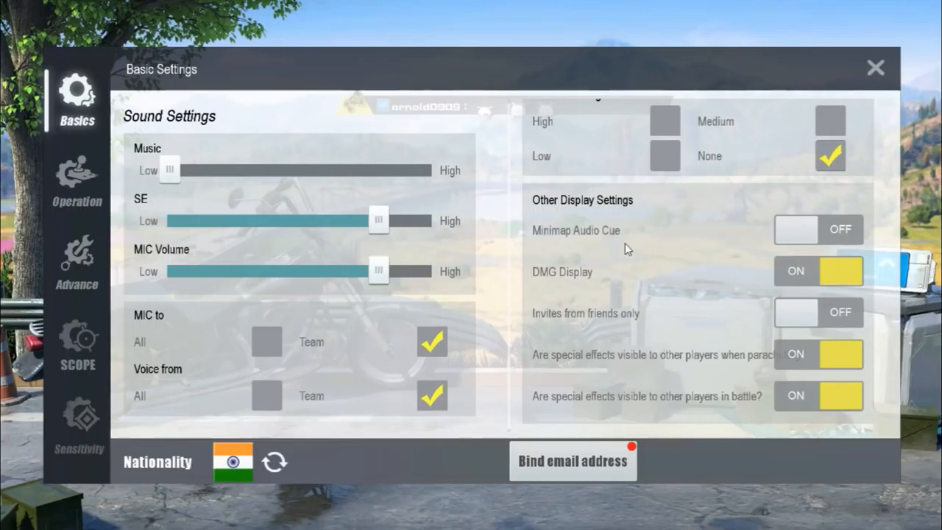
Step: Move on to the Advanced Settings page
scroll("up", 3)
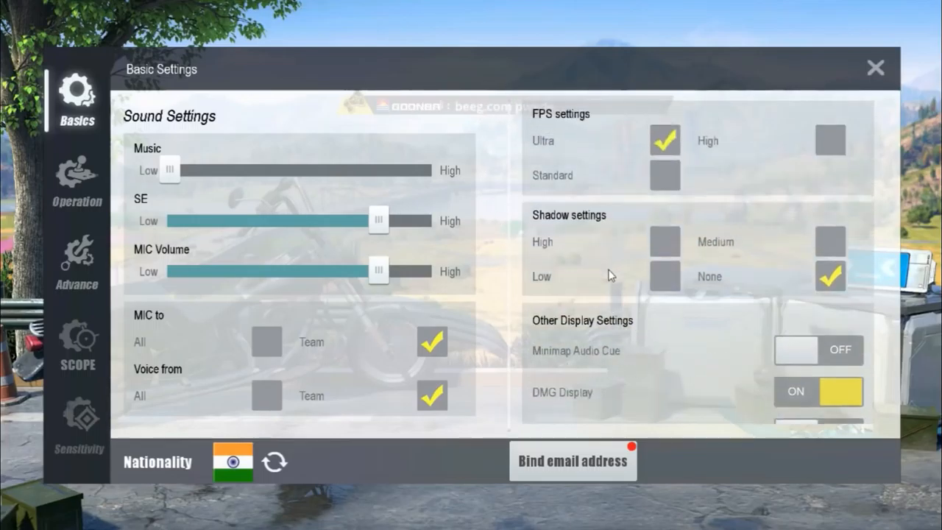
scroll("down", 3)
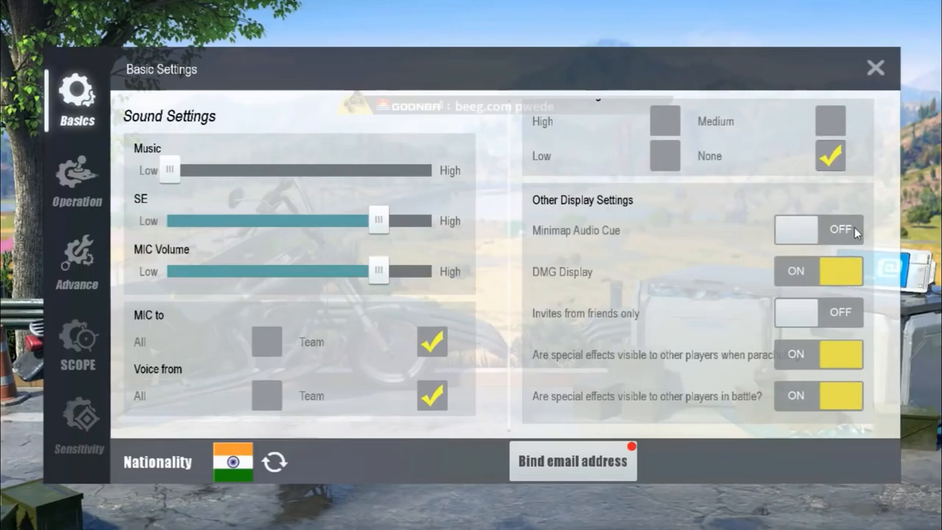
mouse_move(518, 213)
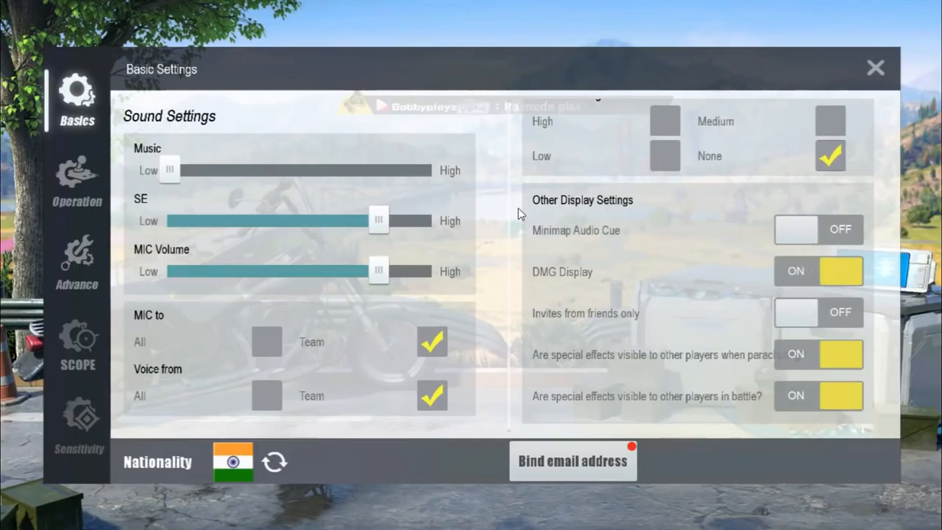
mouse_move(558, 241)
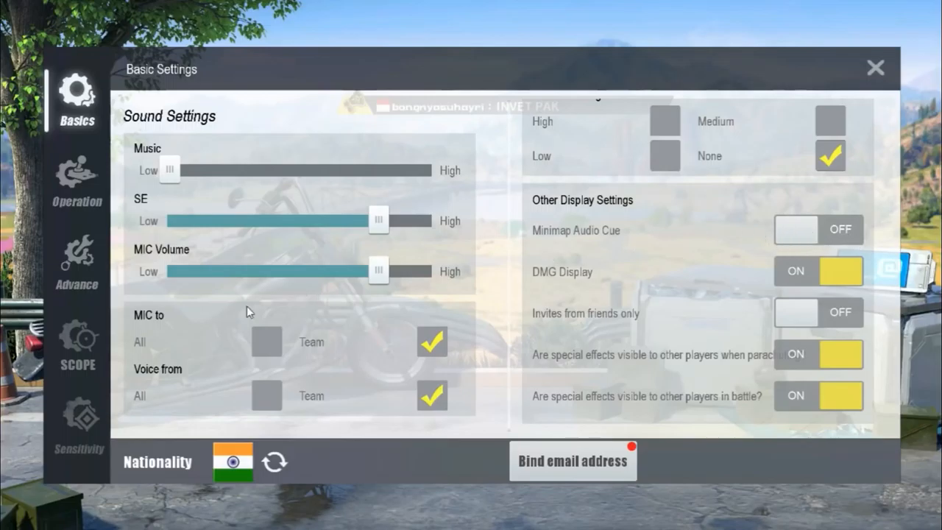
left_click(77, 262)
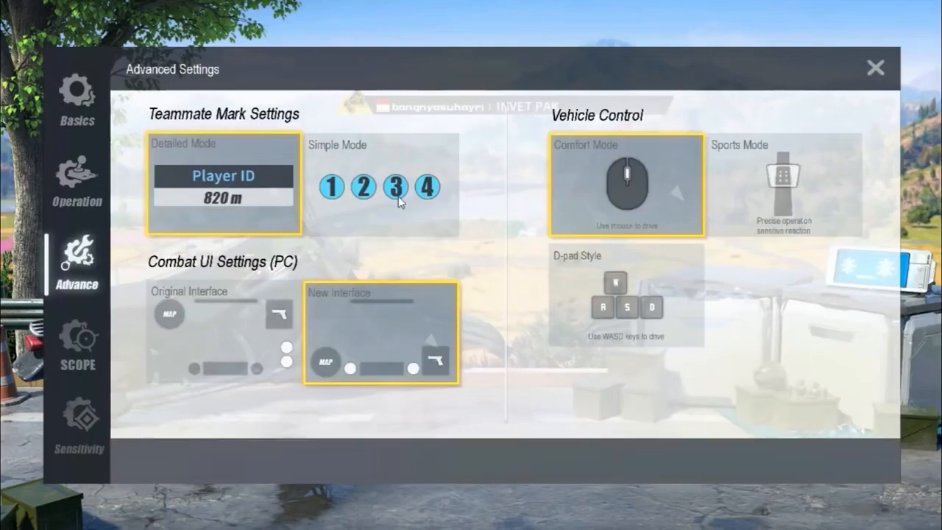
mouse_move(262, 204)
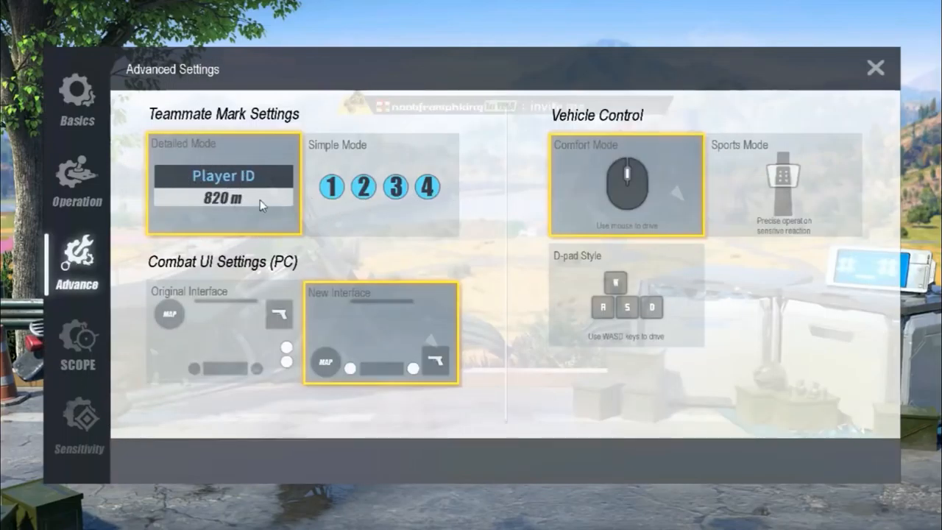
Step: Set Teammate Mark Settings to Simple Mode and close settings back to the lobby
left_click(380, 184)
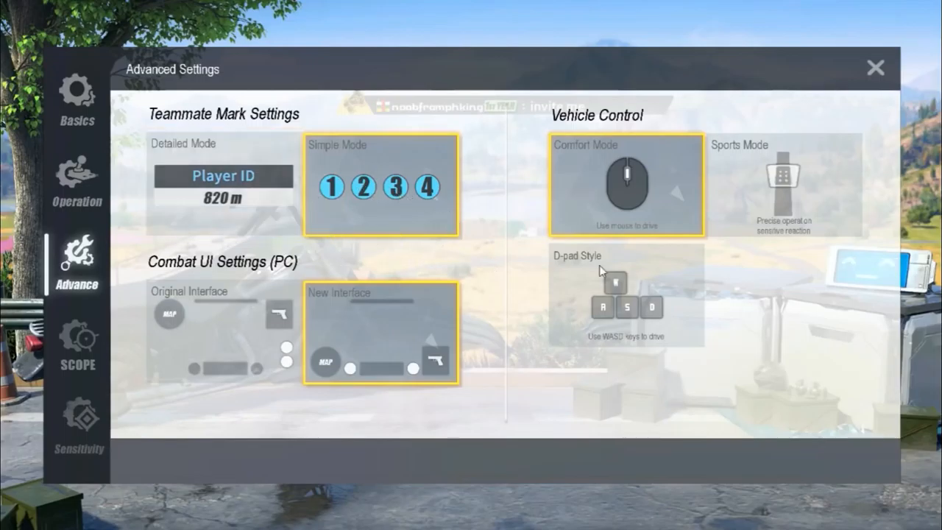
mouse_move(238, 332)
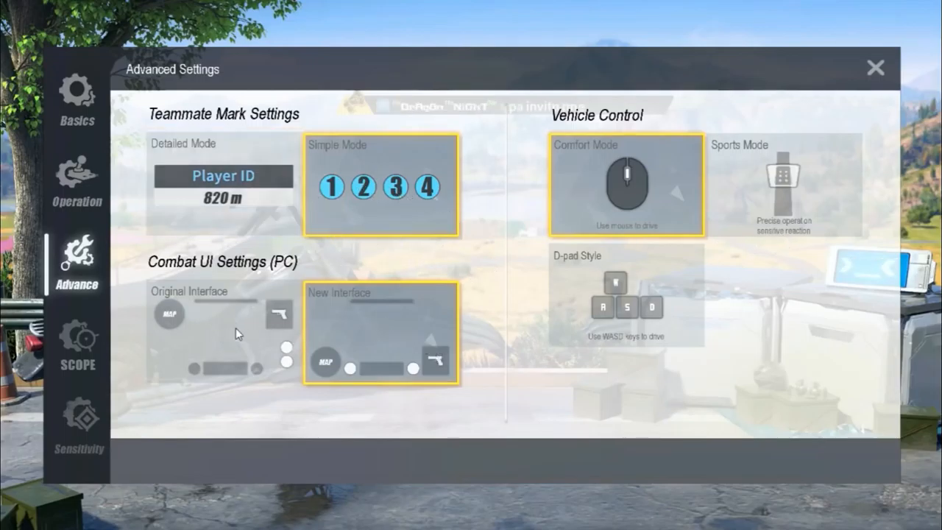
mouse_move(654, 164)
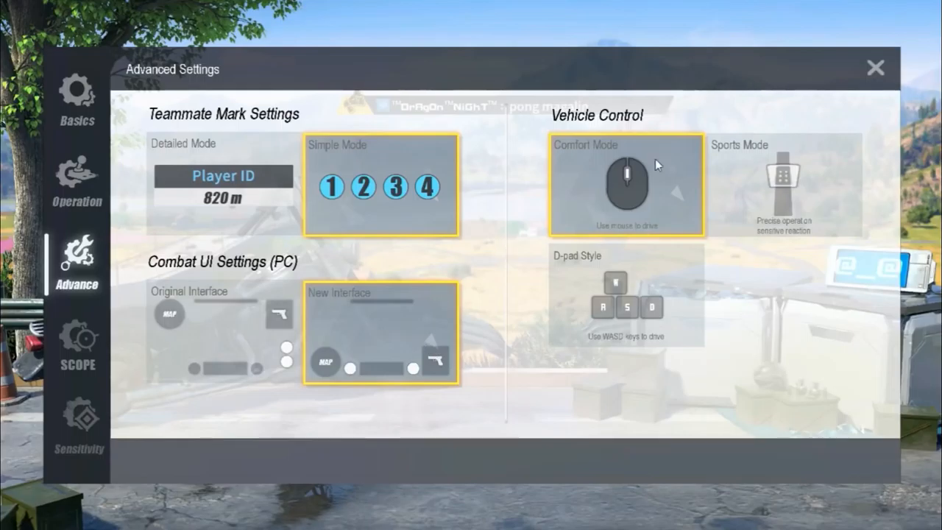
left_click(874, 68)
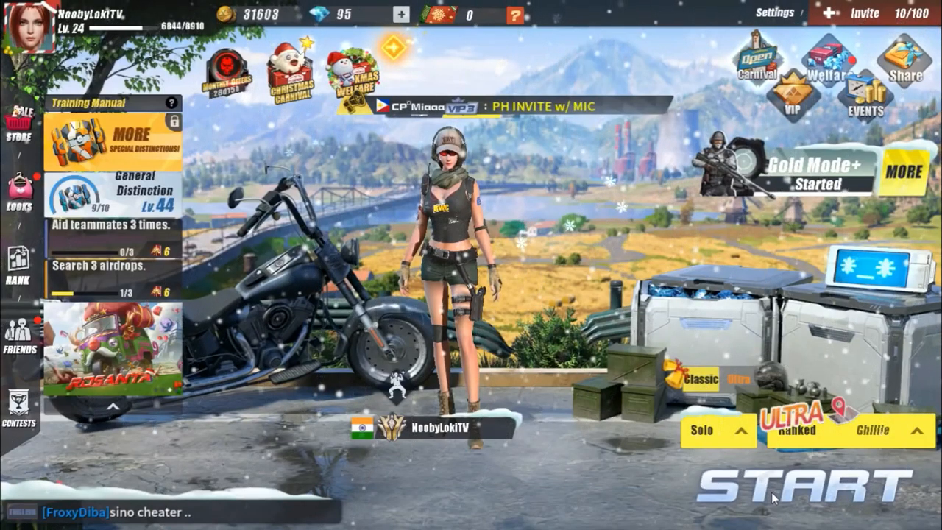